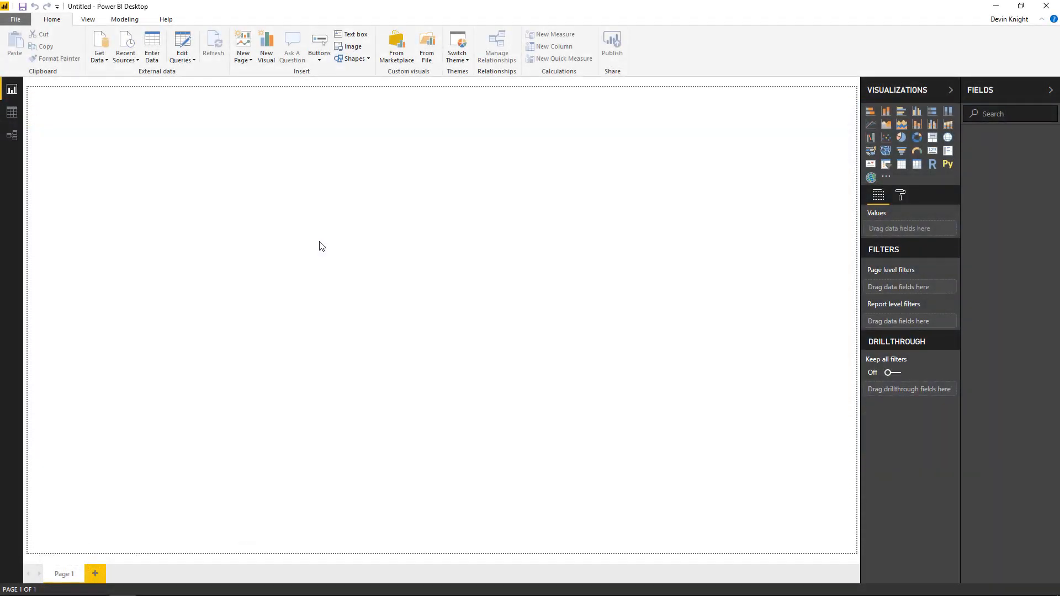
pyautogui.moveTo(262, 203)
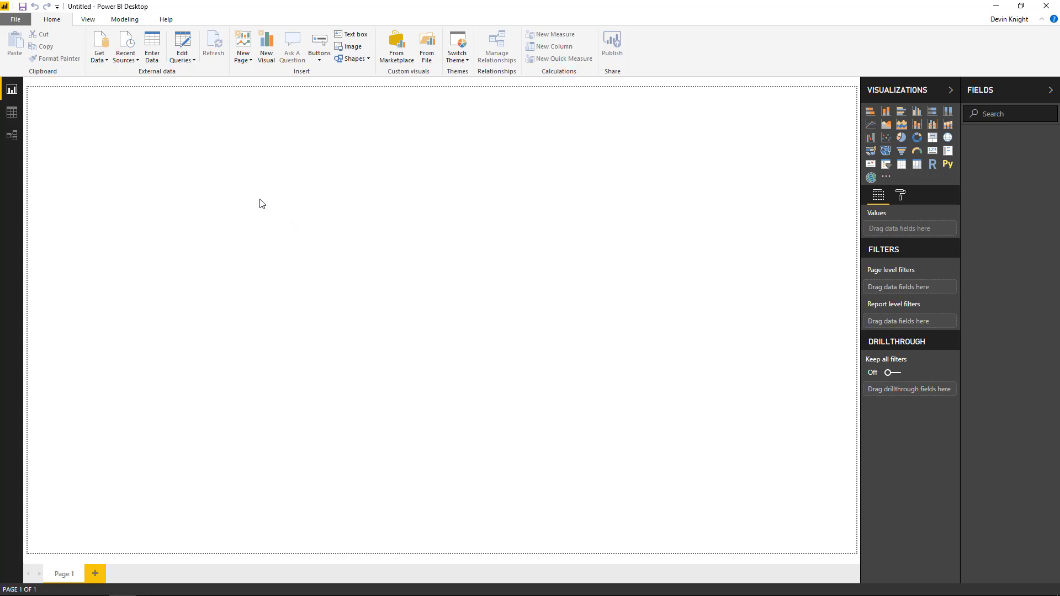
# Step: Import from Excel, choosing Sales by Region.xlsx and ticking the Sales sheet in the Navigator
pyautogui.click(98, 43)
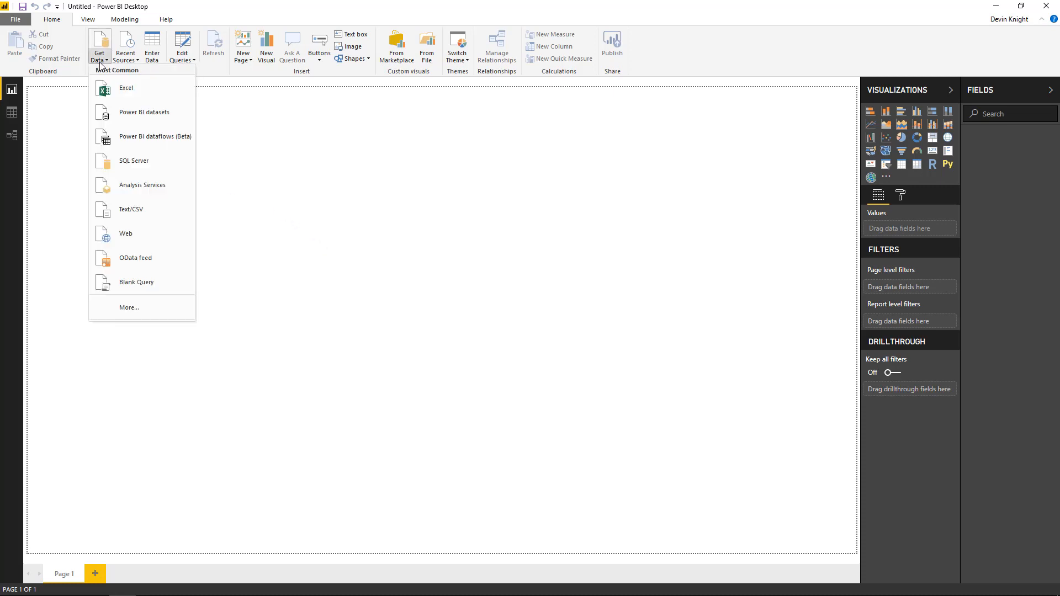
pyautogui.click(125, 88)
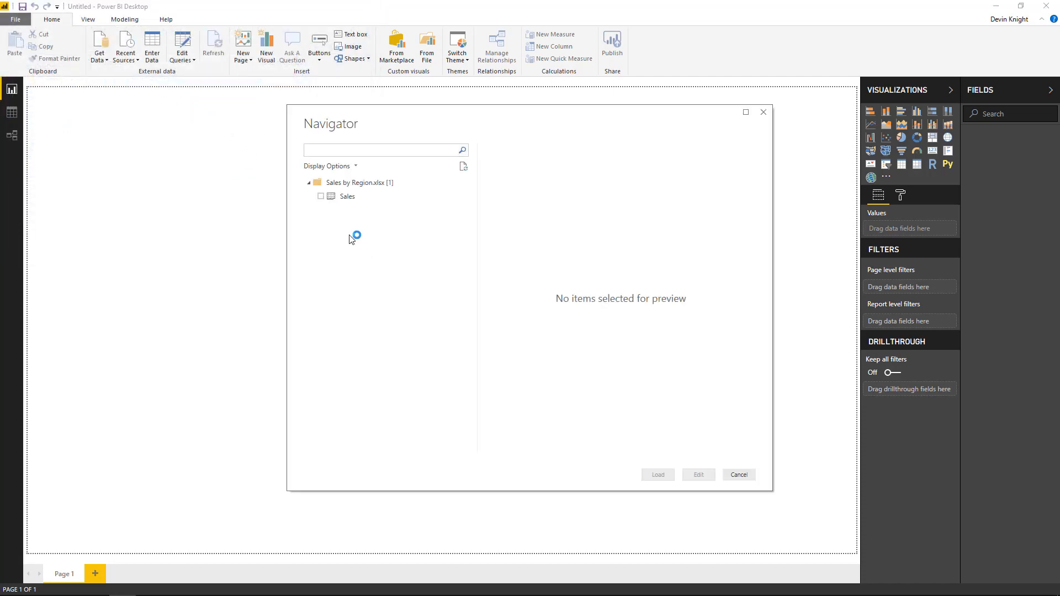
pyautogui.click(320, 197)
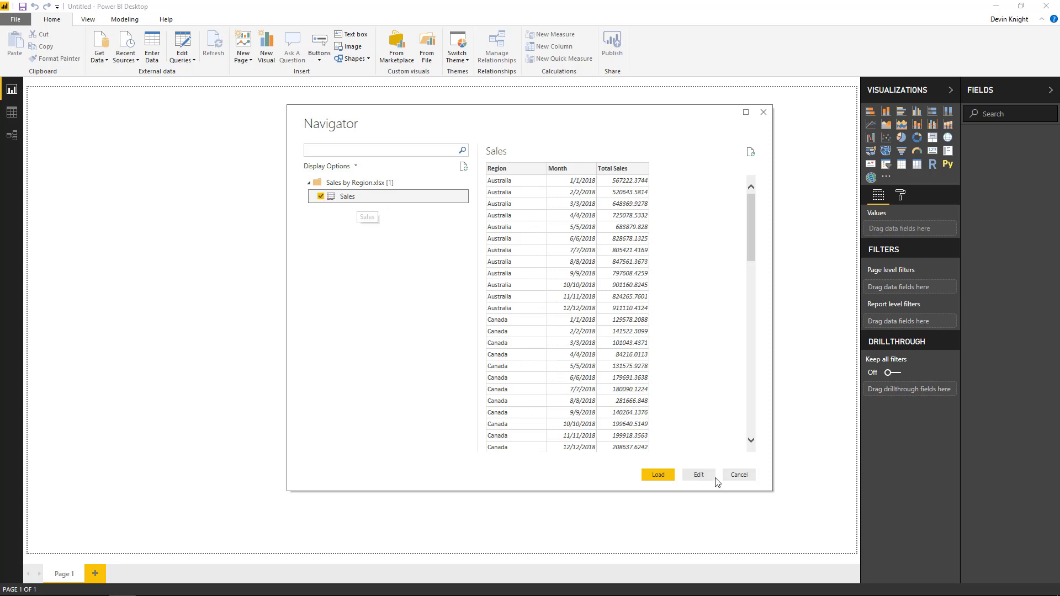
# Step: Edit the Sales query and set the Region and Month columns to Text data type
pyautogui.click(698, 475)
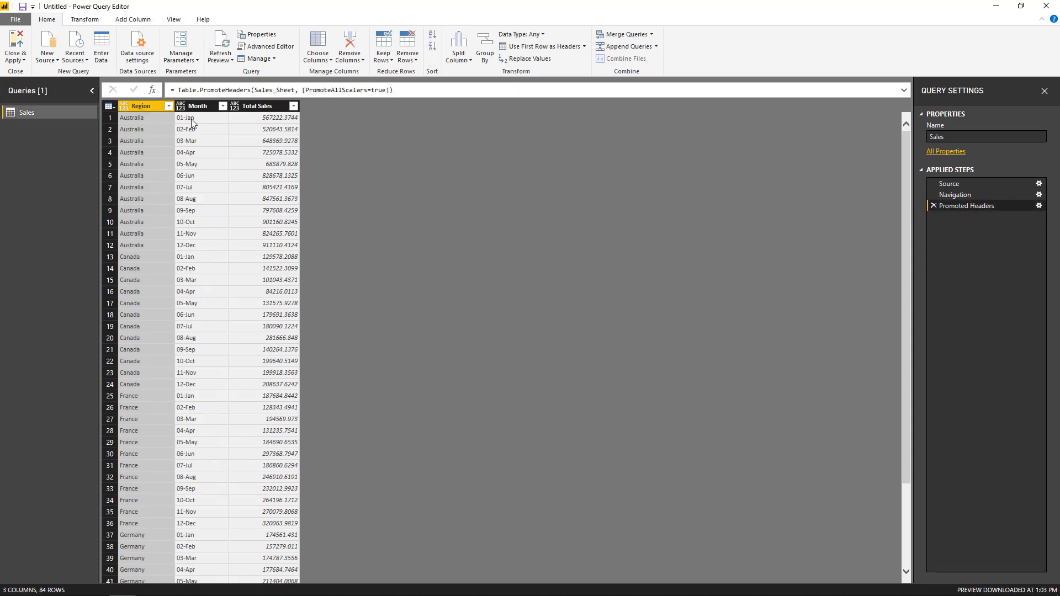
pyautogui.moveTo(196, 146)
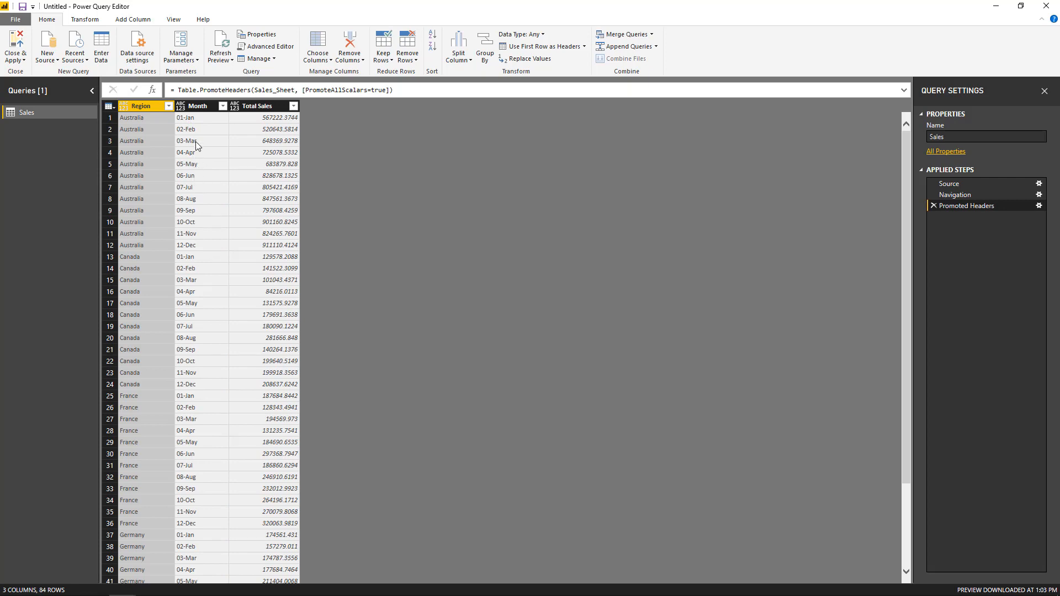
pyautogui.moveTo(201, 170)
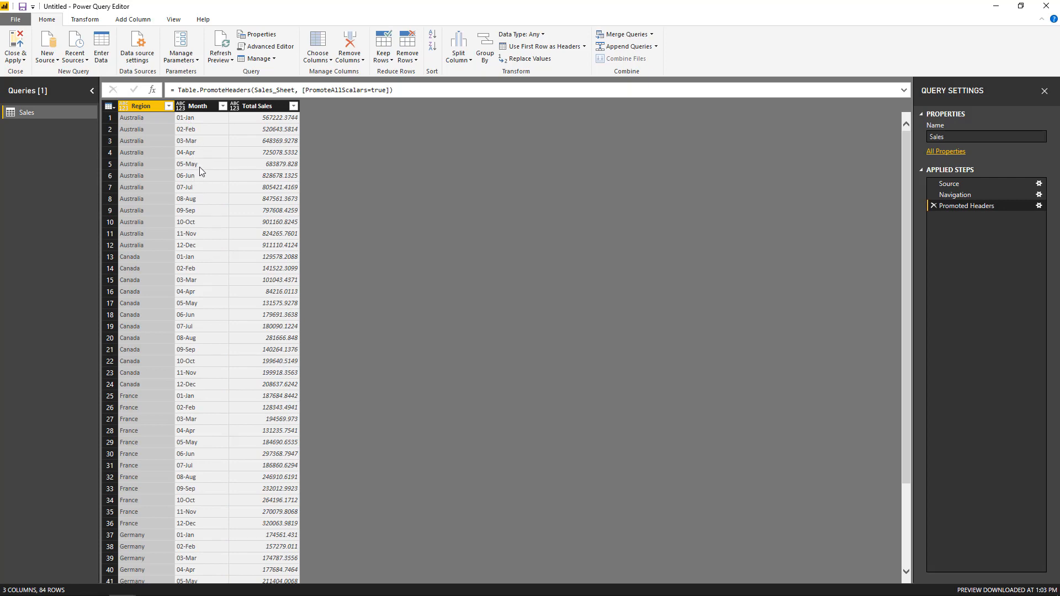
pyautogui.moveTo(200, 106)
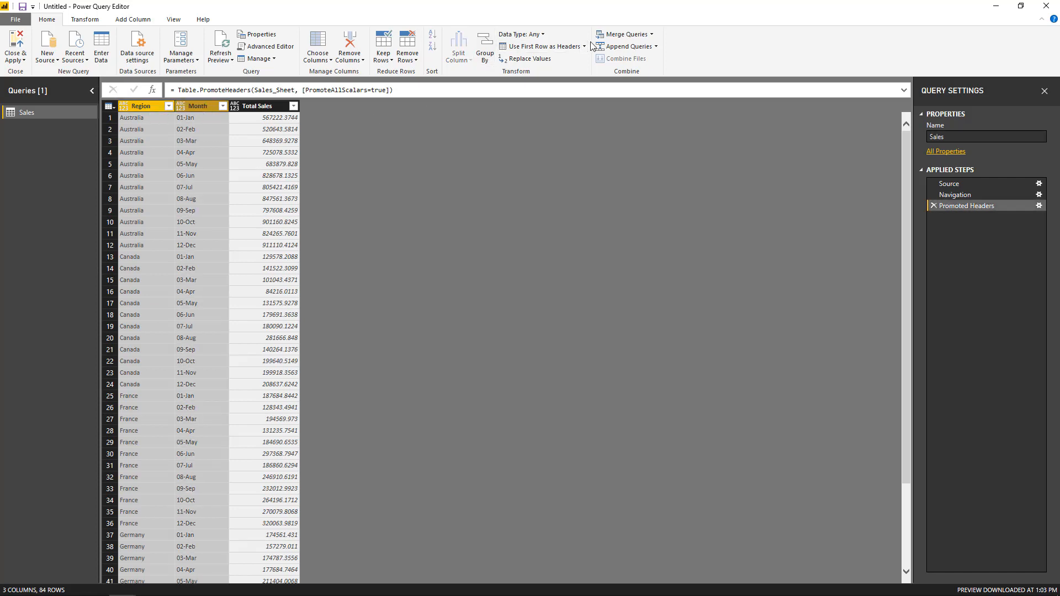
pyautogui.click(520, 34)
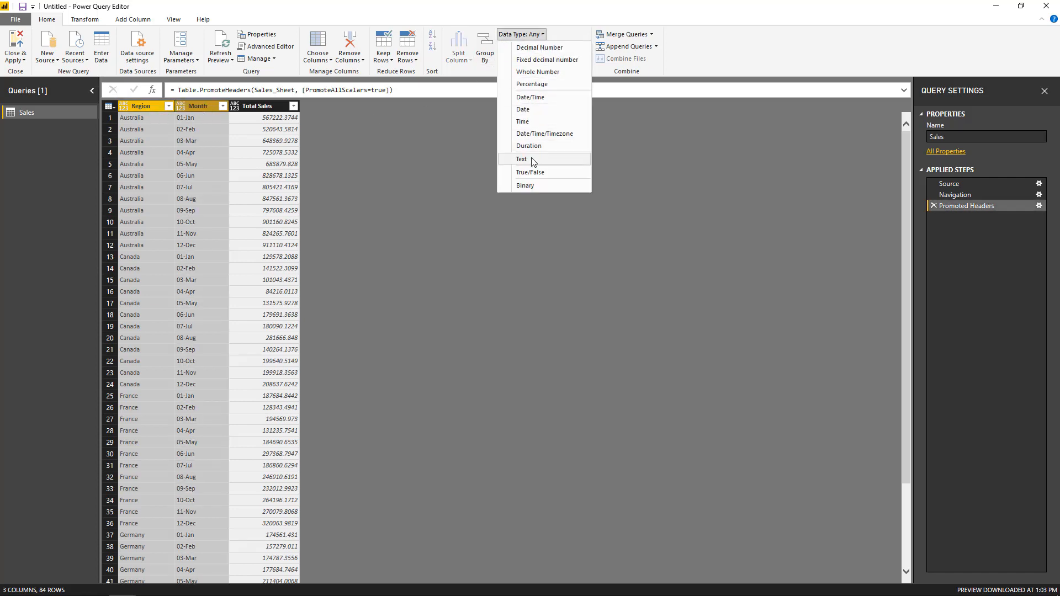
pyautogui.click(520, 159)
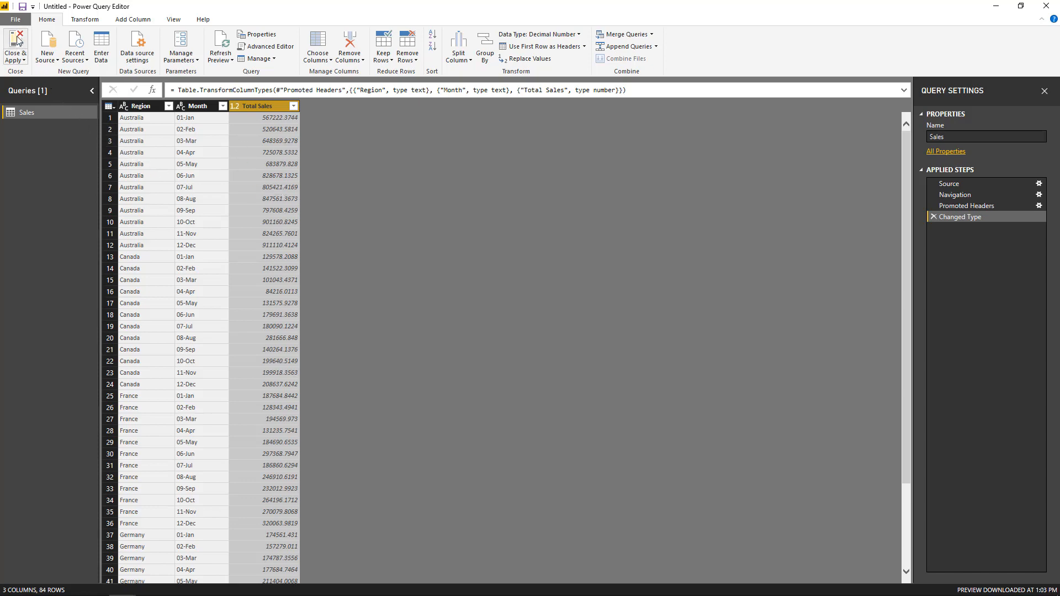
# Step: Apply the query and add a Card visual showing Total Sales, made wider and shorter
pyautogui.click(15, 46)
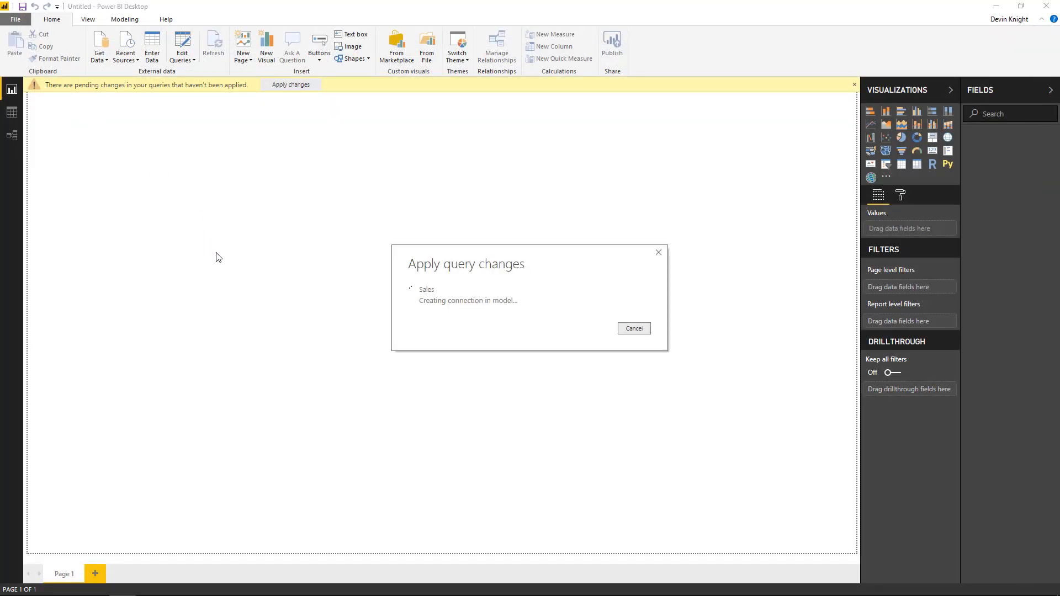
pyautogui.click(290, 84)
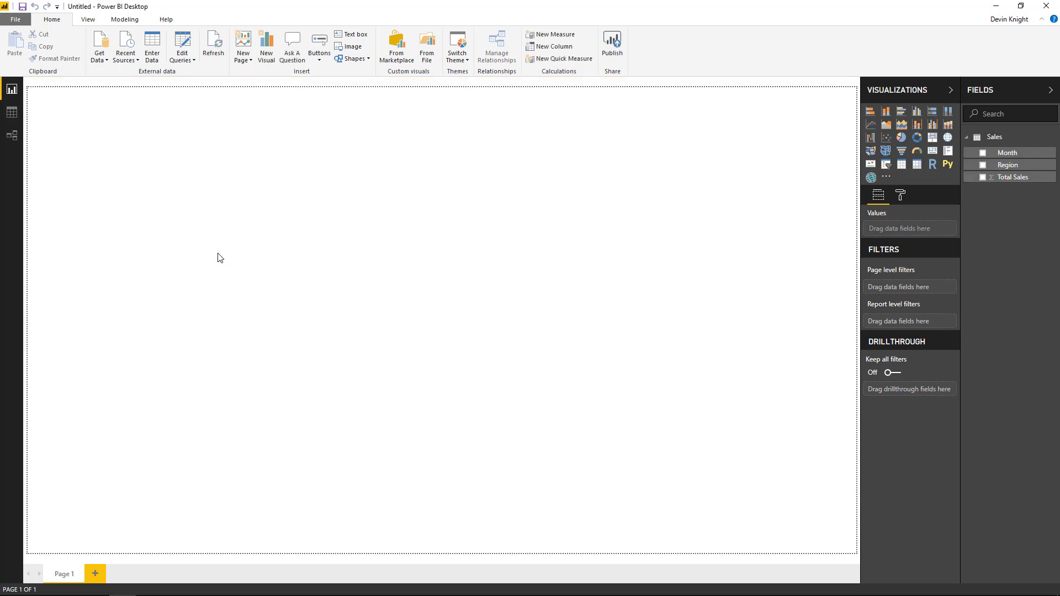
pyautogui.moveTo(357, 260)
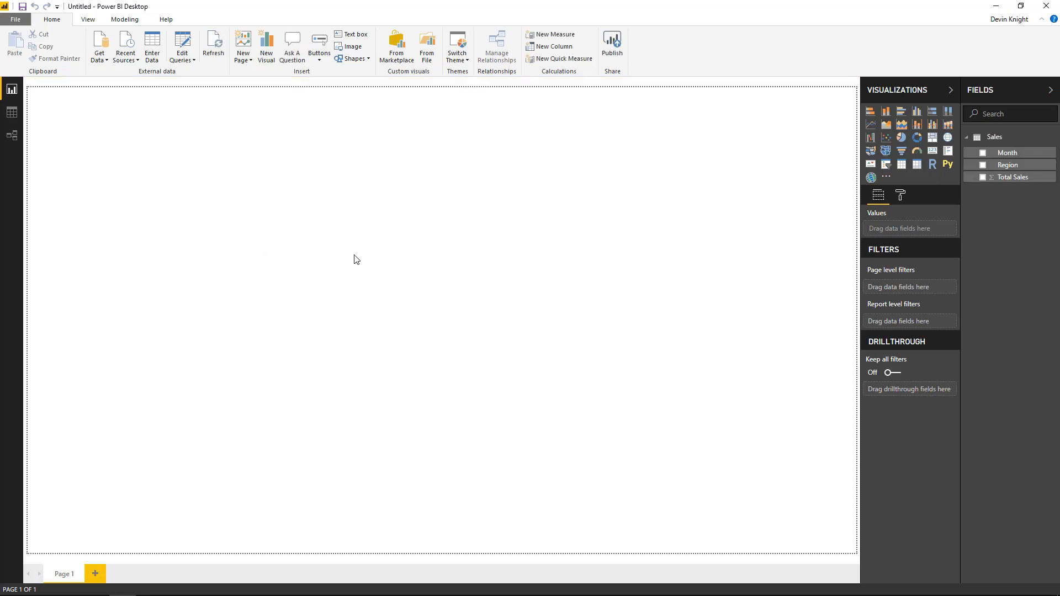
pyautogui.moveTo(918, 182)
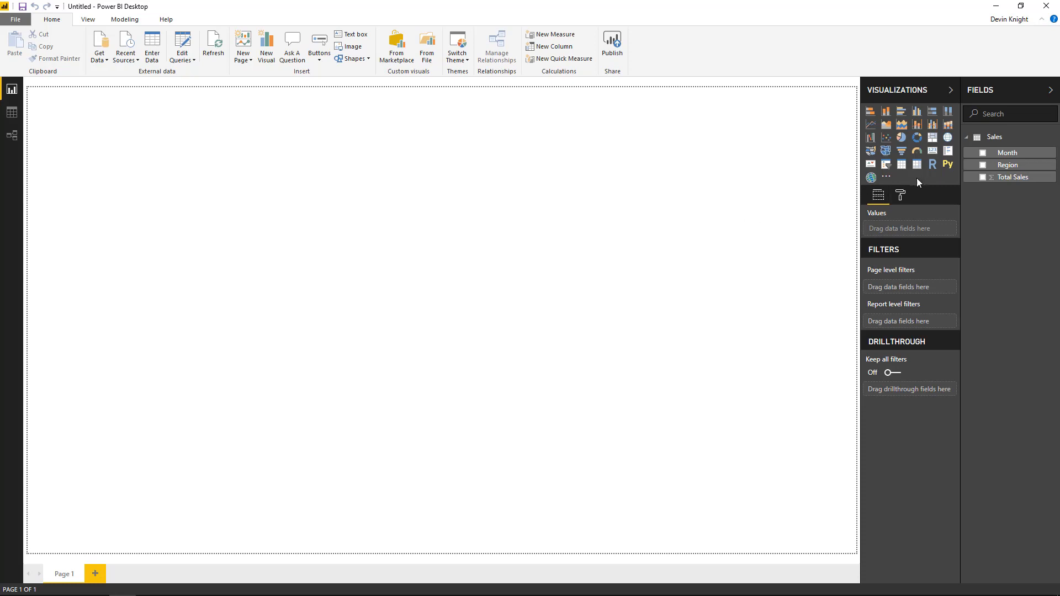
pyautogui.click(932, 151)
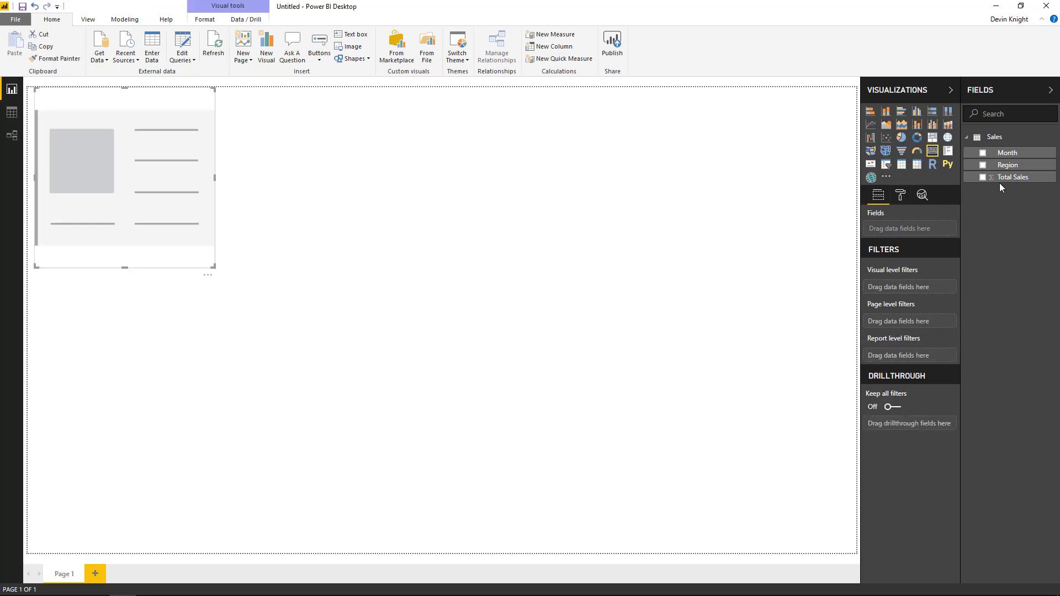
pyautogui.click(983, 176)
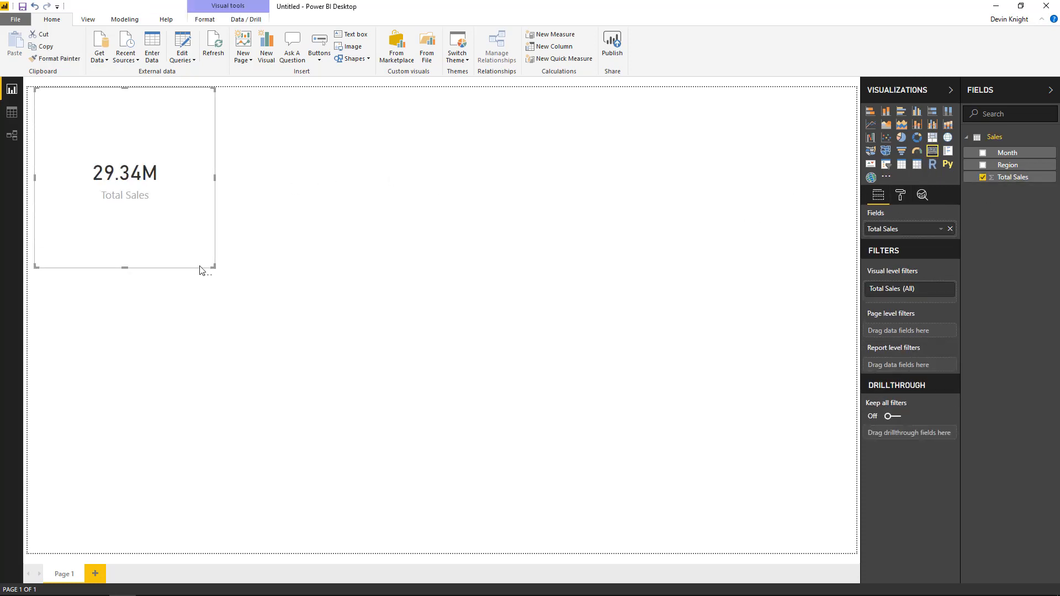
pyautogui.moveTo(212, 268); pyautogui.dragTo(252, 222)
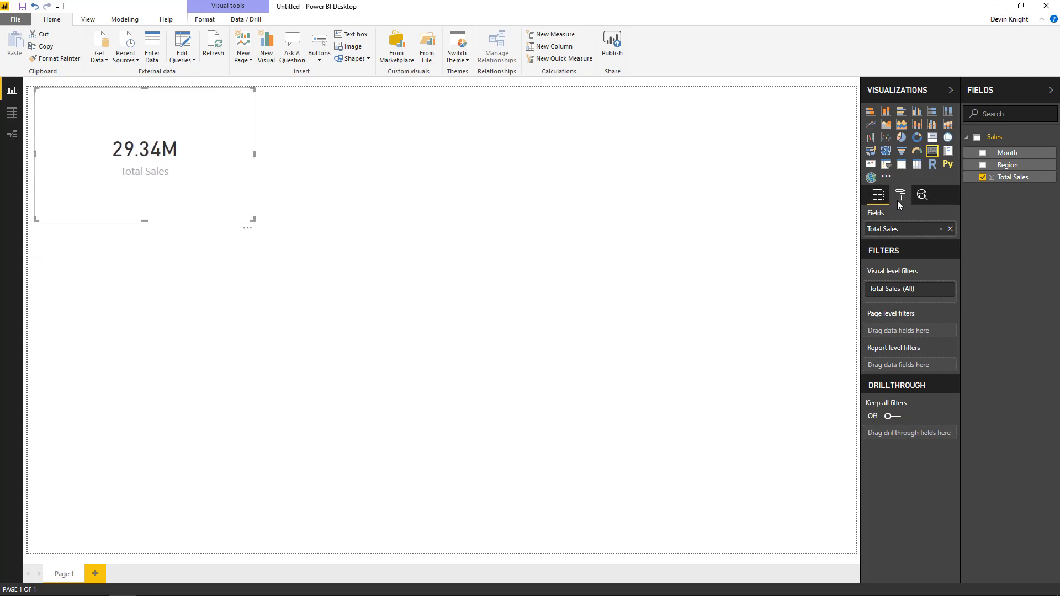
# Step: Set the card's data label display units to None and move it to the top right
pyautogui.click(900, 195)
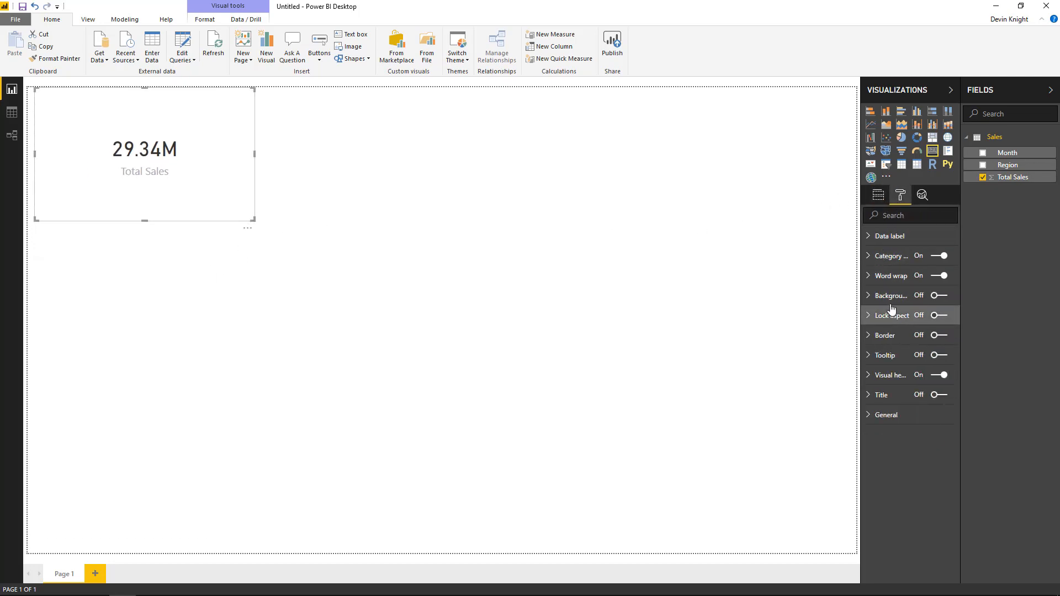
pyautogui.click(891, 236)
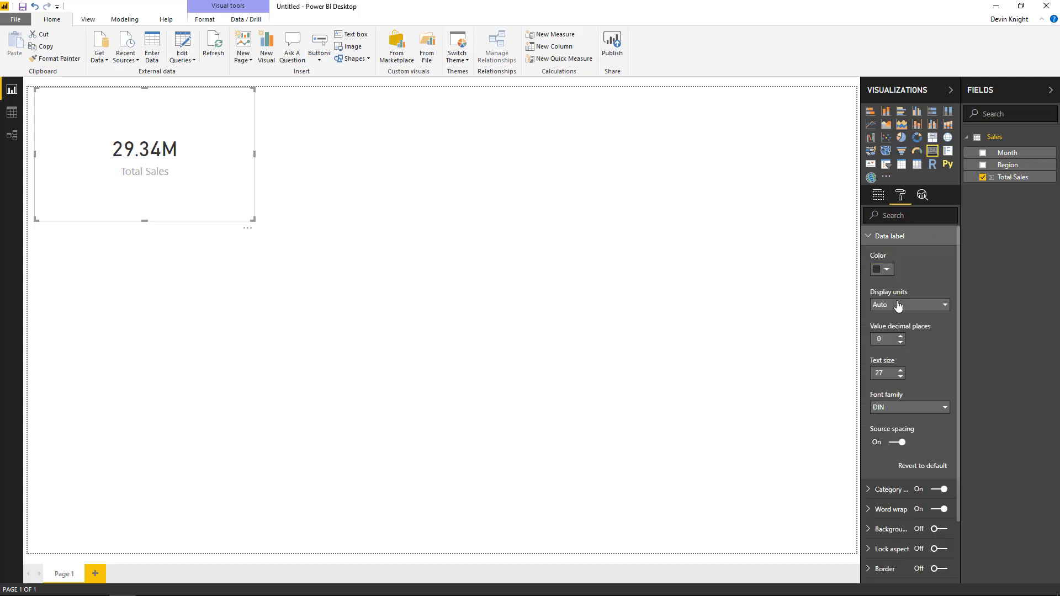
pyautogui.click(909, 304)
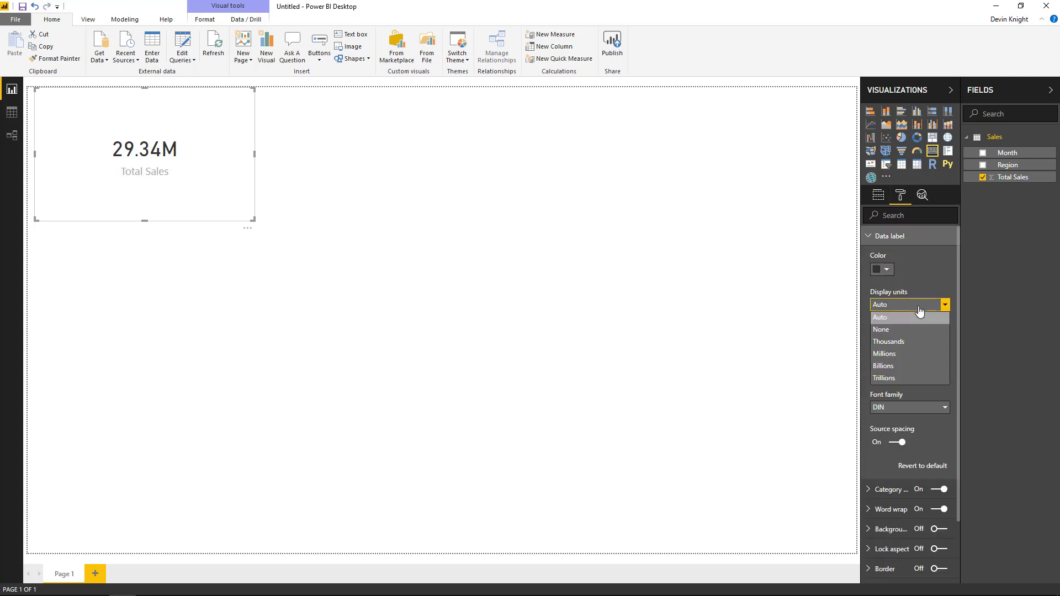
pyautogui.click(881, 329)
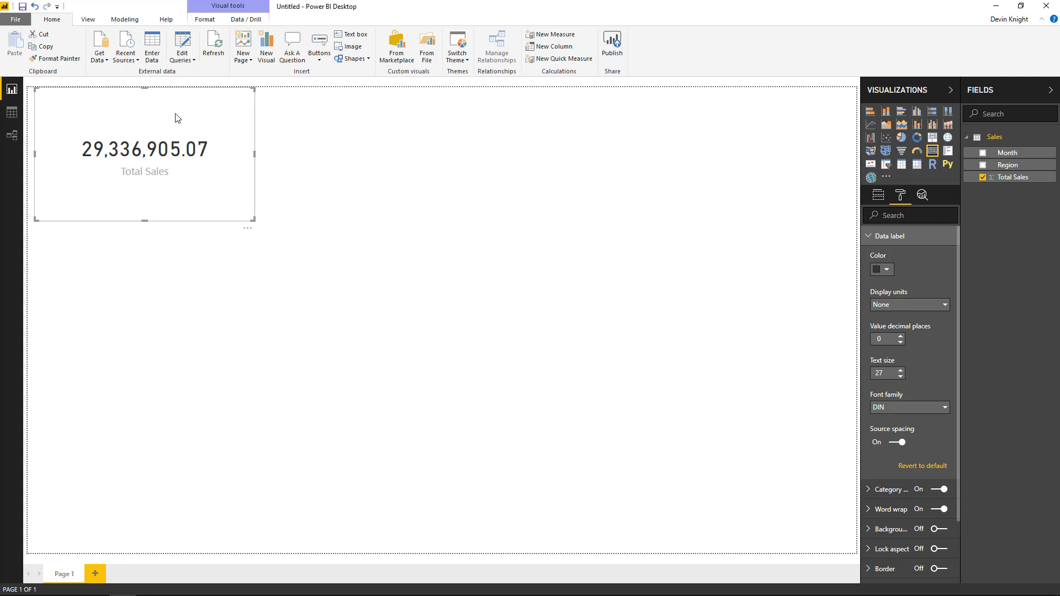
pyautogui.moveTo(144, 155); pyautogui.dragTo(745, 155)
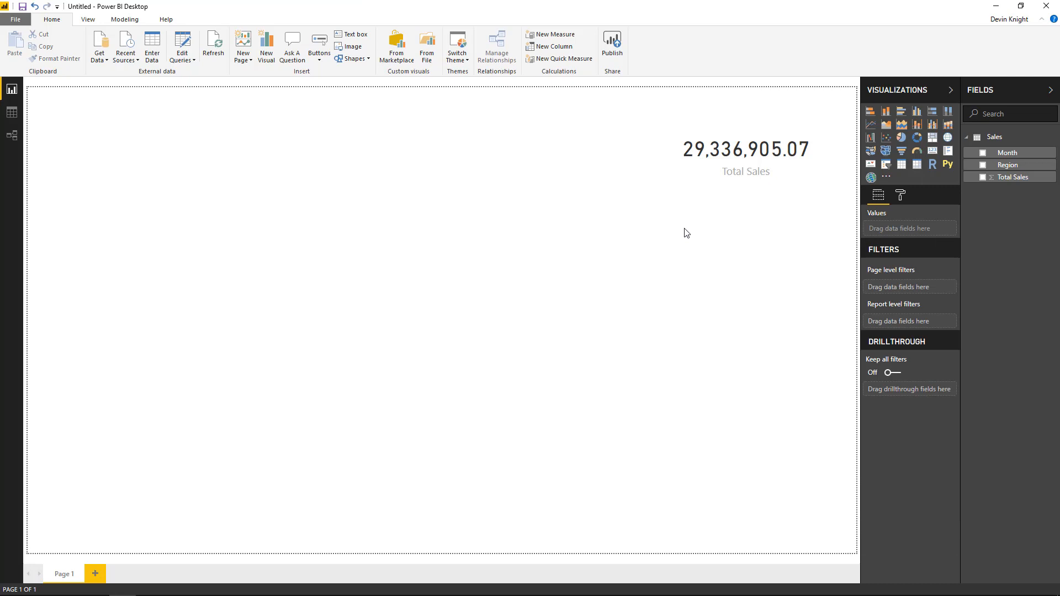
pyautogui.moveTo(465, 205)
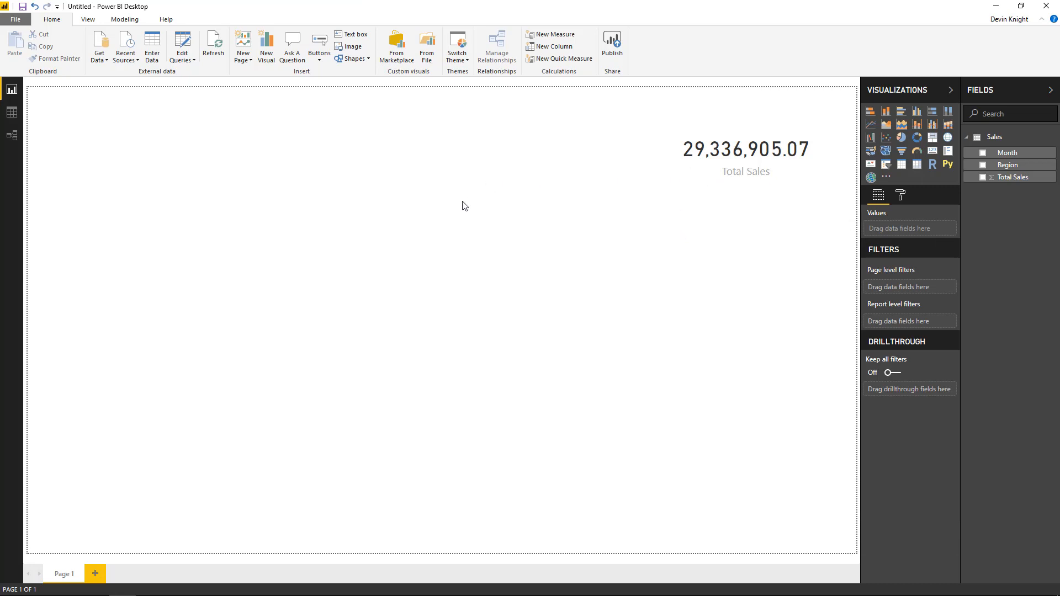
pyautogui.moveTo(447, 215)
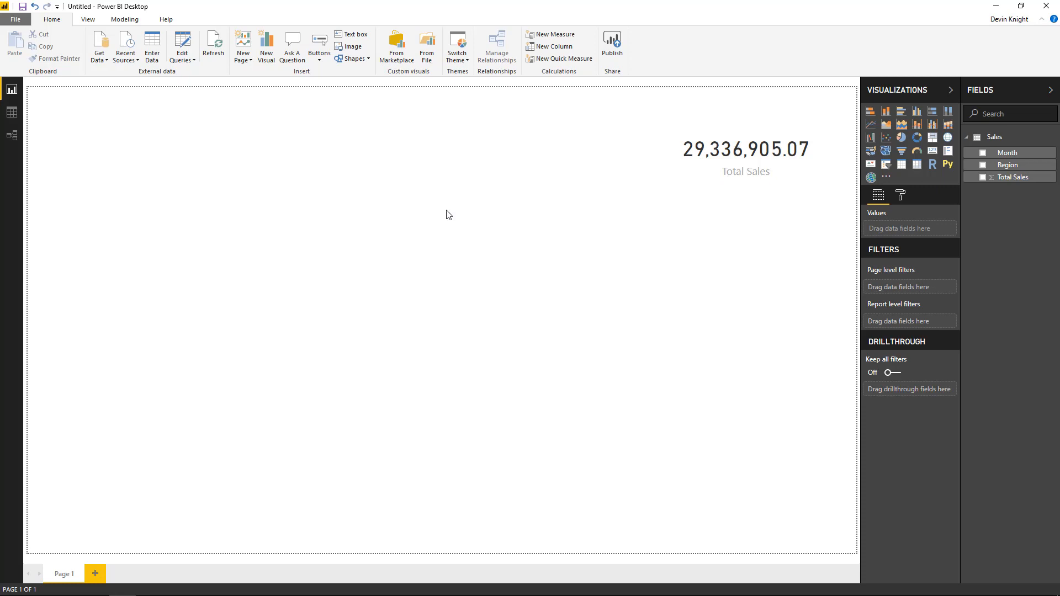
pyautogui.moveTo(437, 195)
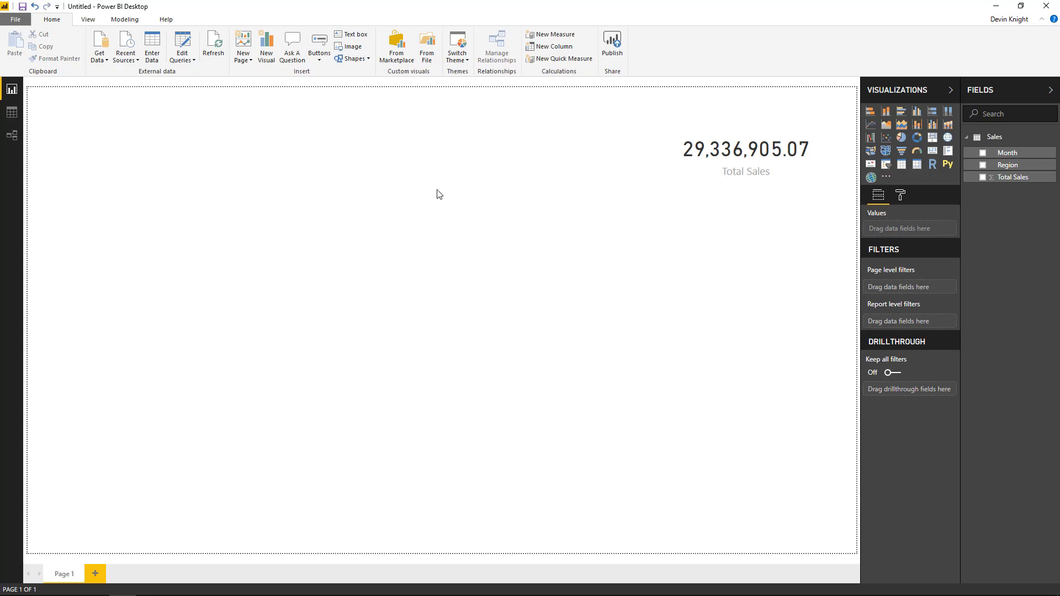
pyautogui.moveTo(395, 47)
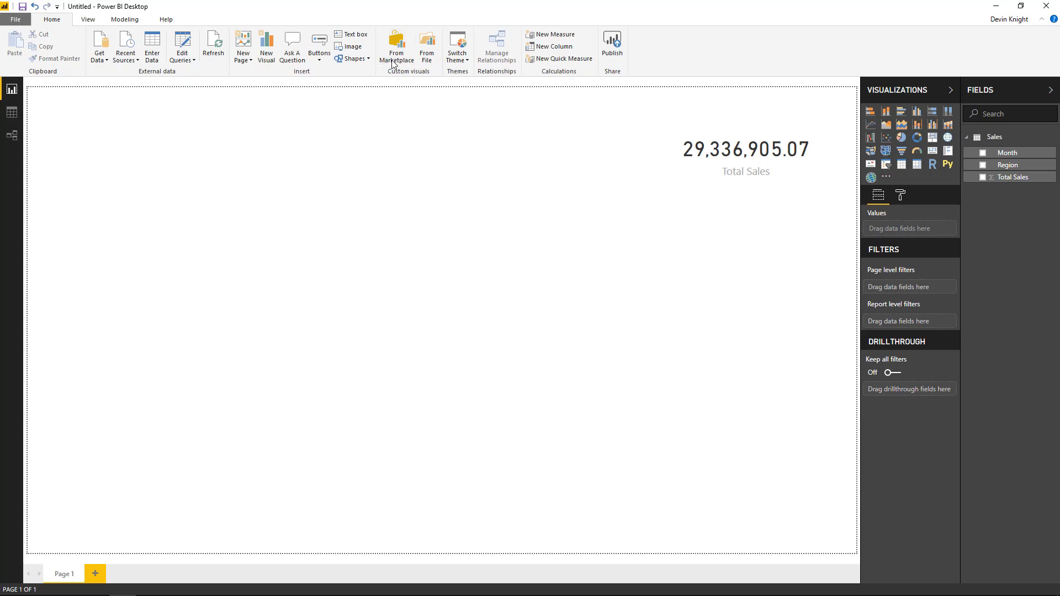
pyautogui.moveTo(447, 236)
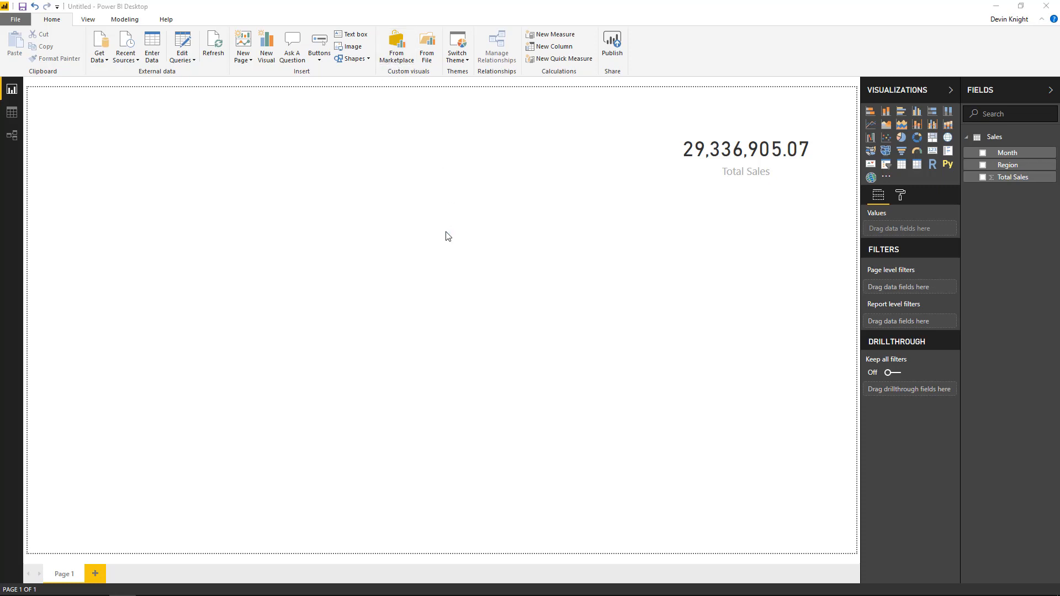
# Step: Import the Stacked Bar Chart by Akvelon custom visual from the marketplace, searching 'bar ch'
pyautogui.click(397, 46)
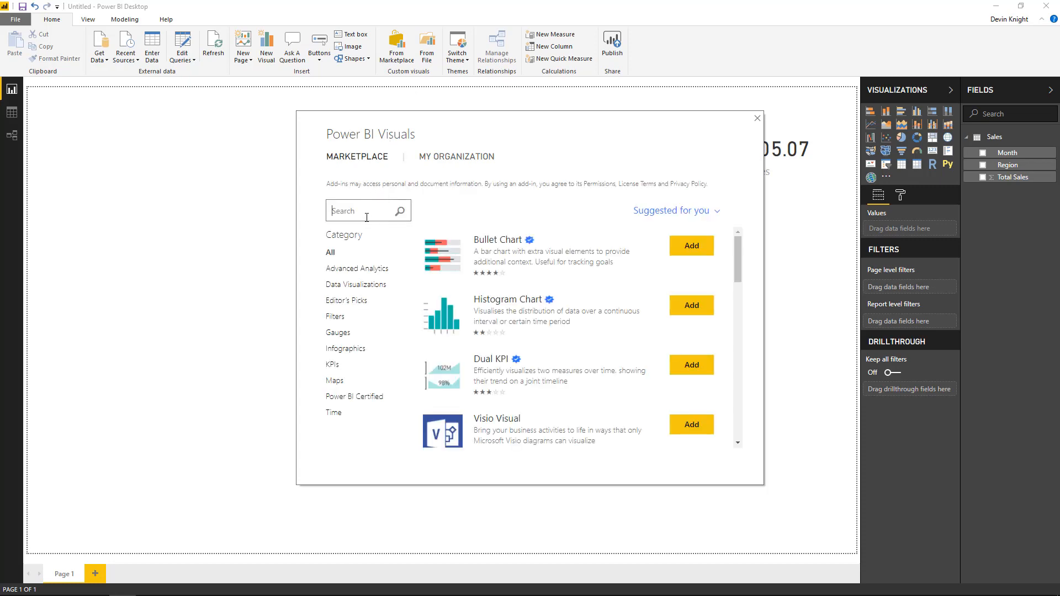
pyautogui.write('bar chart')
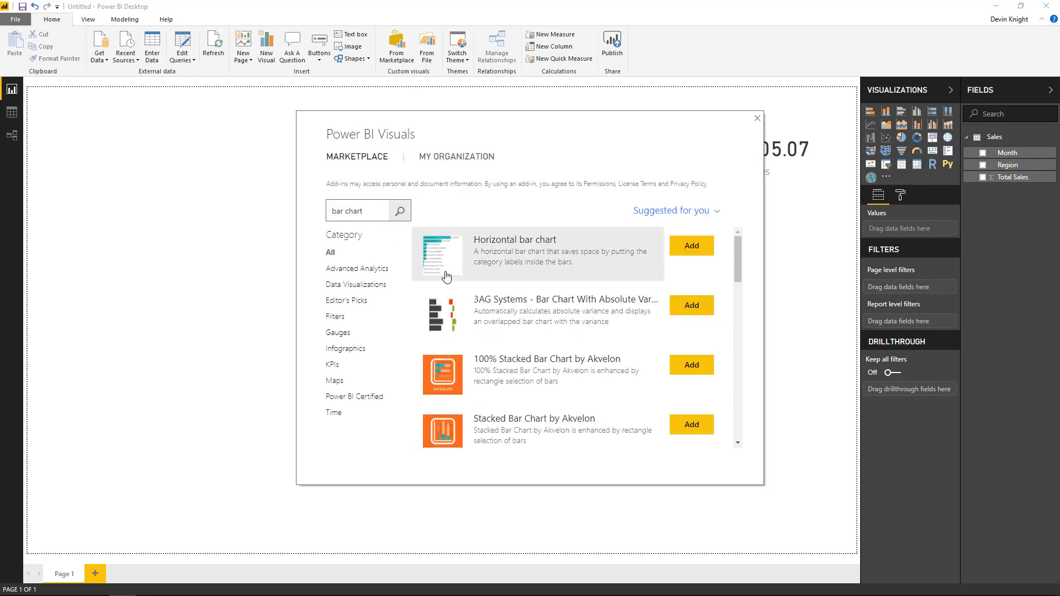
pyautogui.scroll(-3)
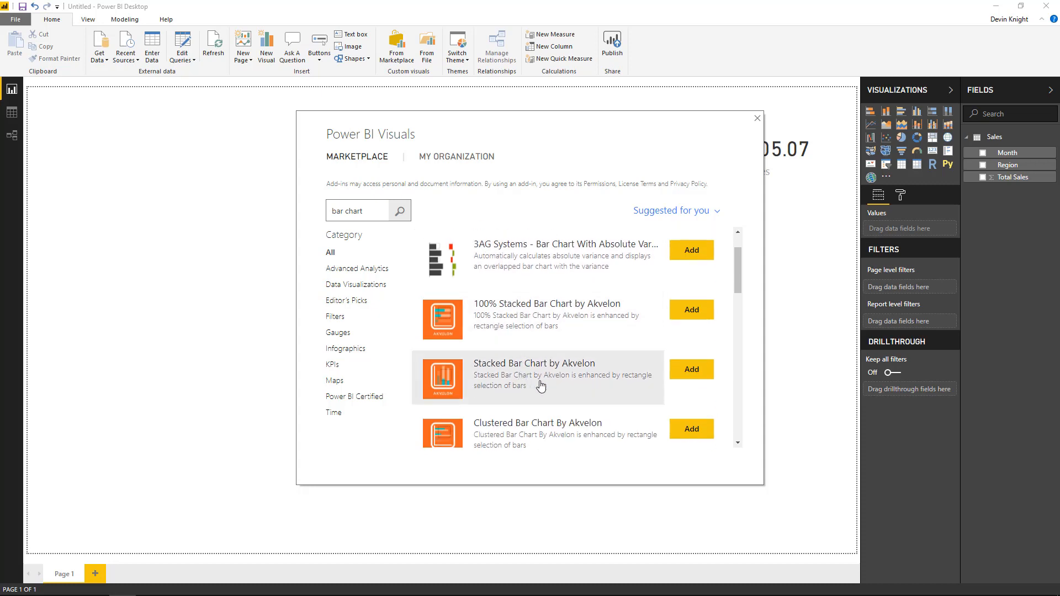
pyautogui.click(532, 363)
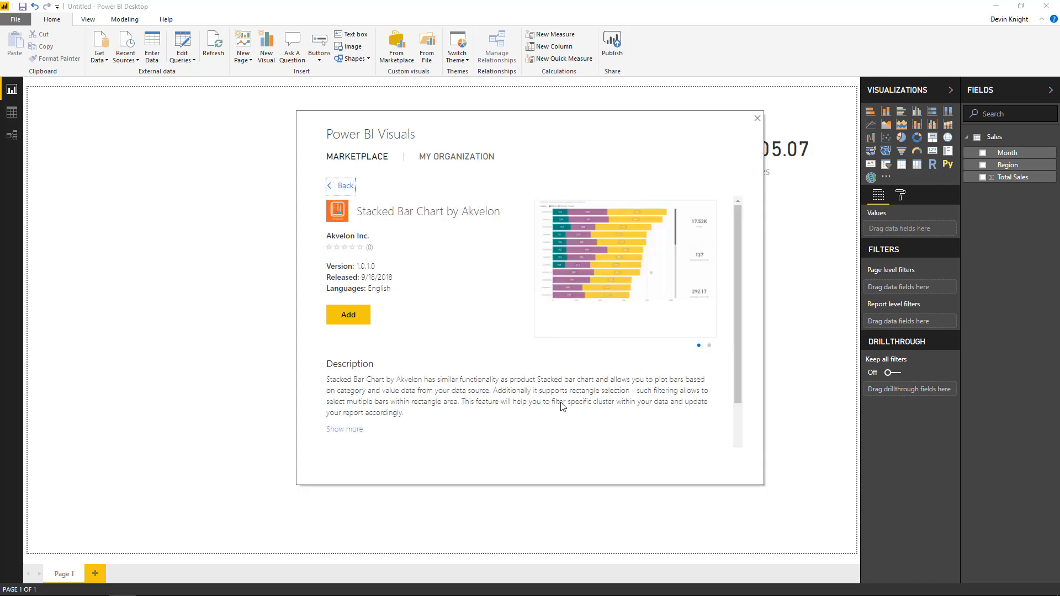
pyautogui.click(756, 118)
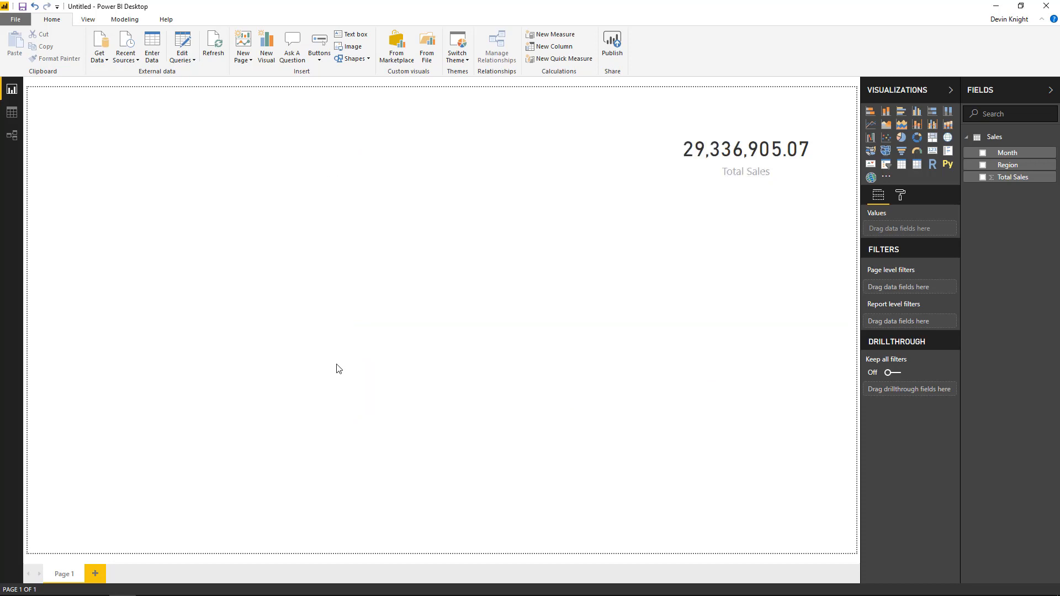
pyautogui.moveTo(804, 225)
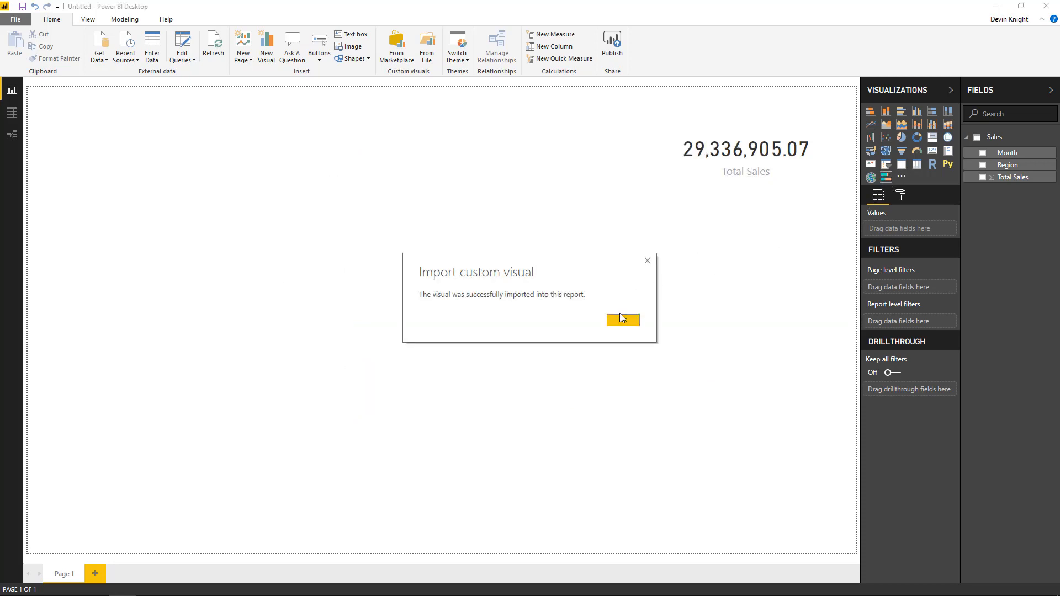
pyautogui.click(622, 320)
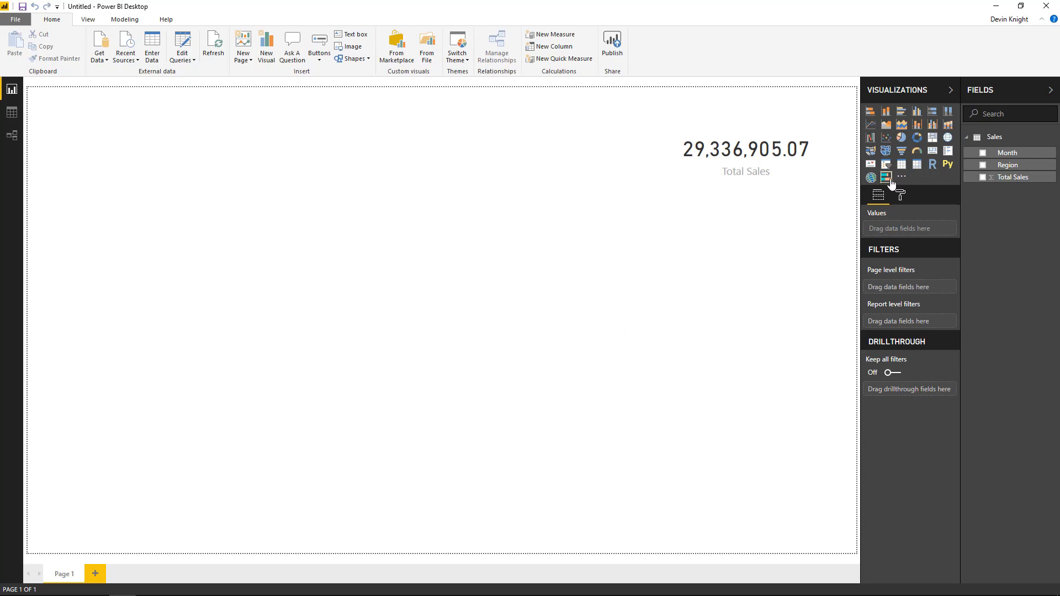
# Step: Add the Akvelon stacked bar chart visual and size it to fill the left half of the page
pyautogui.click(885, 176)
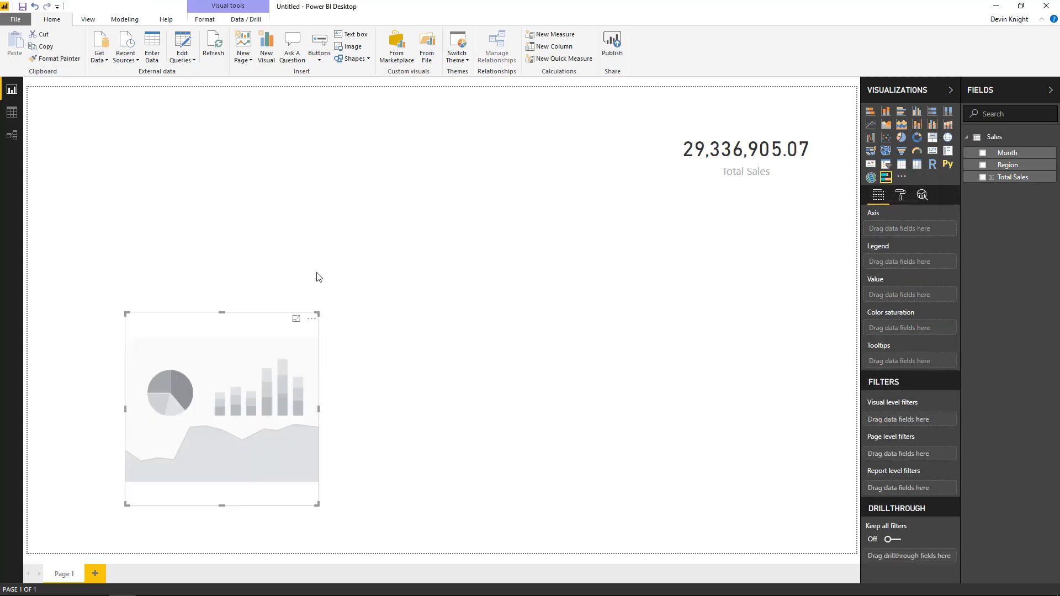
pyautogui.moveTo(222, 408); pyautogui.dragTo(130, 185)
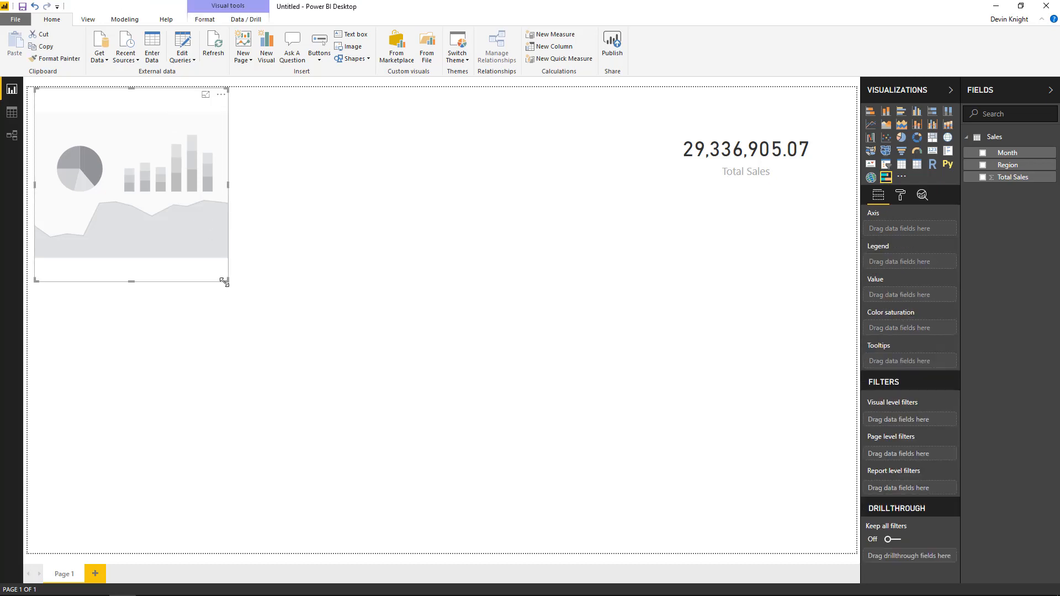
pyautogui.moveTo(222, 281); pyautogui.dragTo(604, 548)
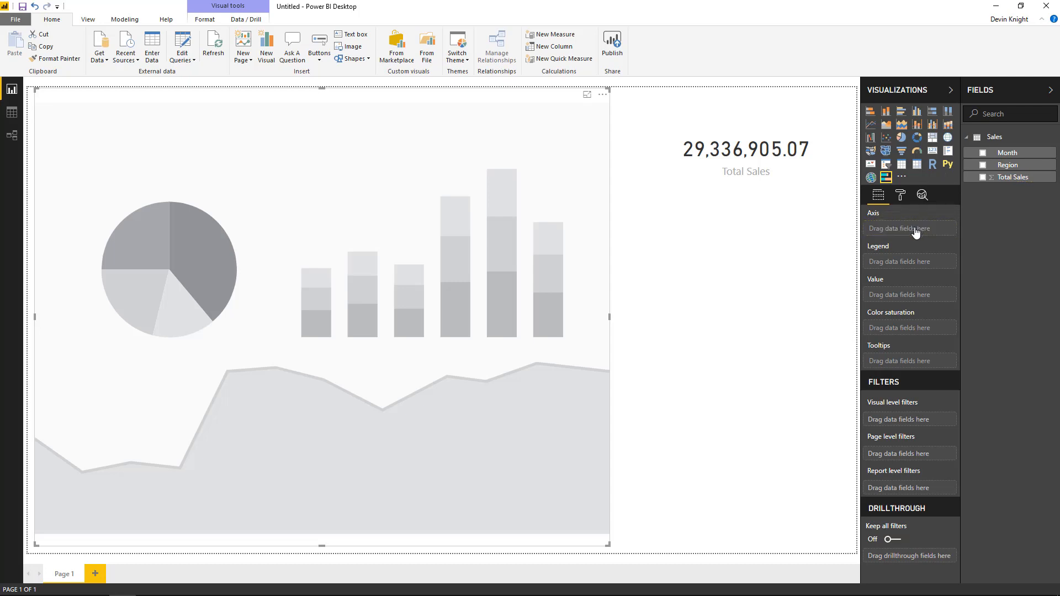
# Step: Use Month as axis, Region as legend and Total Sales as the chart value
pyautogui.click(982, 152)
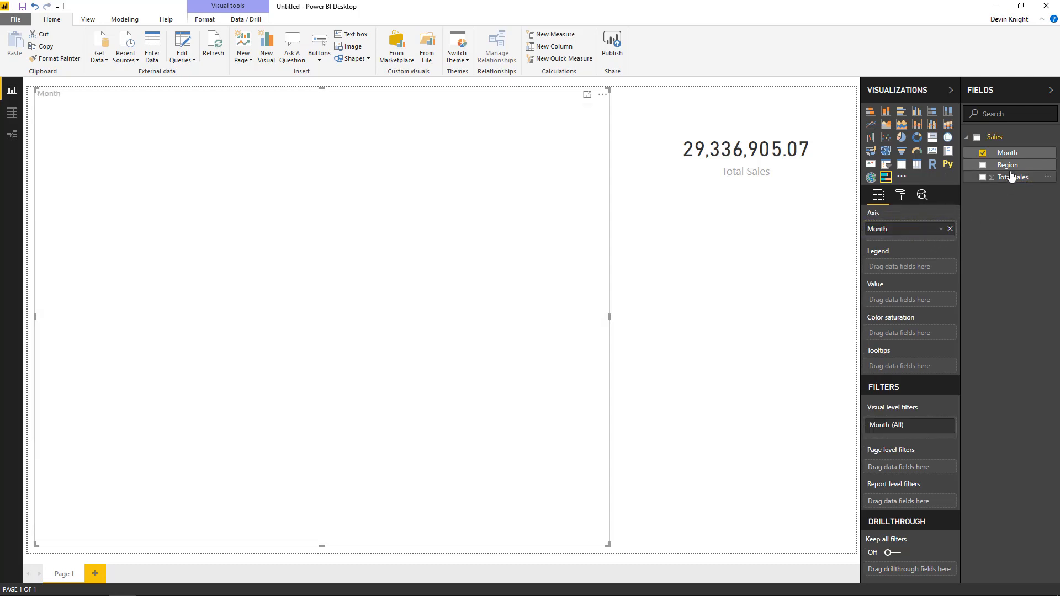
pyautogui.click(982, 164)
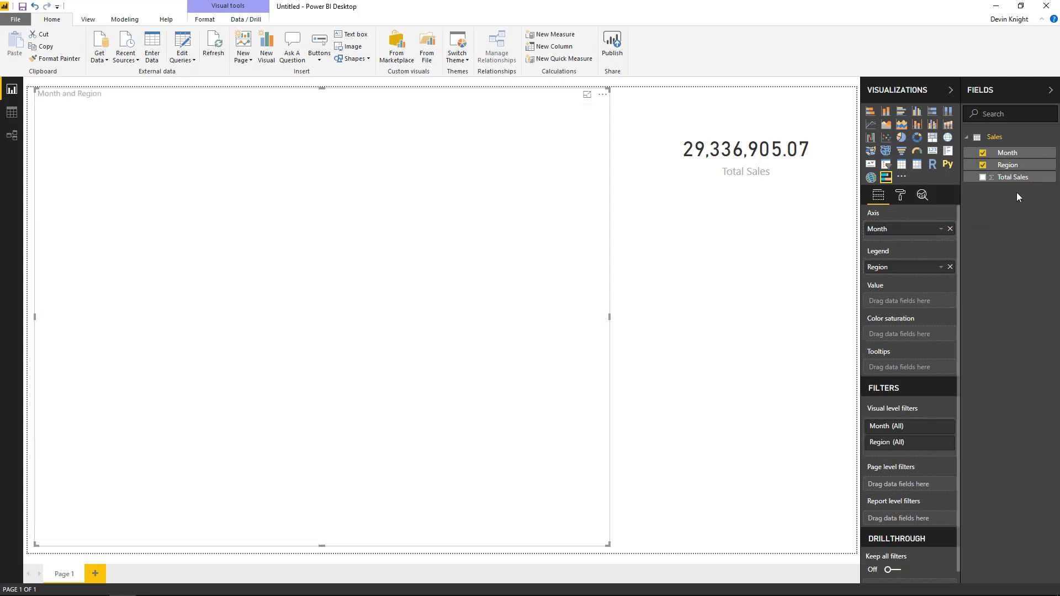
pyautogui.moveTo(1012, 177); pyautogui.dragTo(920, 299)
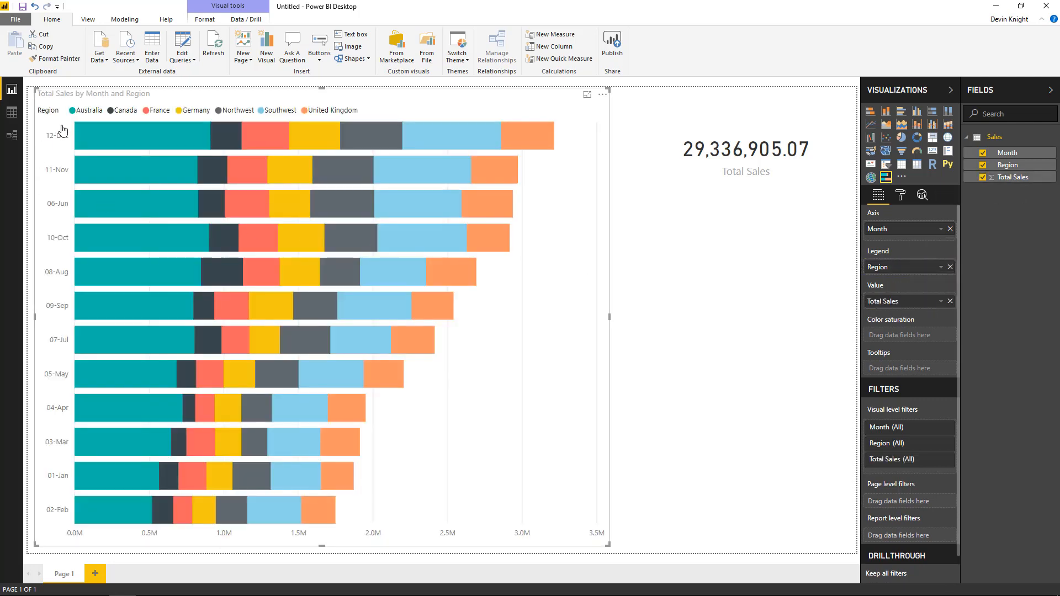
pyautogui.moveTo(378, 405)
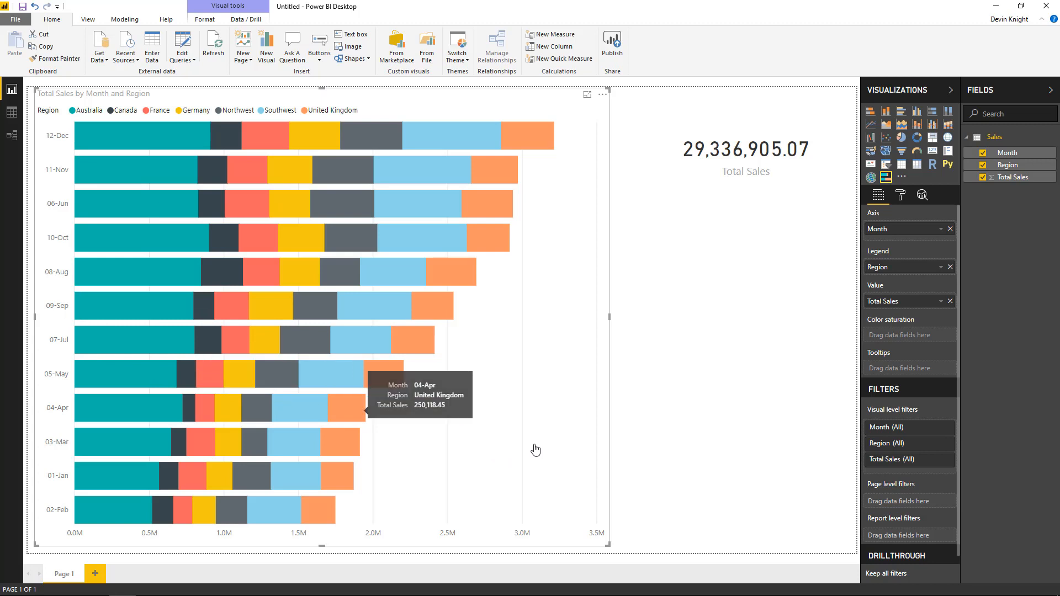
pyautogui.moveTo(579, 376)
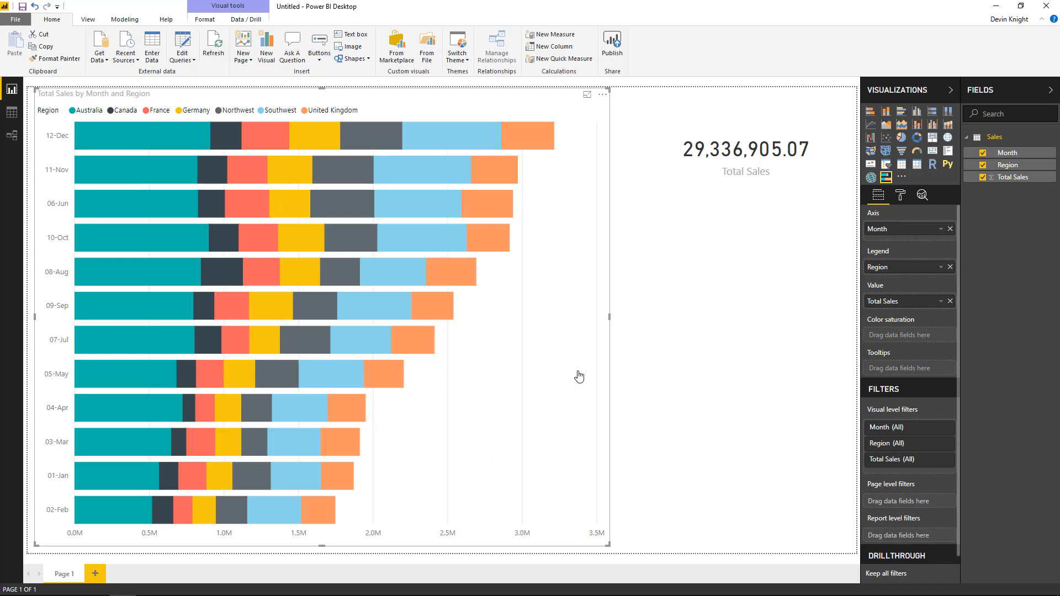
pyautogui.moveTo(53, 149)
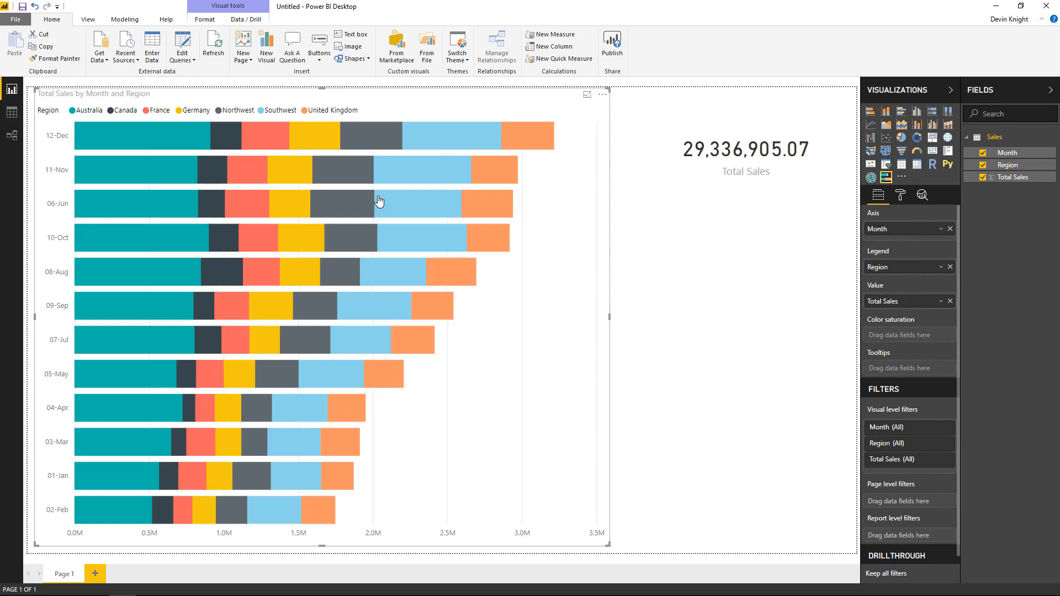
pyautogui.moveTo(497, 152)
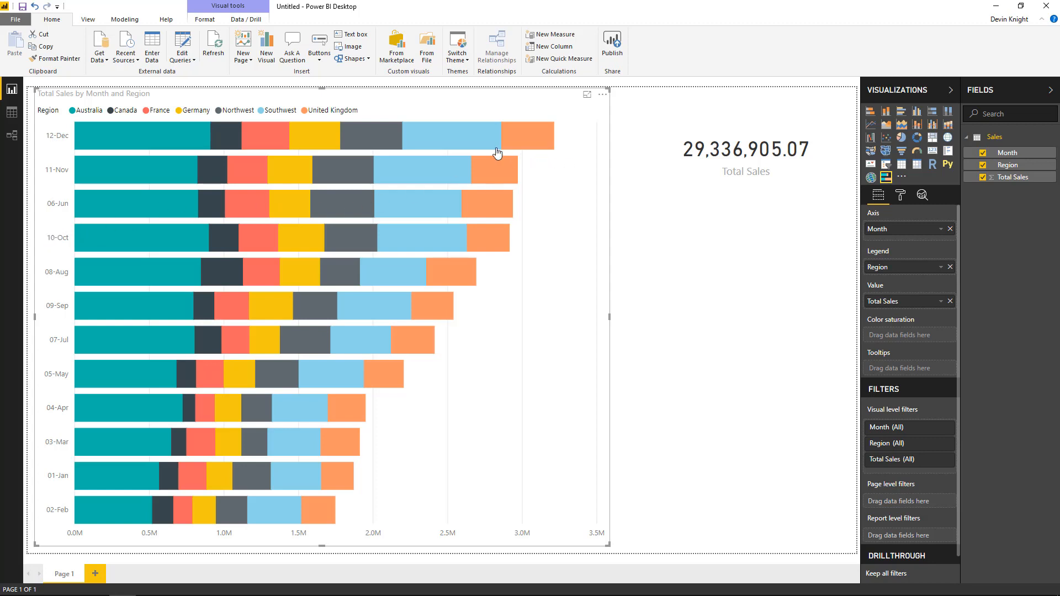
pyautogui.moveTo(895, 309)
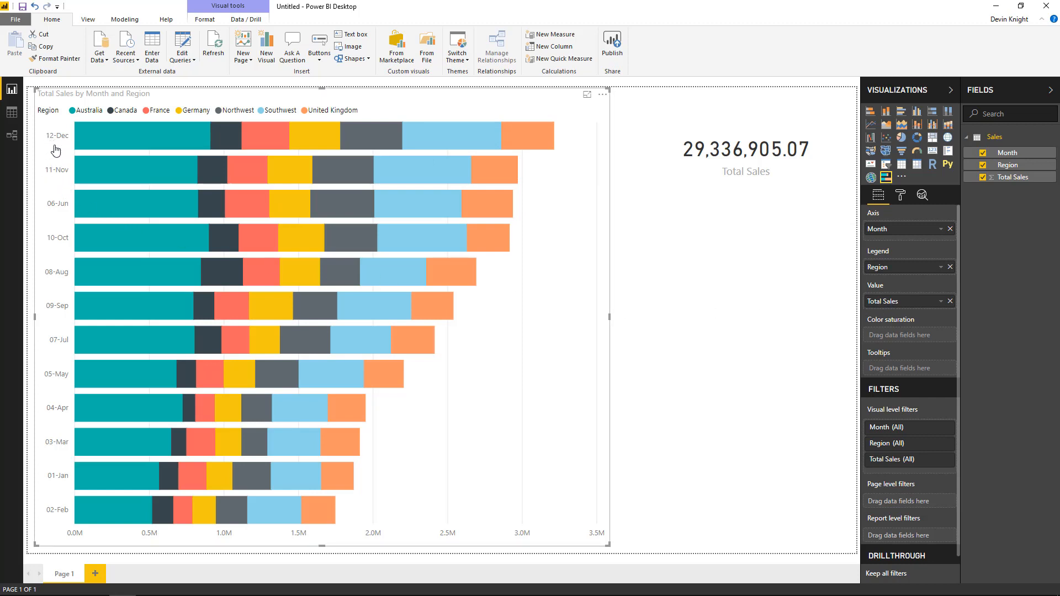
pyautogui.moveTo(59, 177)
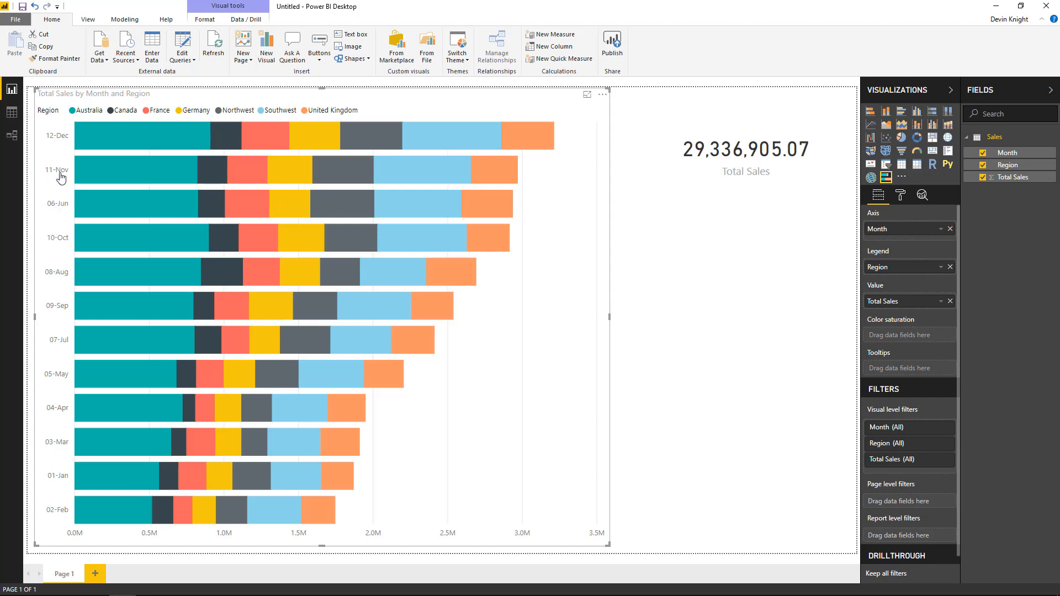
pyautogui.moveTo(286, 305)
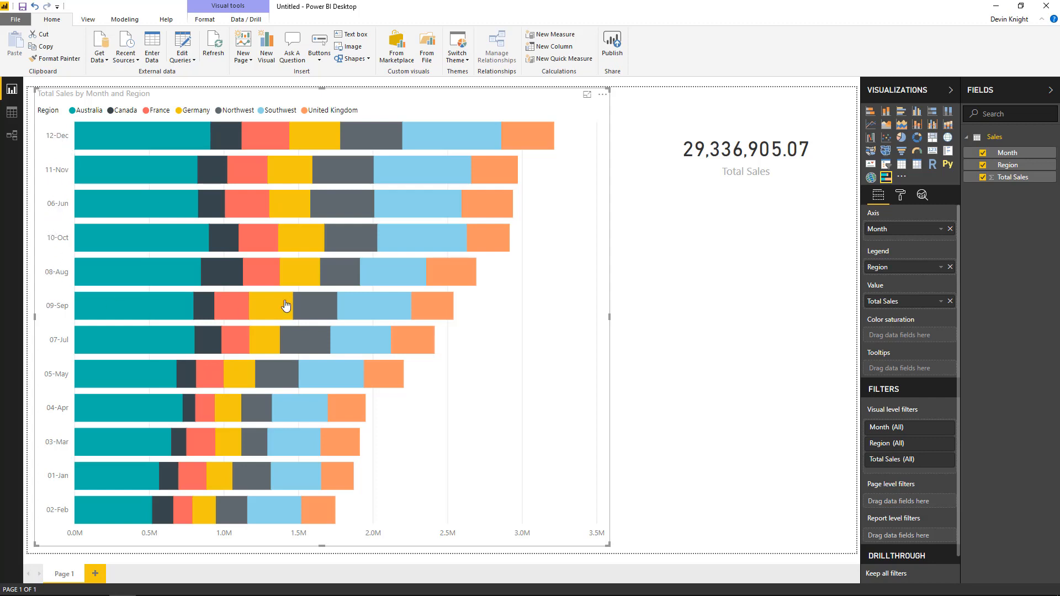
pyautogui.click(601, 94)
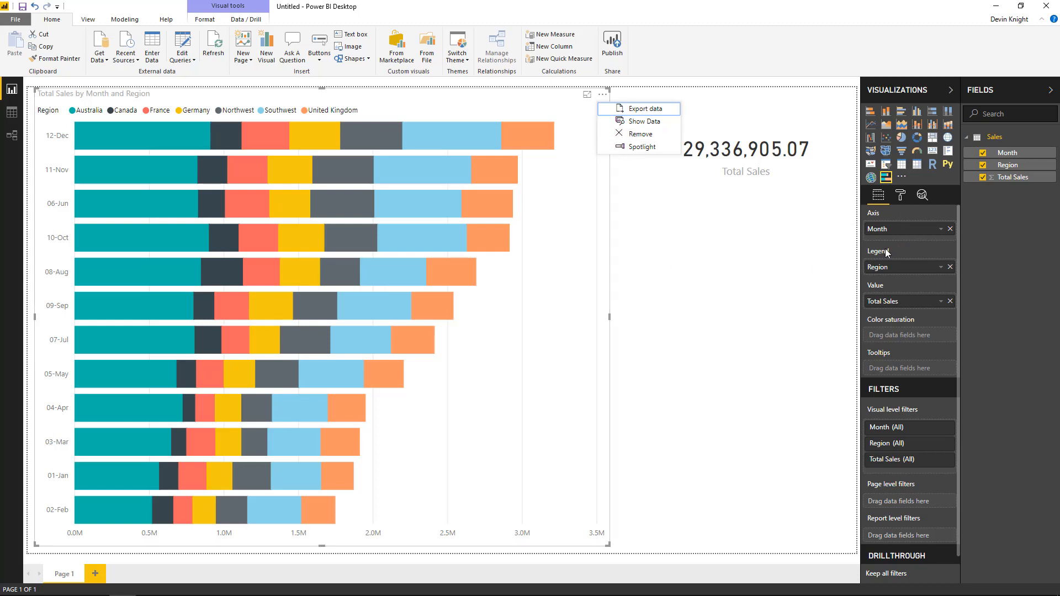
pyautogui.moveTo(816, 250)
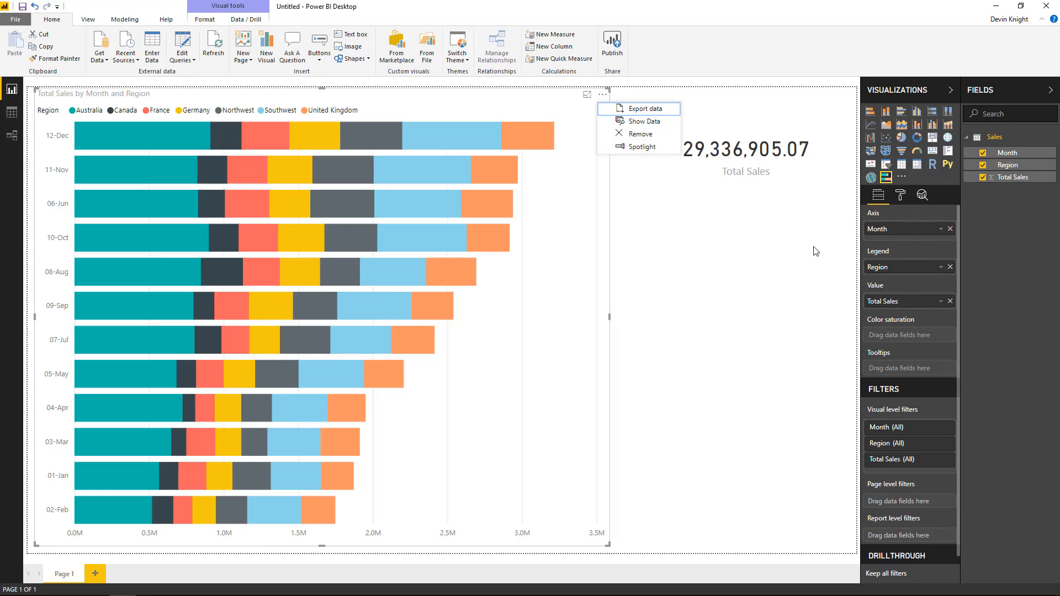
pyautogui.click(507, 251)
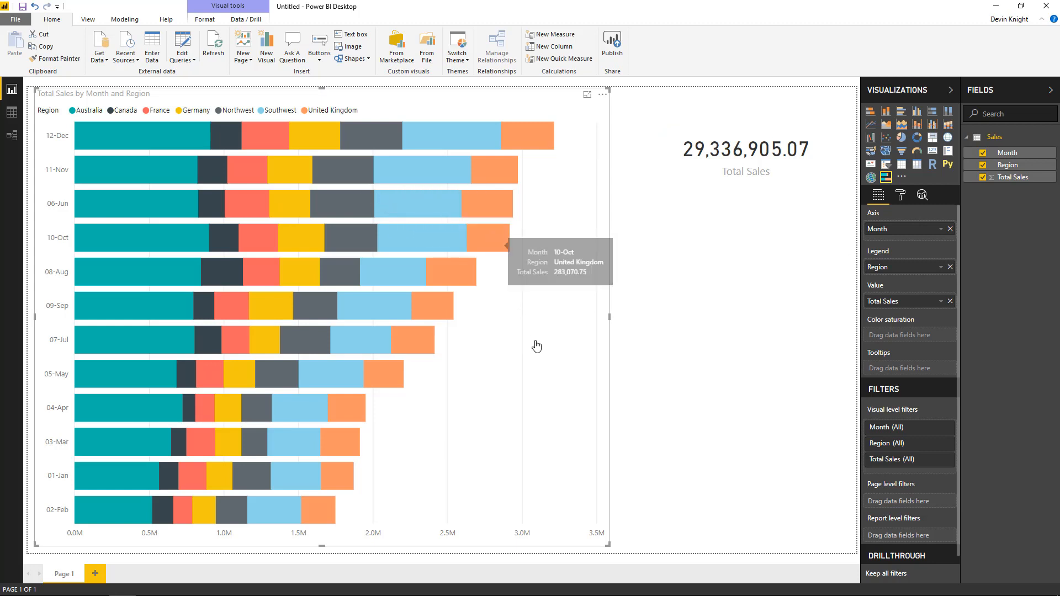
pyautogui.moveTo(575, 368)
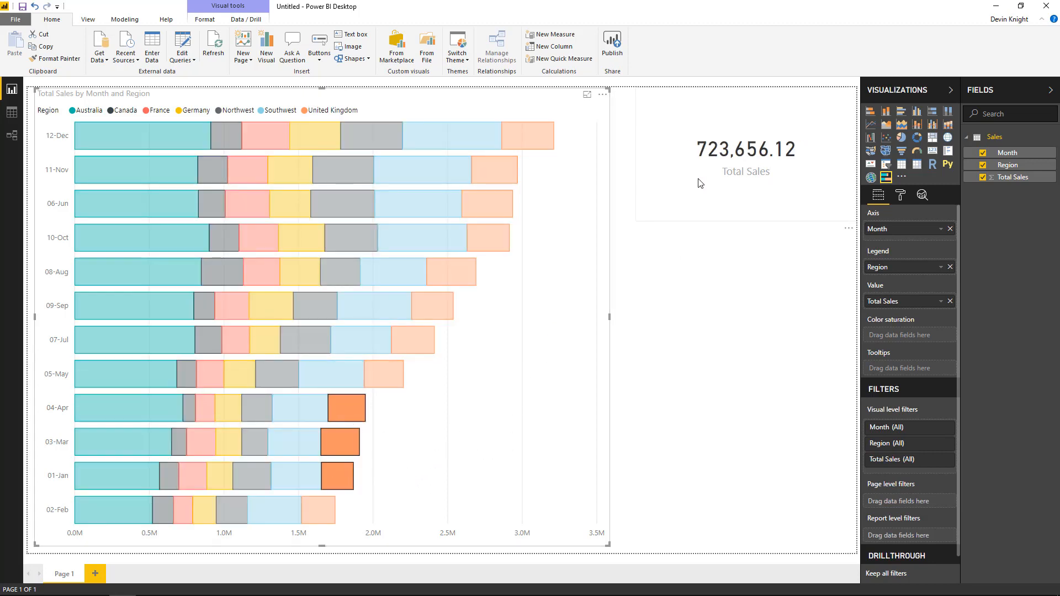
pyautogui.click(292, 410)
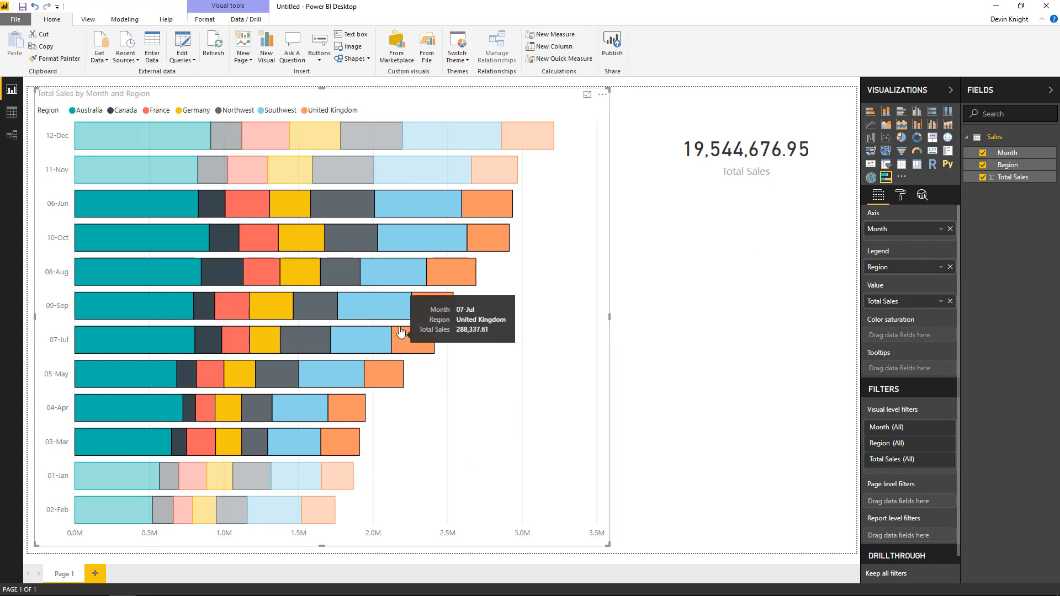
pyautogui.moveTo(474, 358)
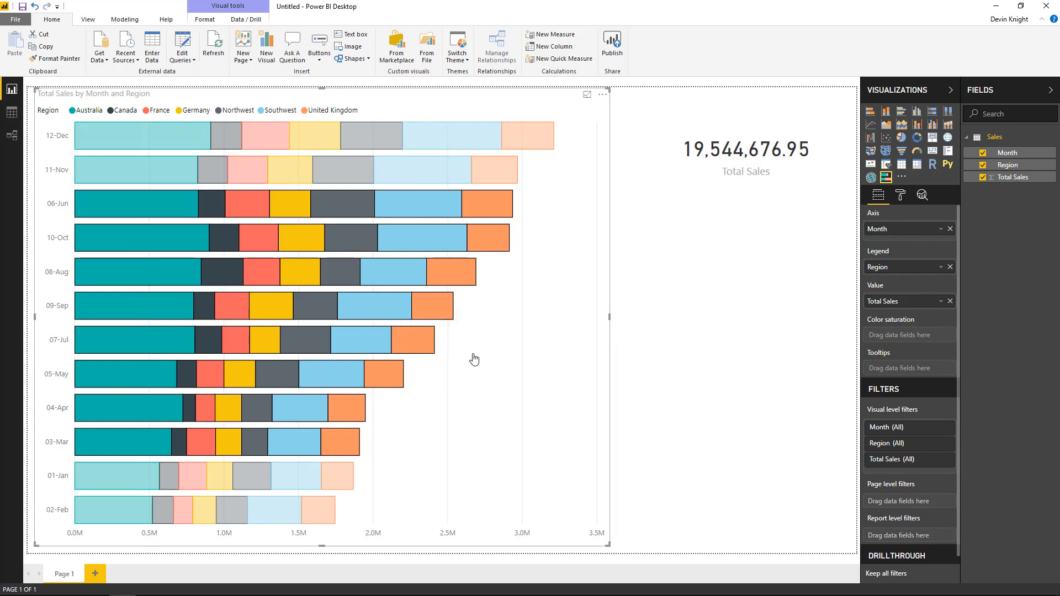
pyautogui.moveTo(539, 316)
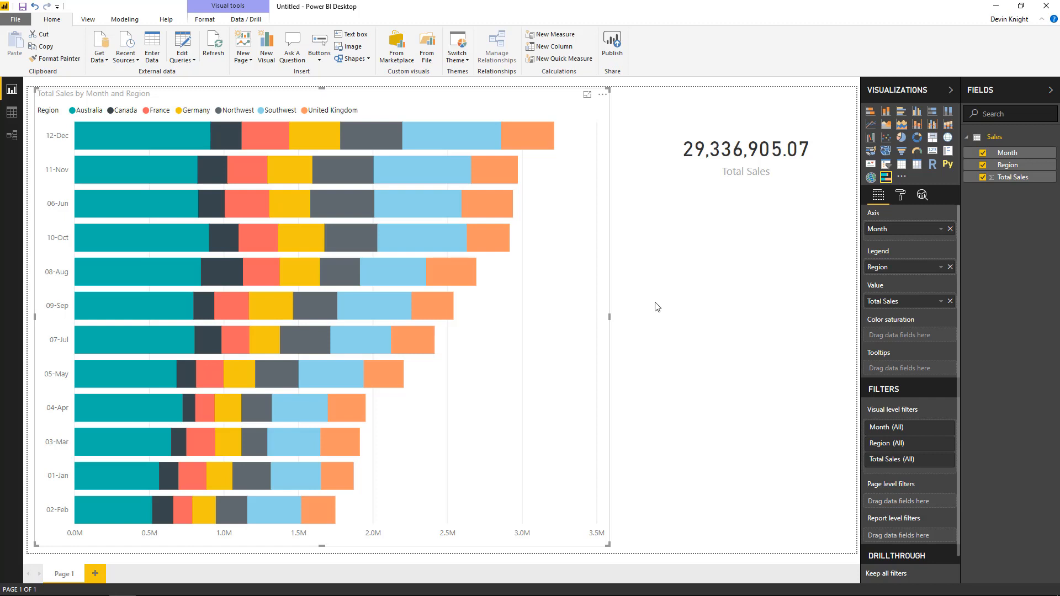
pyautogui.moveTo(658, 264)
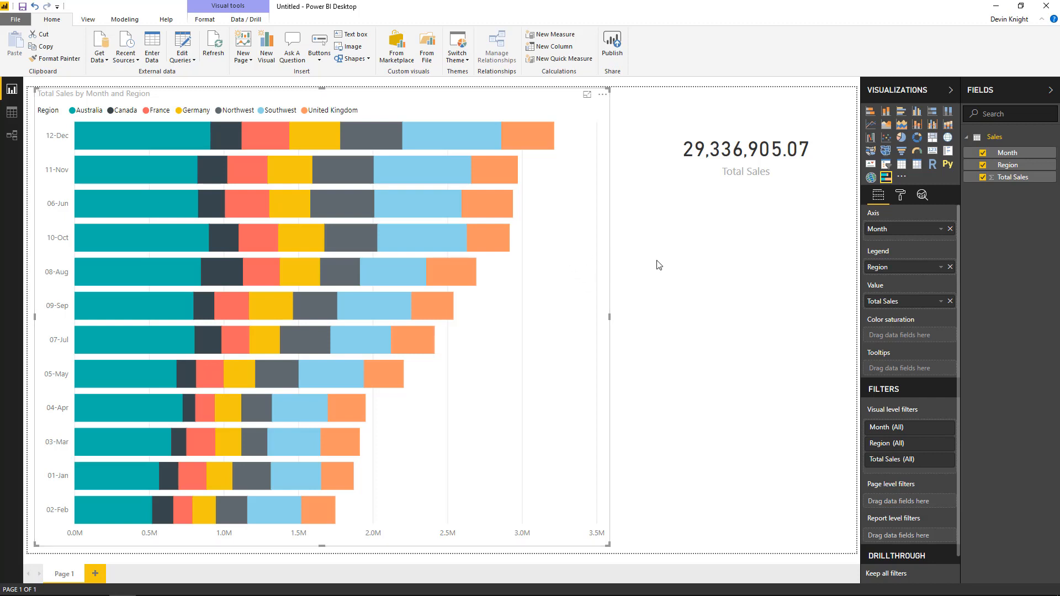
pyautogui.moveTo(897, 214)
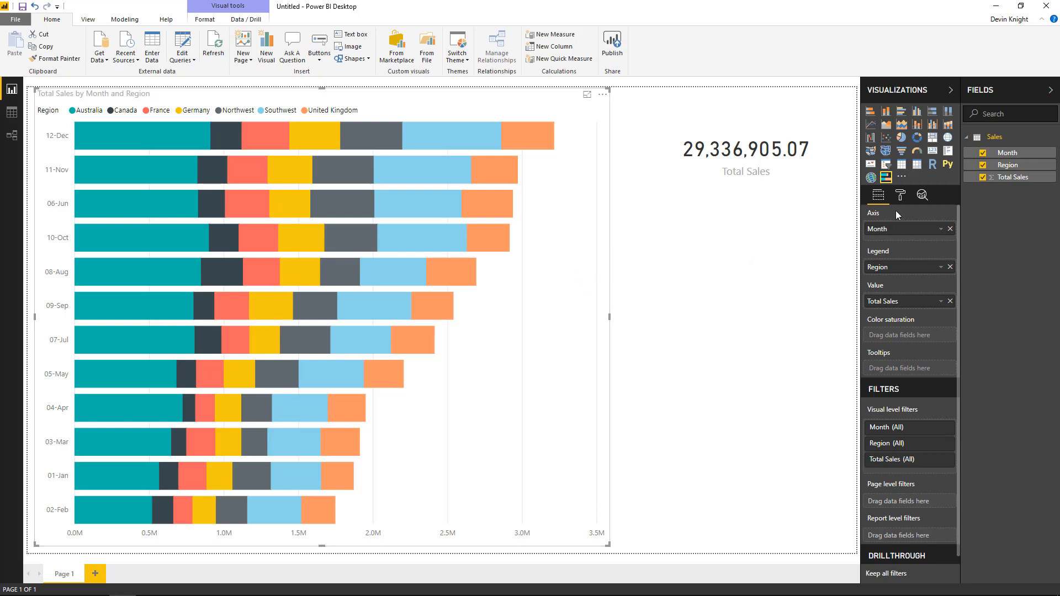
pyautogui.click(901, 195)
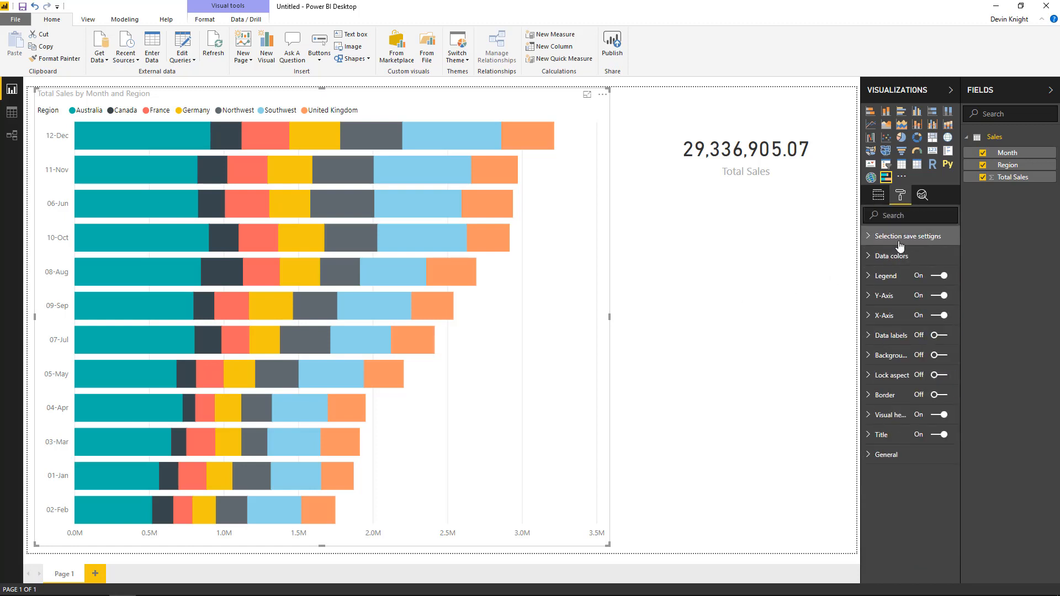
pyautogui.click(907, 237)
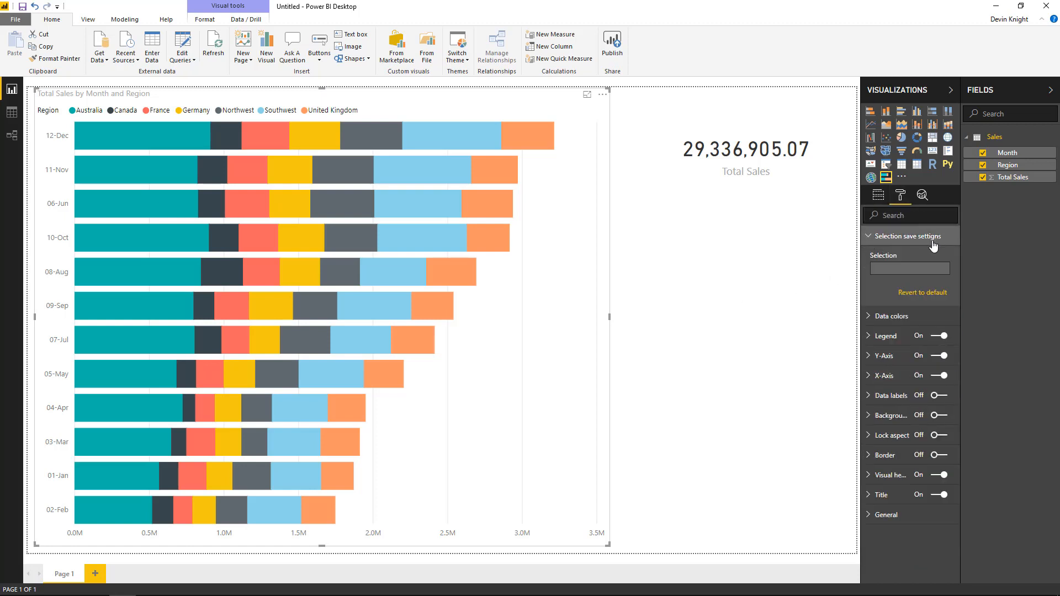
pyautogui.moveTo(622, 352)
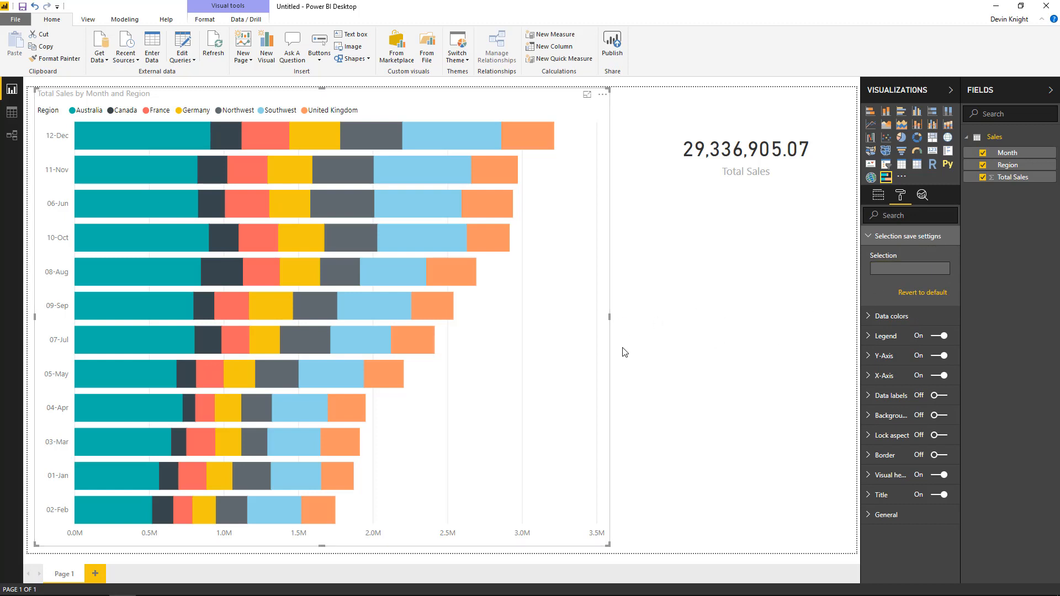
pyautogui.moveTo(536, 374)
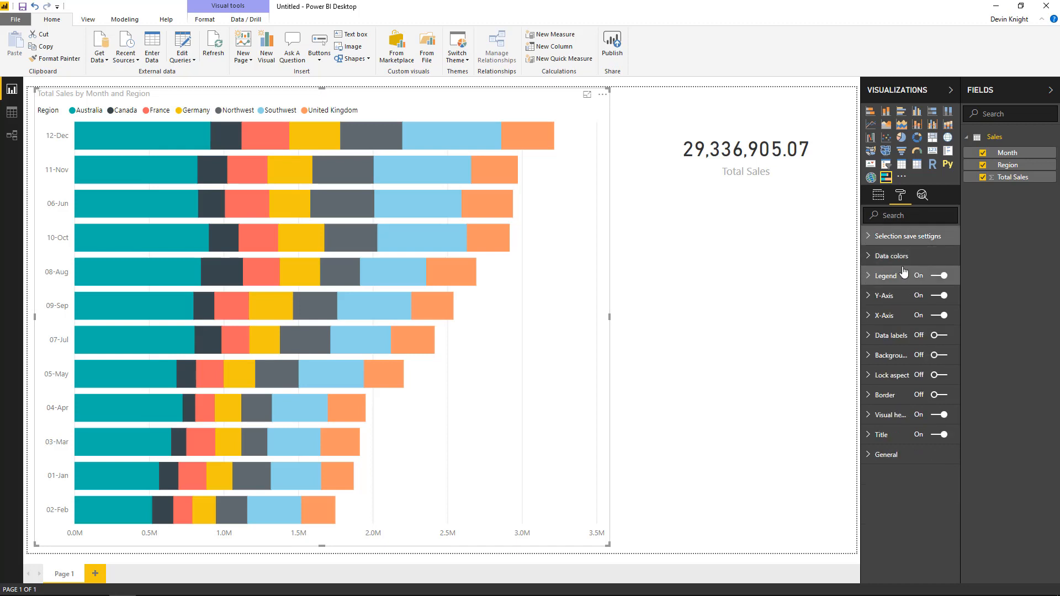
pyautogui.moveTo(877, 269)
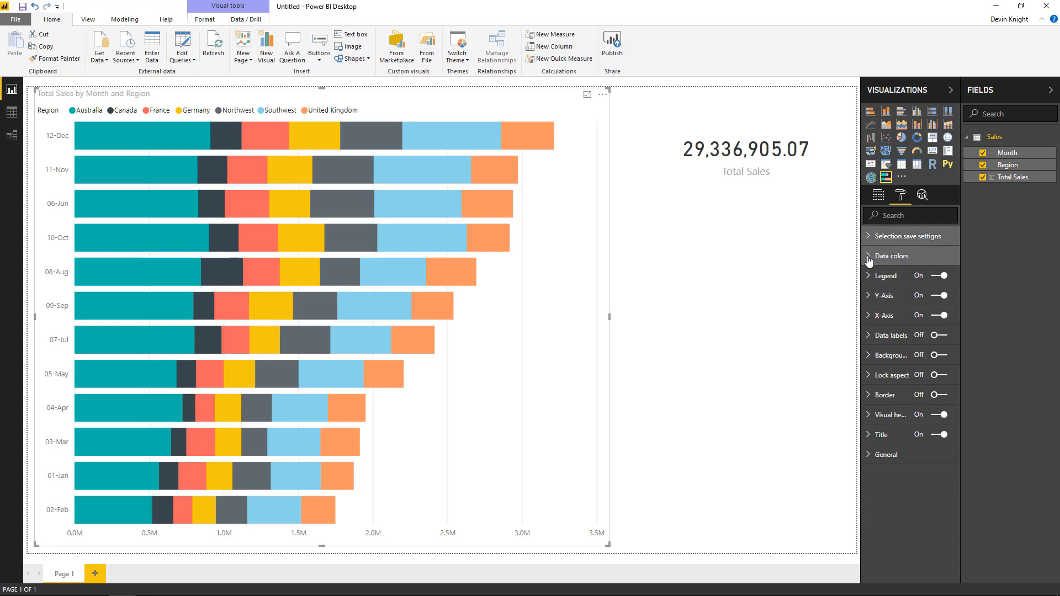
pyautogui.click(891, 255)
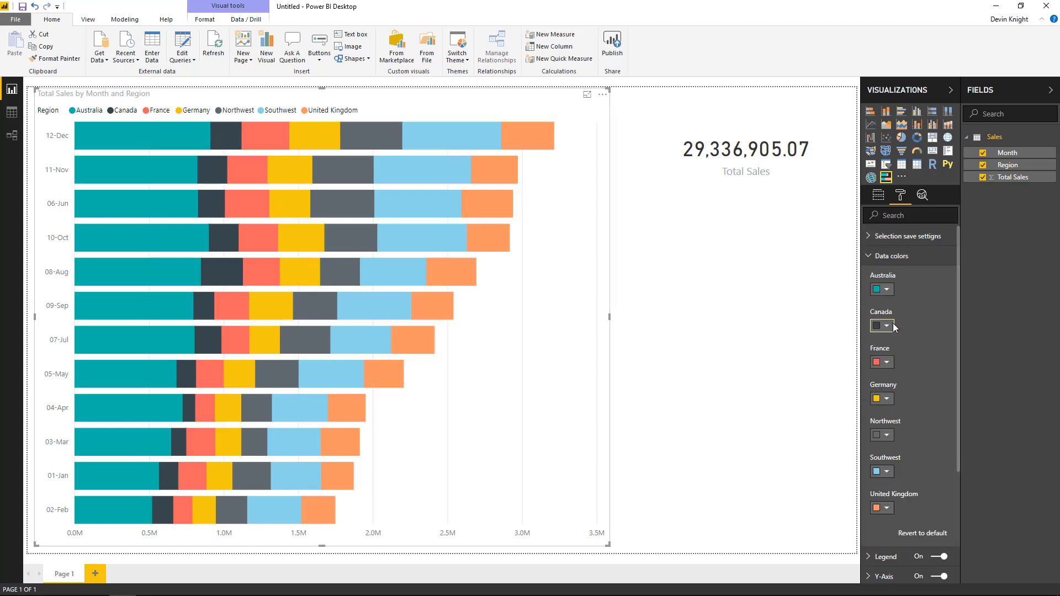
pyautogui.click(888, 325)
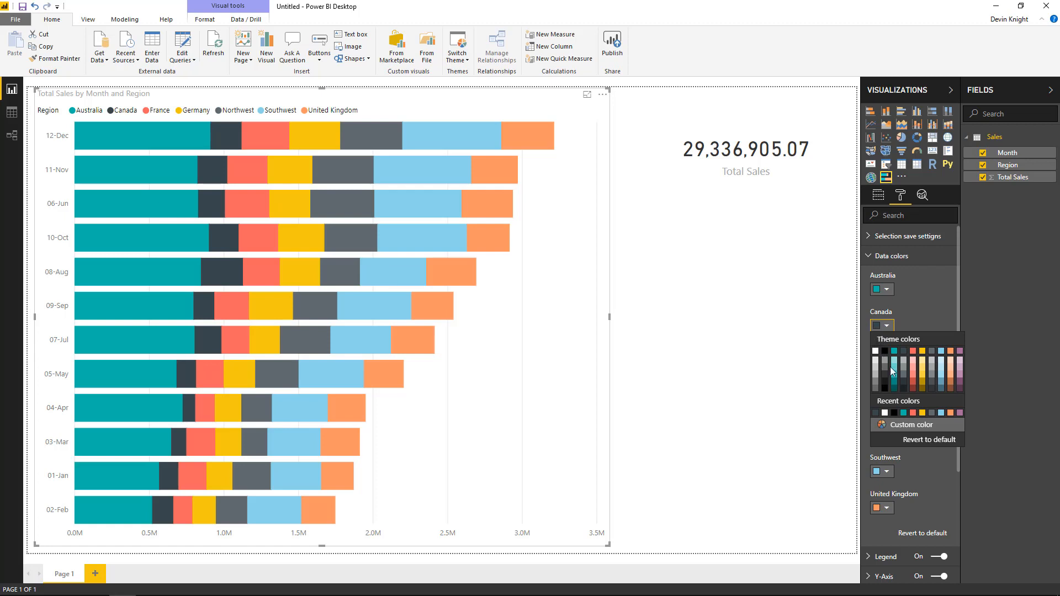
pyautogui.moveTo(914, 378)
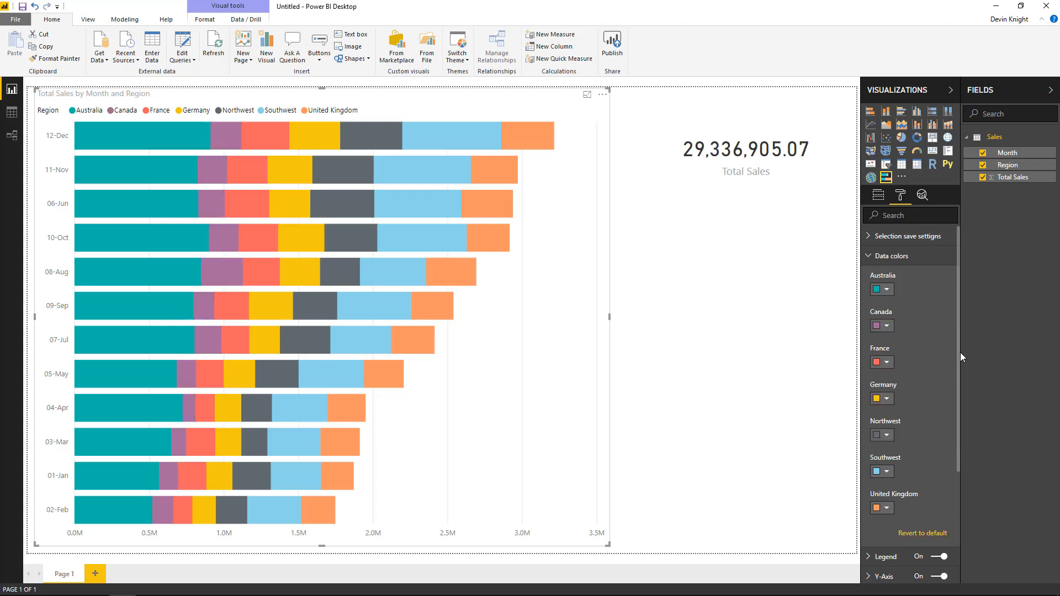
pyautogui.moveTo(691, 330)
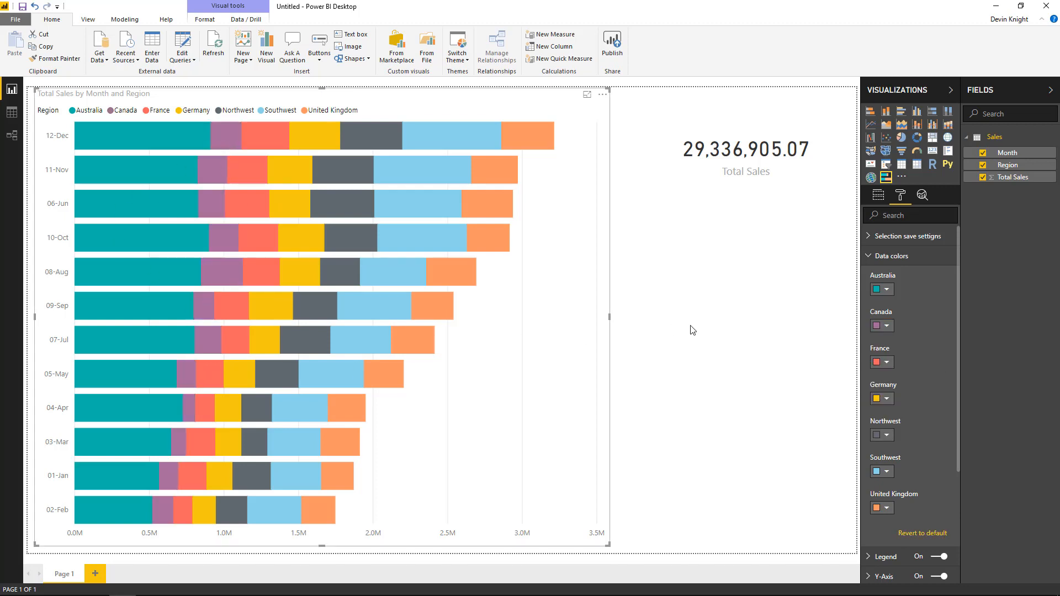
pyautogui.click(893, 255)
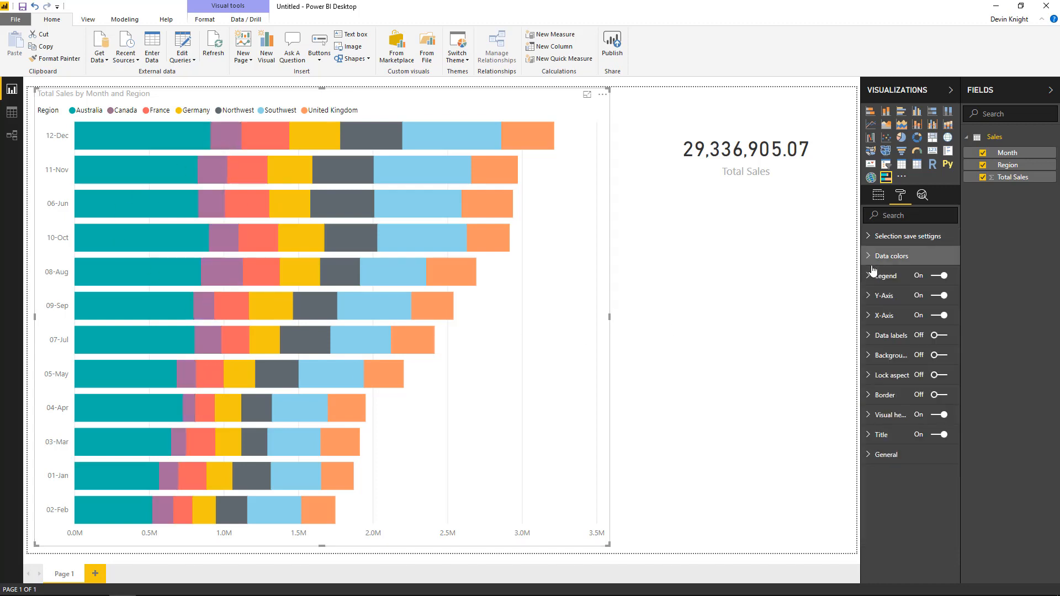
# Step: Set the Region legend to Right center position with text size 10 in black
pyautogui.click(869, 275)
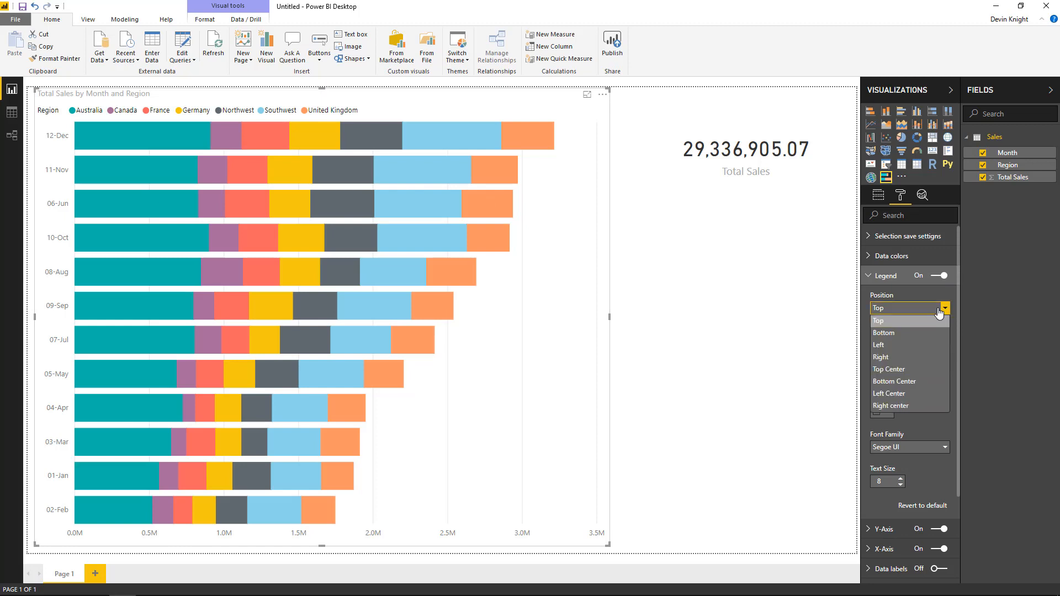
pyautogui.click(879, 356)
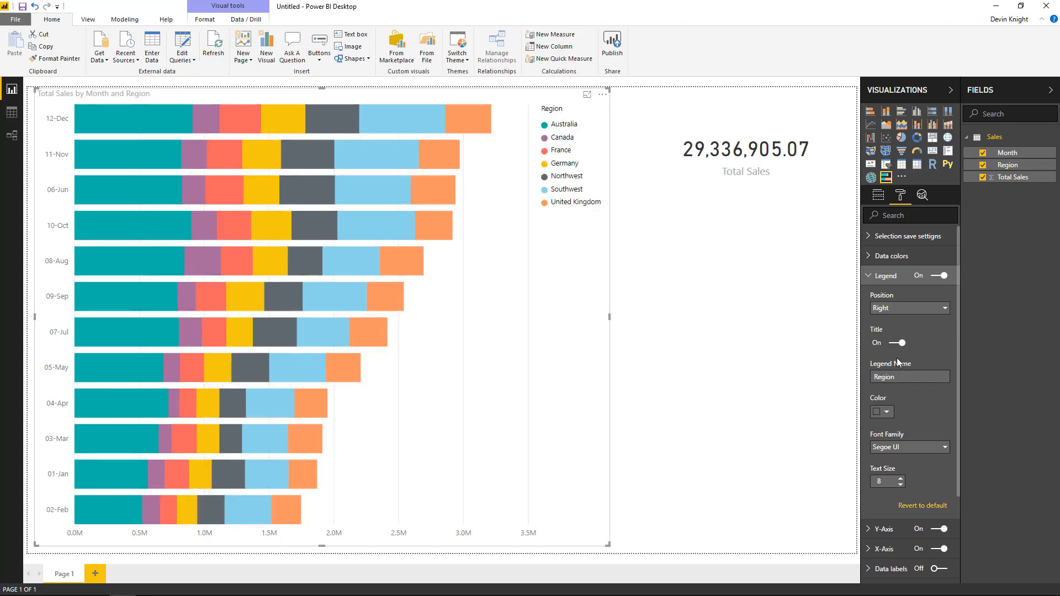
pyautogui.moveTo(916, 329)
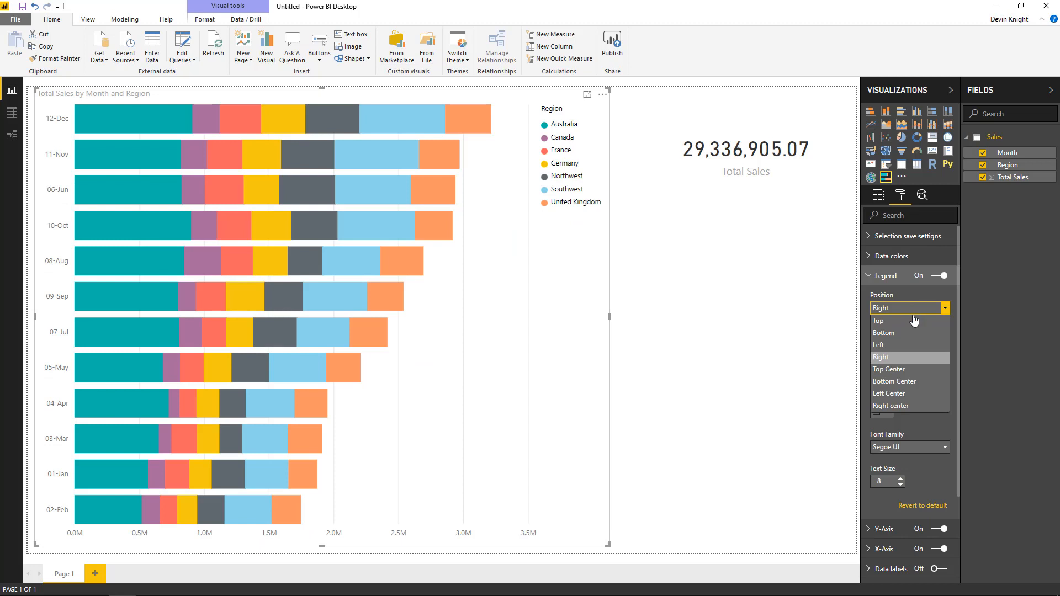
pyautogui.click(889, 405)
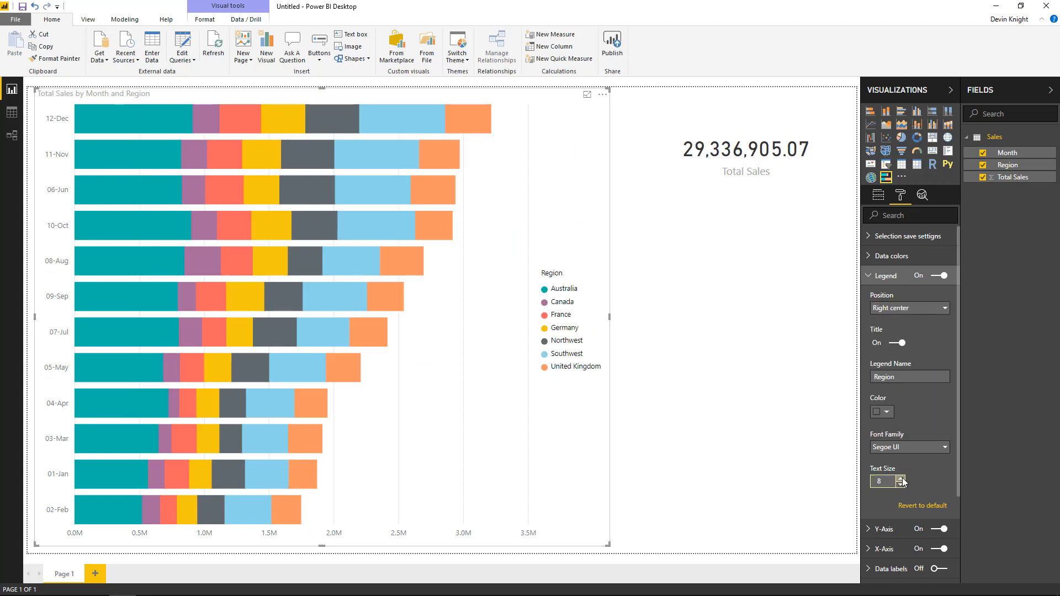
pyautogui.click(901, 478)
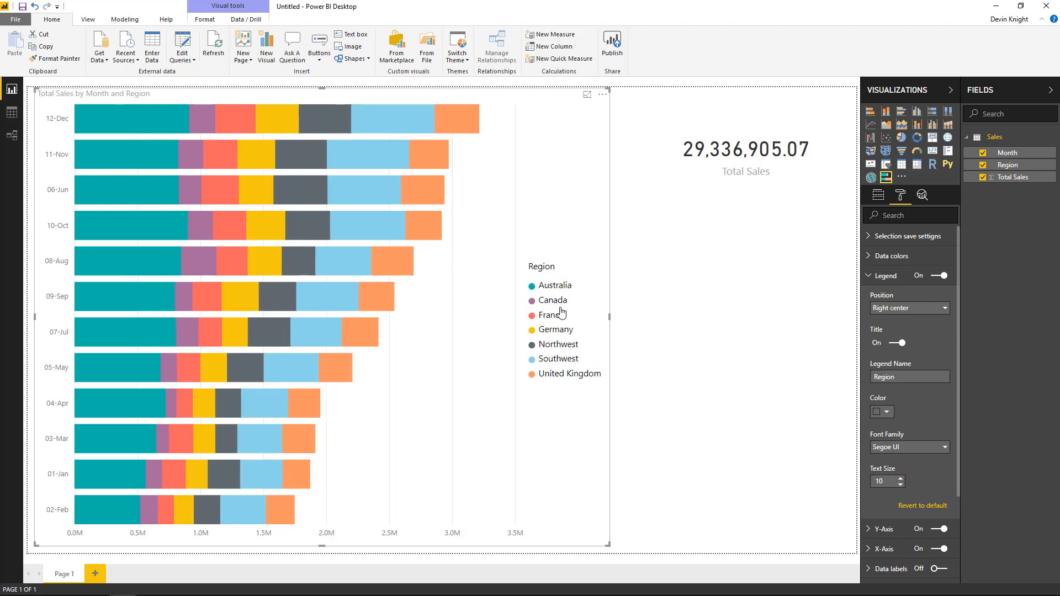
pyautogui.moveTo(879, 412)
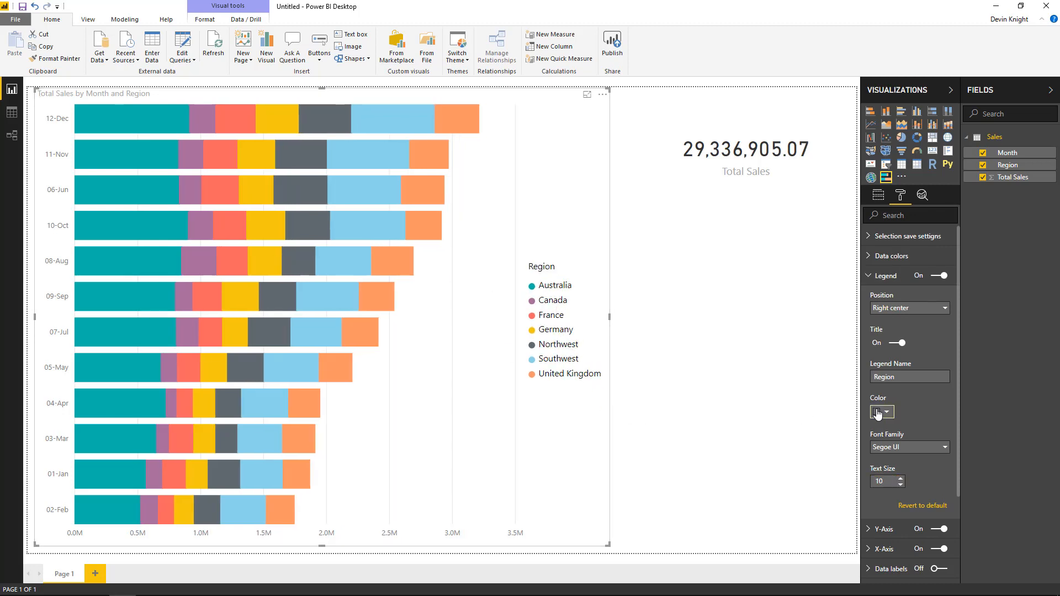
pyautogui.click(881, 411)
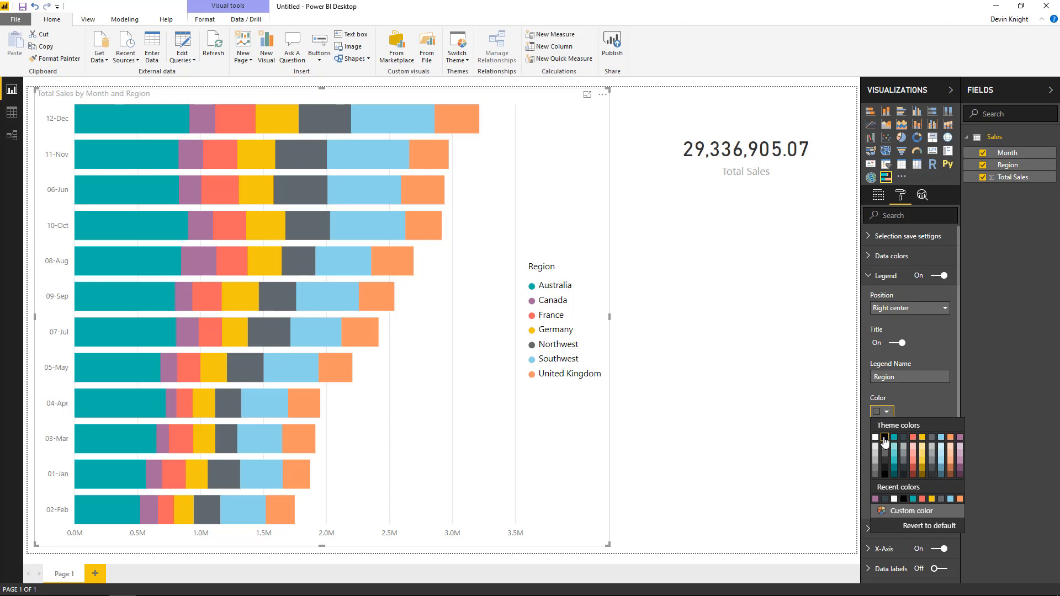
pyautogui.click(883, 437)
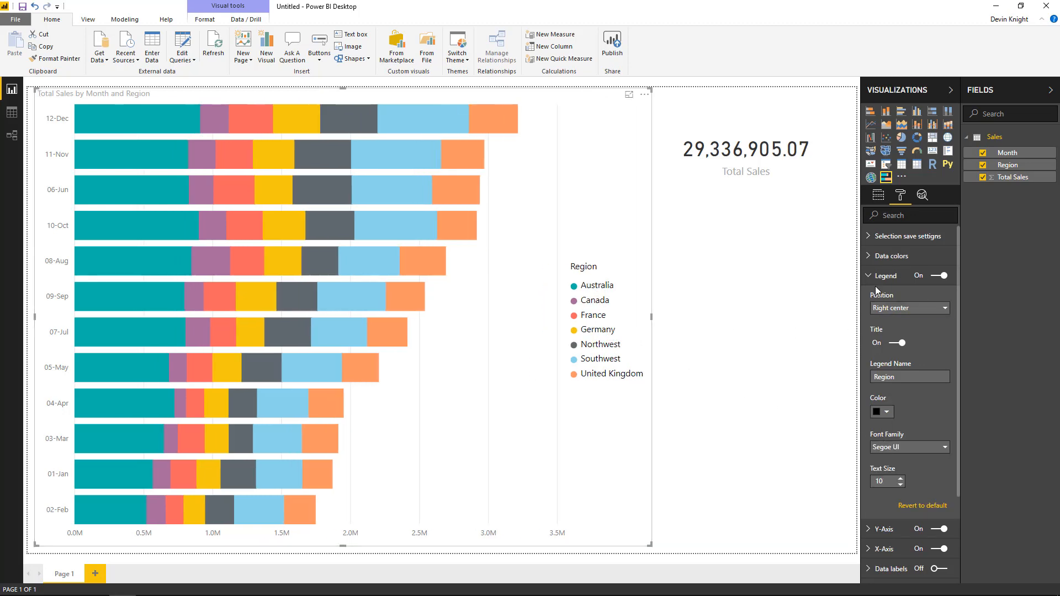
# Step: Keep the month axis labels on the left, coloured black at text size 13
pyautogui.click(885, 295)
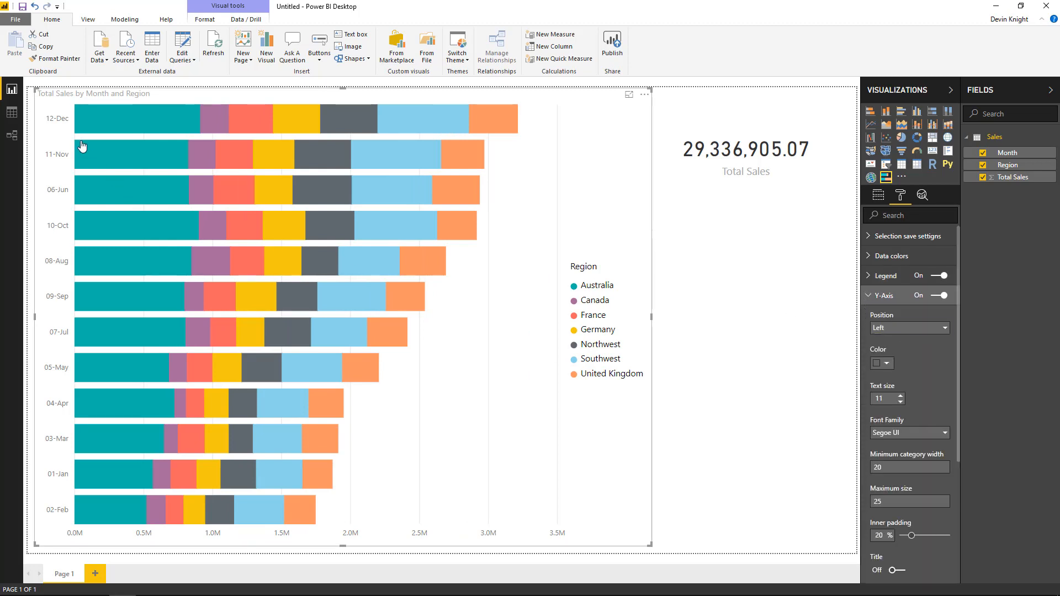
pyautogui.click(944, 328)
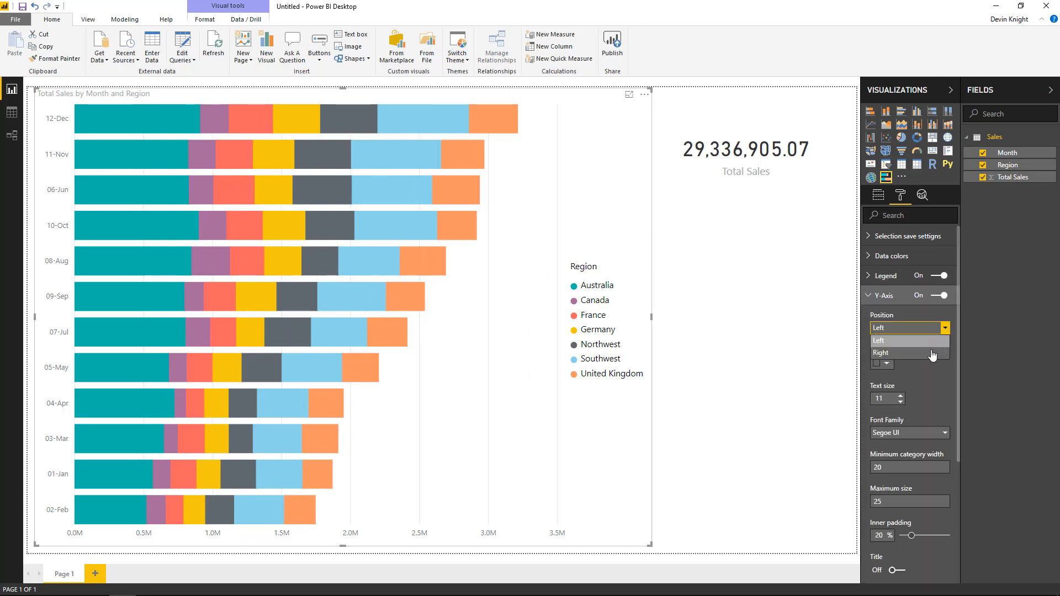
pyautogui.click(880, 352)
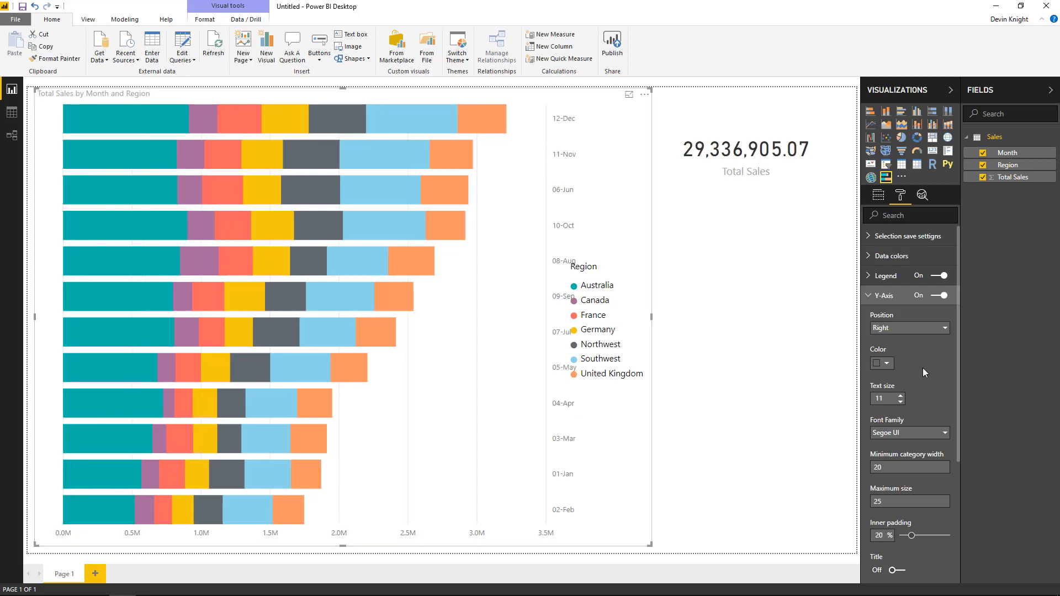
pyautogui.click(905, 328)
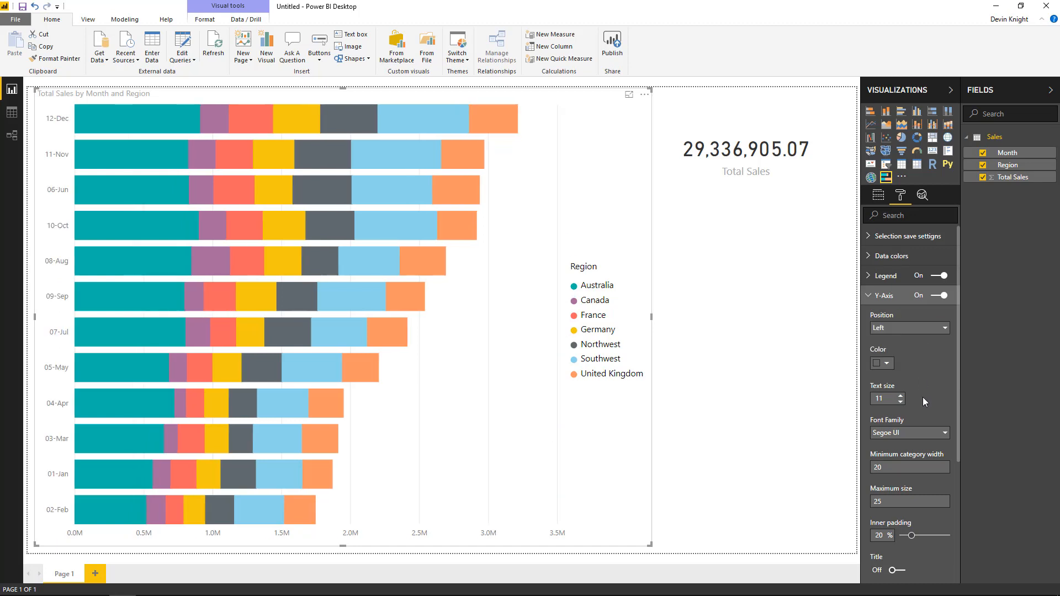
pyautogui.click(881, 363)
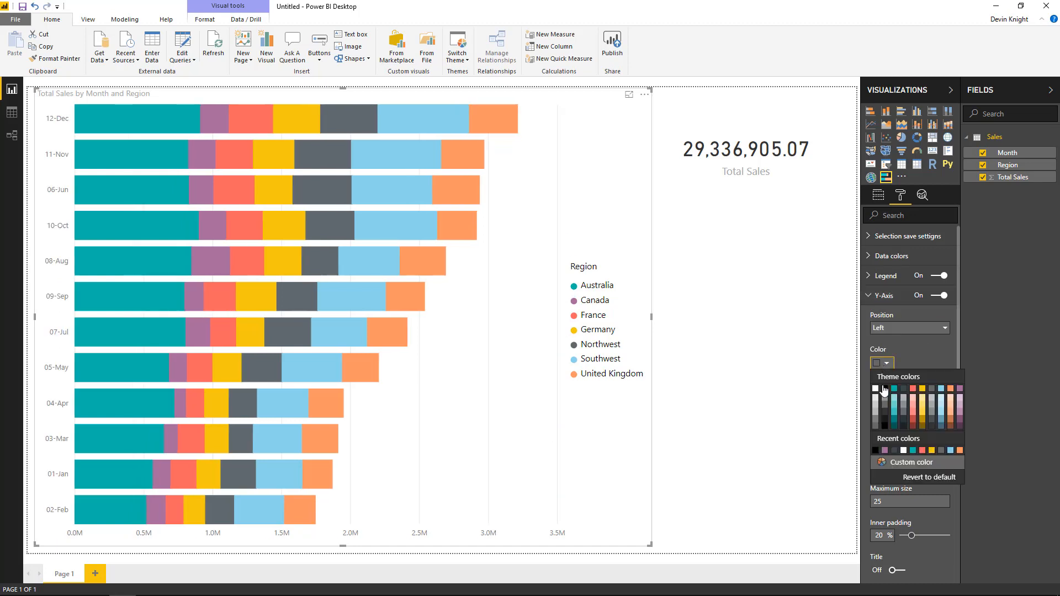
pyautogui.click(876, 387)
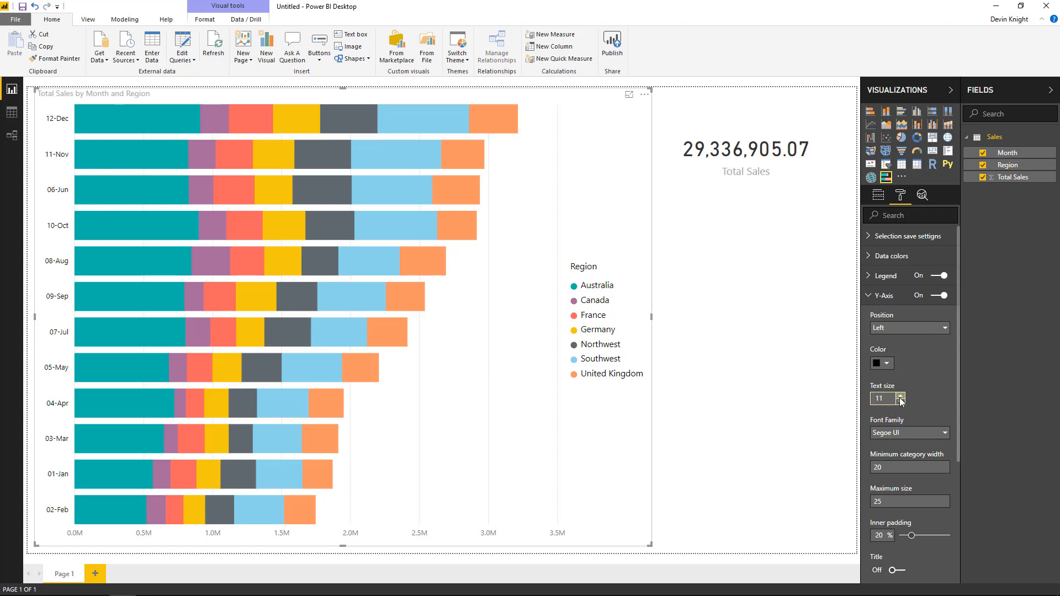
pyautogui.click(900, 395)
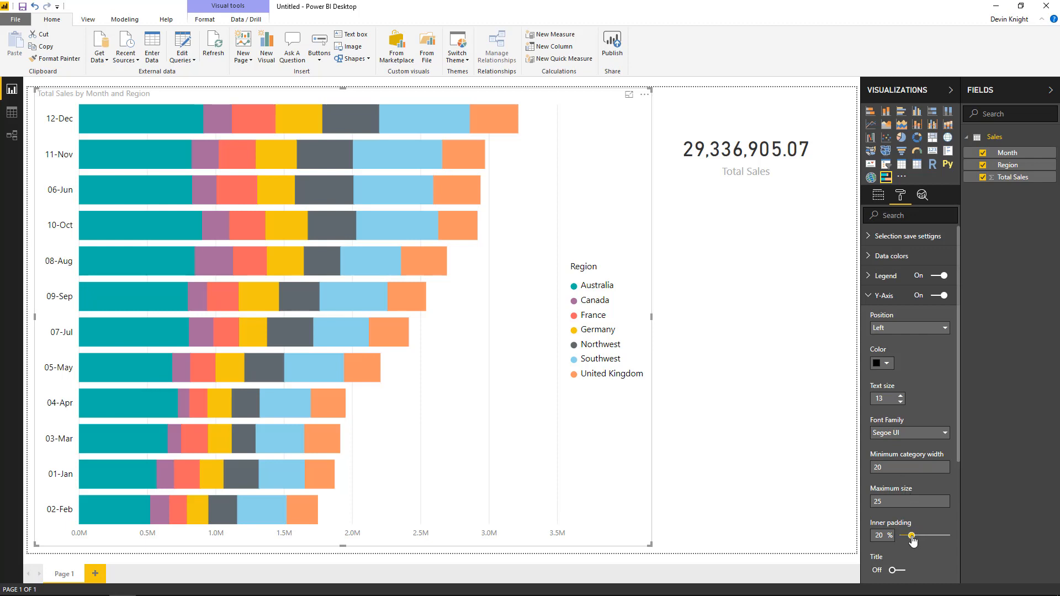
# Step: Set the month axis inner padding to tight 19% spacing and leave the axis title off
pyautogui.moveTo(911, 535); pyautogui.dragTo(918, 535)
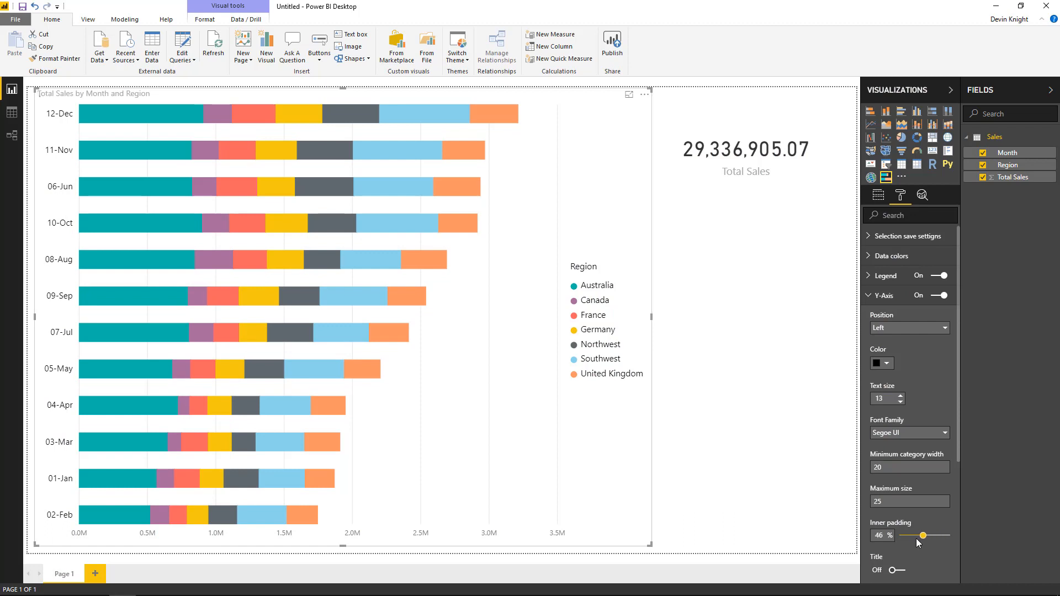
pyautogui.moveTo(917, 535); pyautogui.dragTo(927, 535)
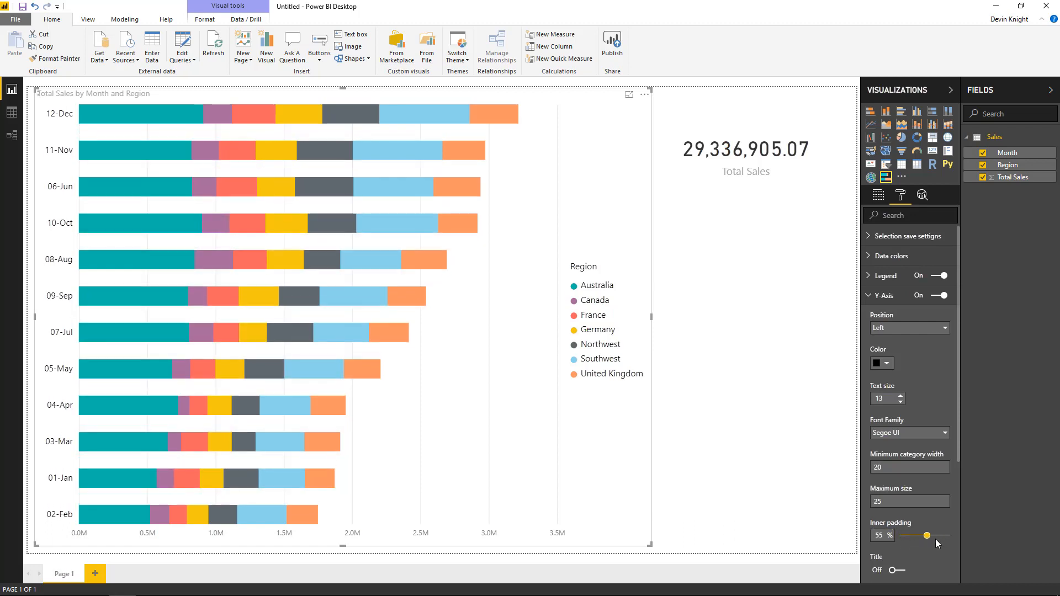
pyautogui.moveTo(939, 536); pyautogui.dragTo(926, 536)
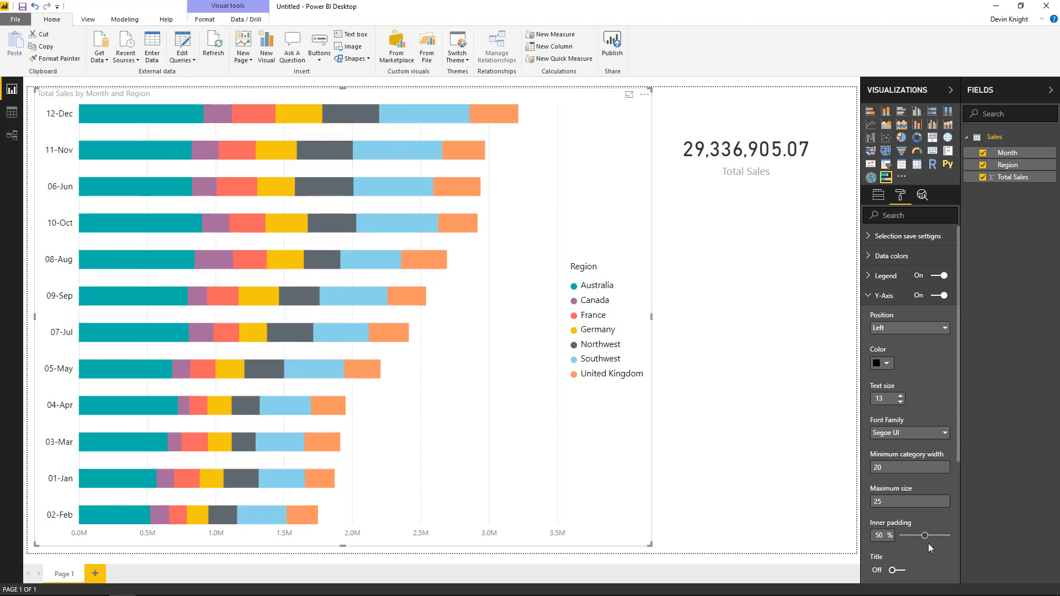
pyautogui.moveTo(926, 534); pyautogui.dragTo(916, 534)
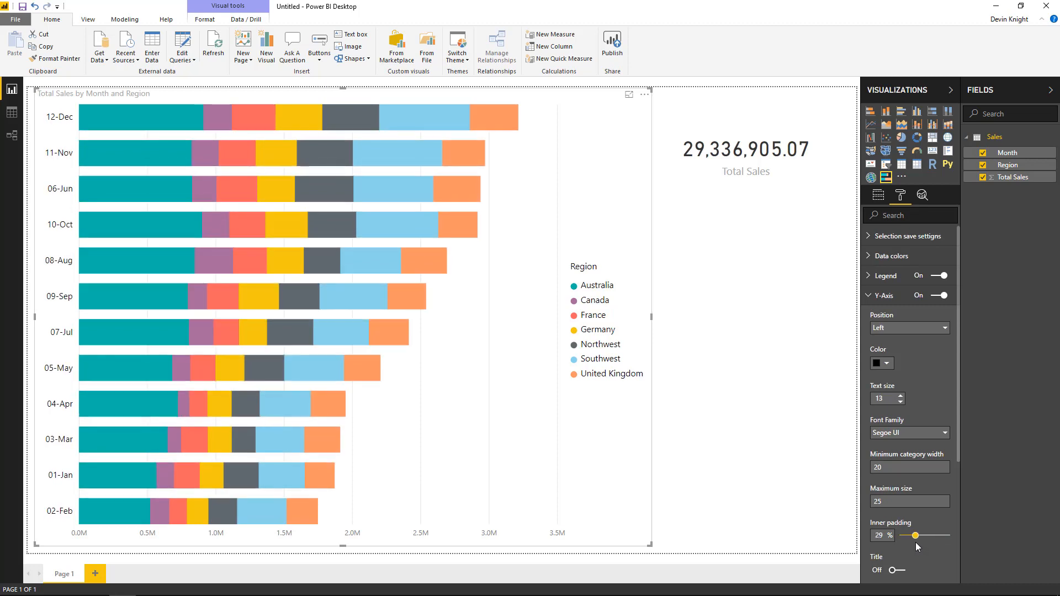
pyautogui.moveTo(935, 534); pyautogui.dragTo(910, 534)
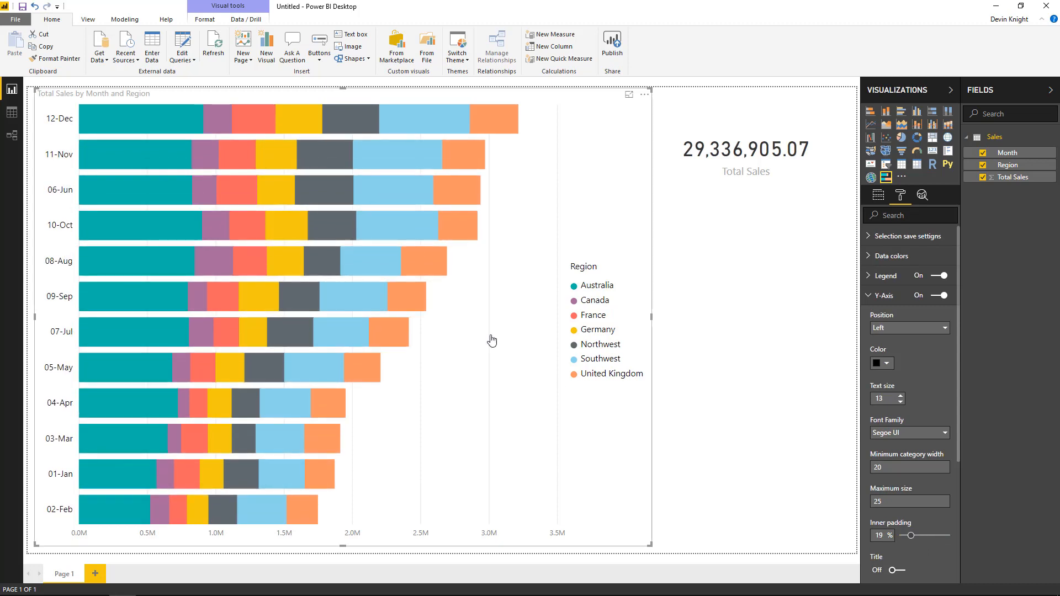
pyautogui.click(908, 501)
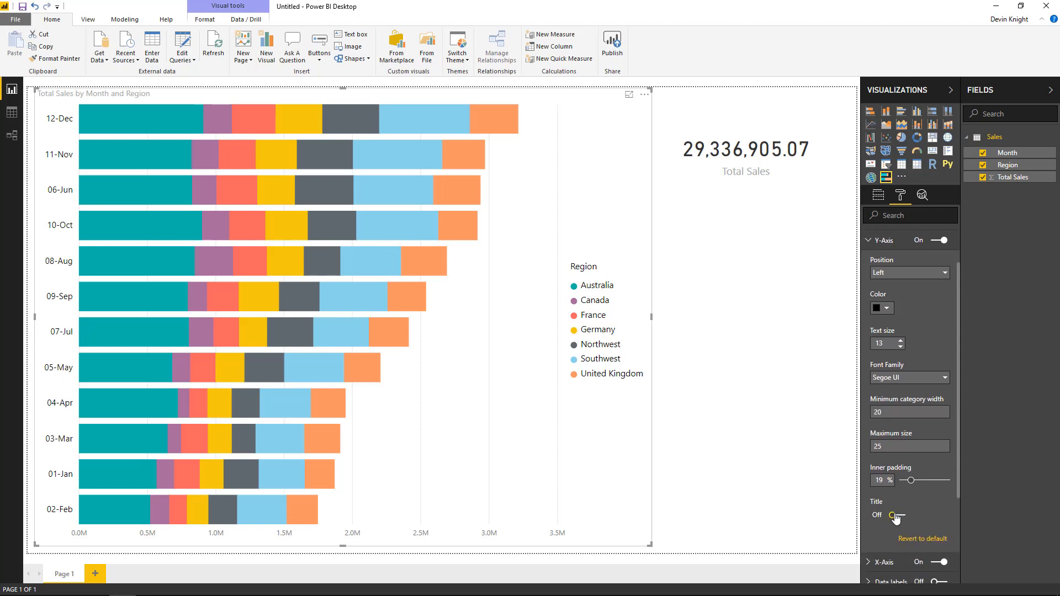
pyautogui.click(892, 515)
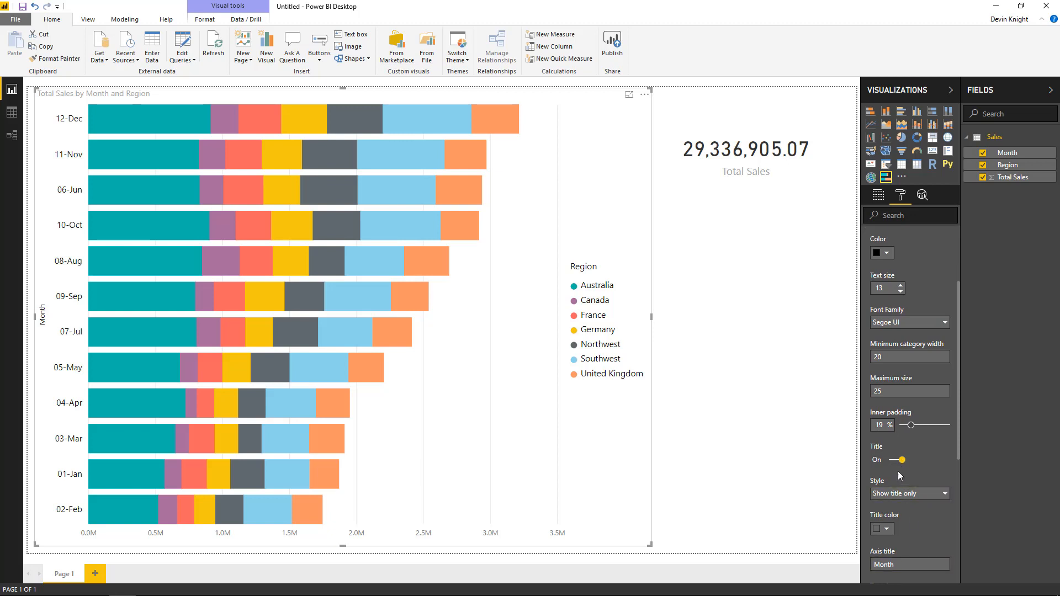
pyautogui.click(897, 459)
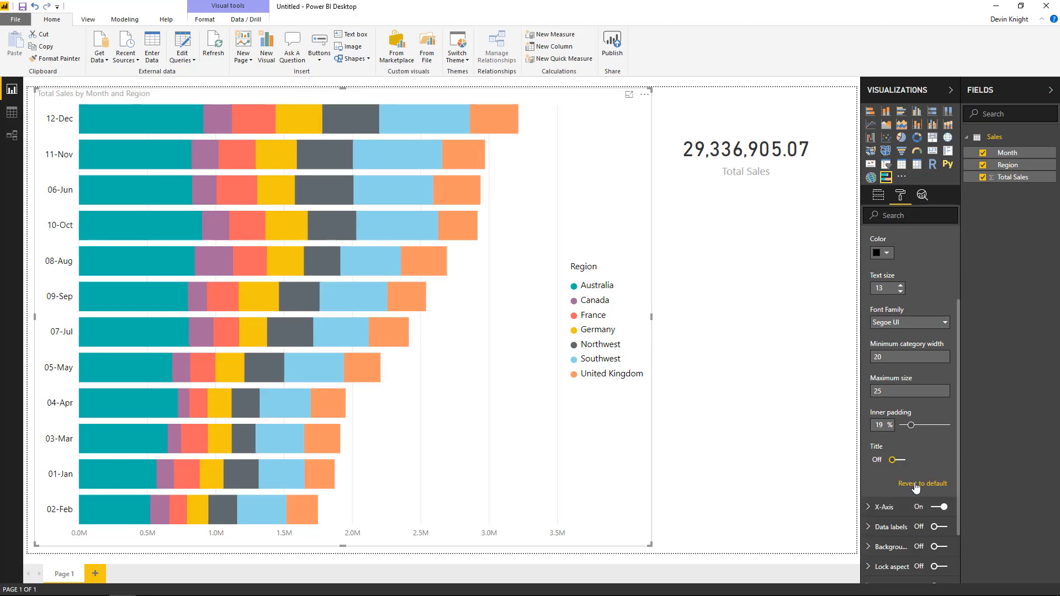
pyautogui.click(867, 506)
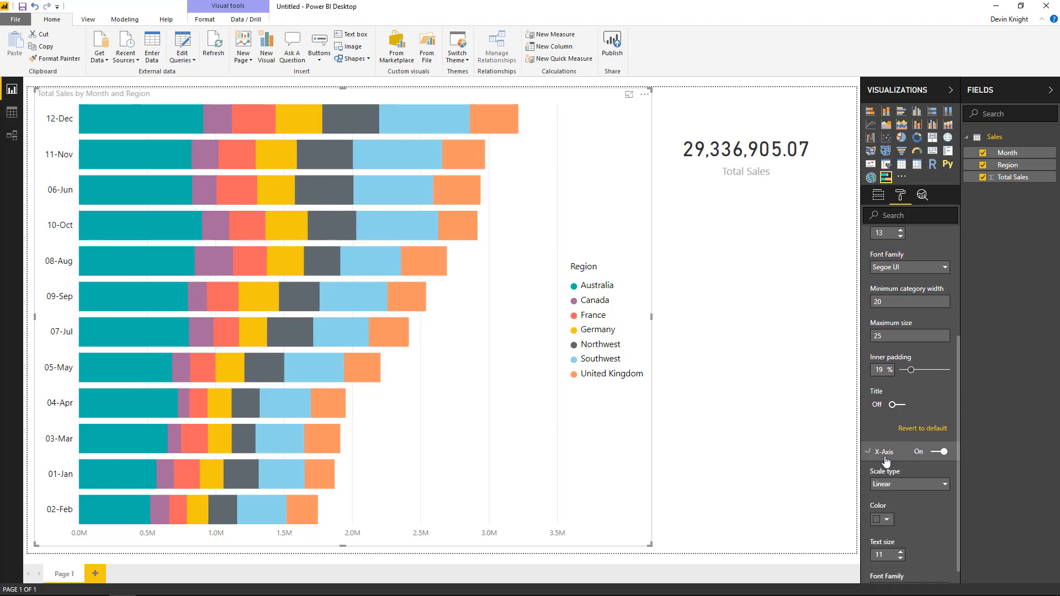
# Step: Toggle the x-axis gridlines off and back on in the X-Axis settings
pyautogui.scroll(-3)
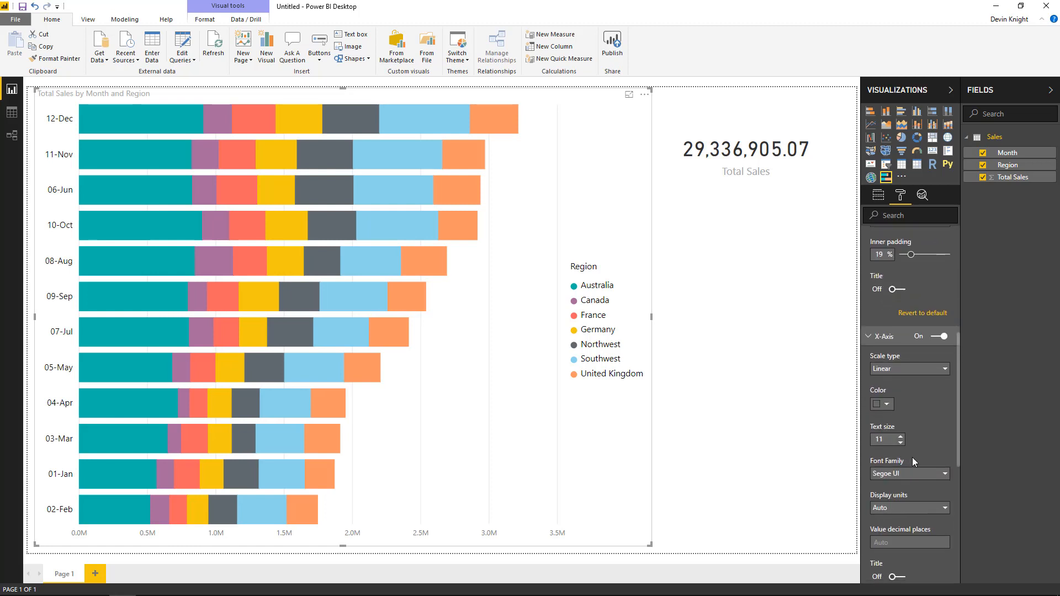
pyautogui.click(888, 404)
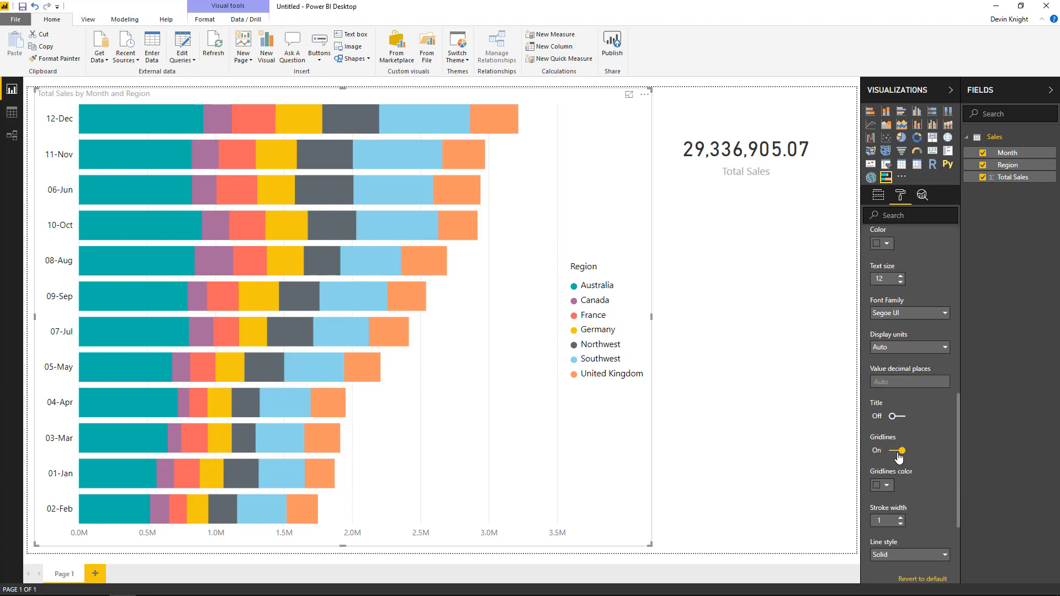
pyautogui.click(893, 451)
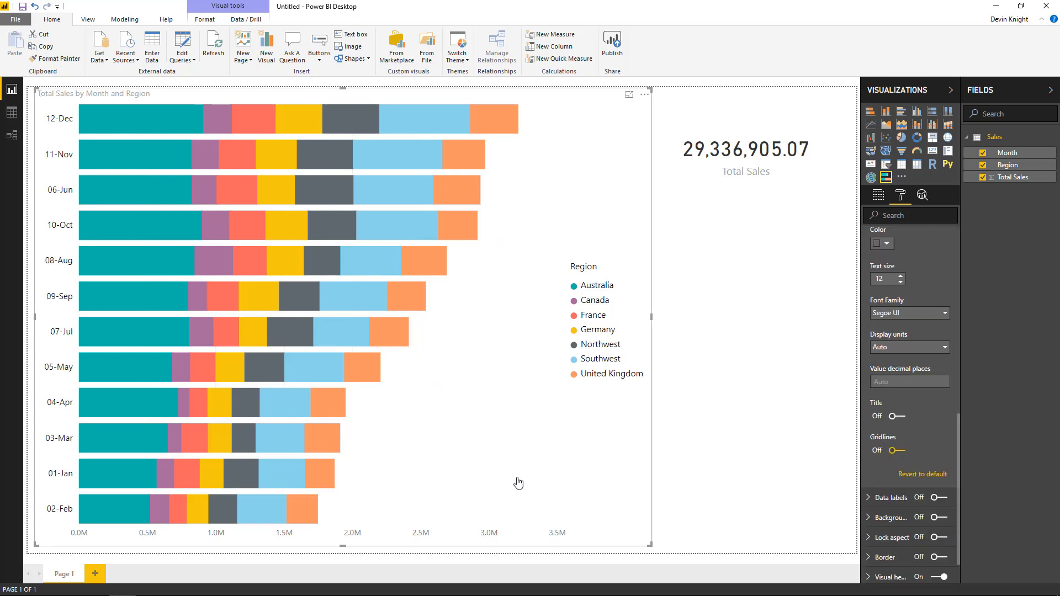
pyautogui.moveTo(892, 450)
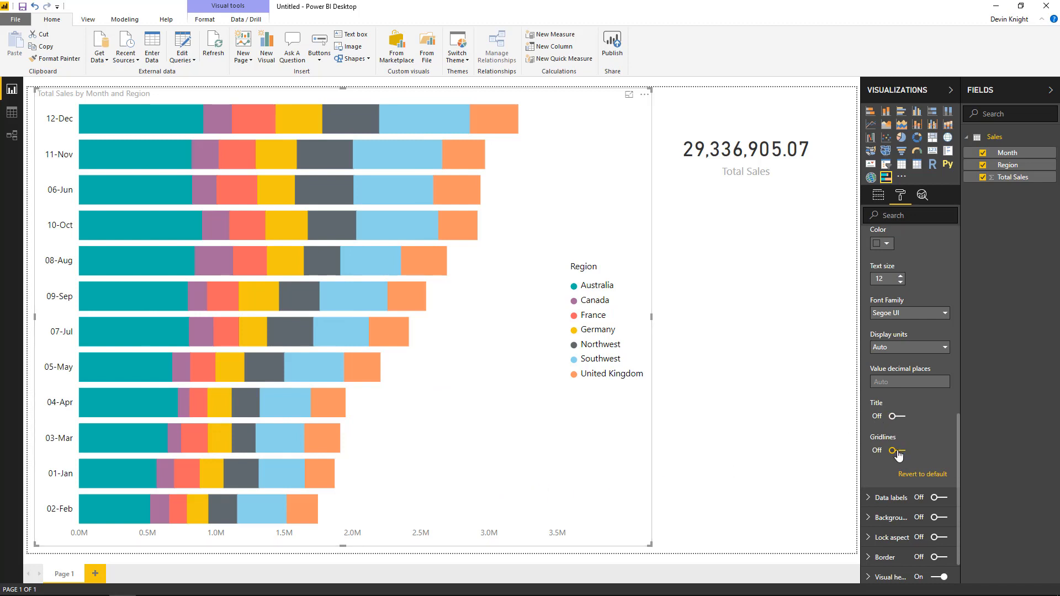
pyautogui.click(893, 450)
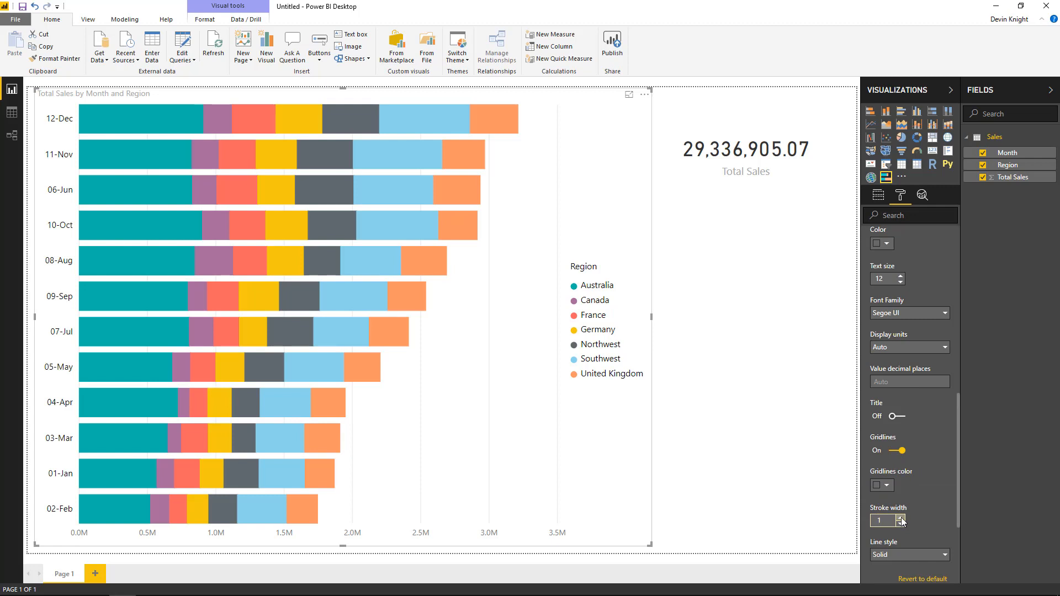
pyautogui.scroll(-3)
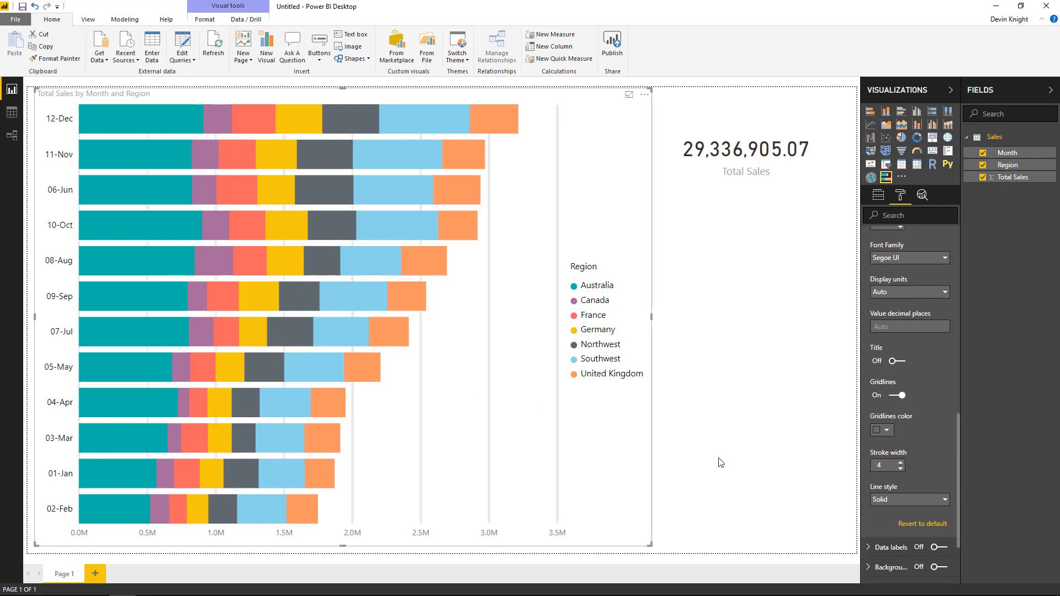
# Step: Make the gridlines dashed and black, then turn the x-axis gridlines off entirely
pyautogui.click(940, 499)
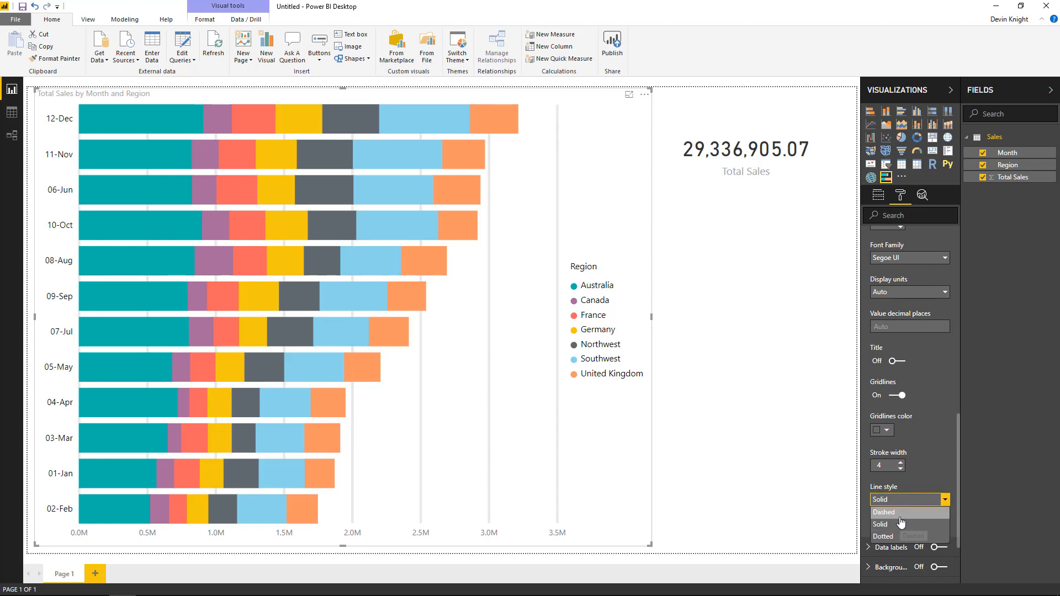
pyautogui.click(887, 512)
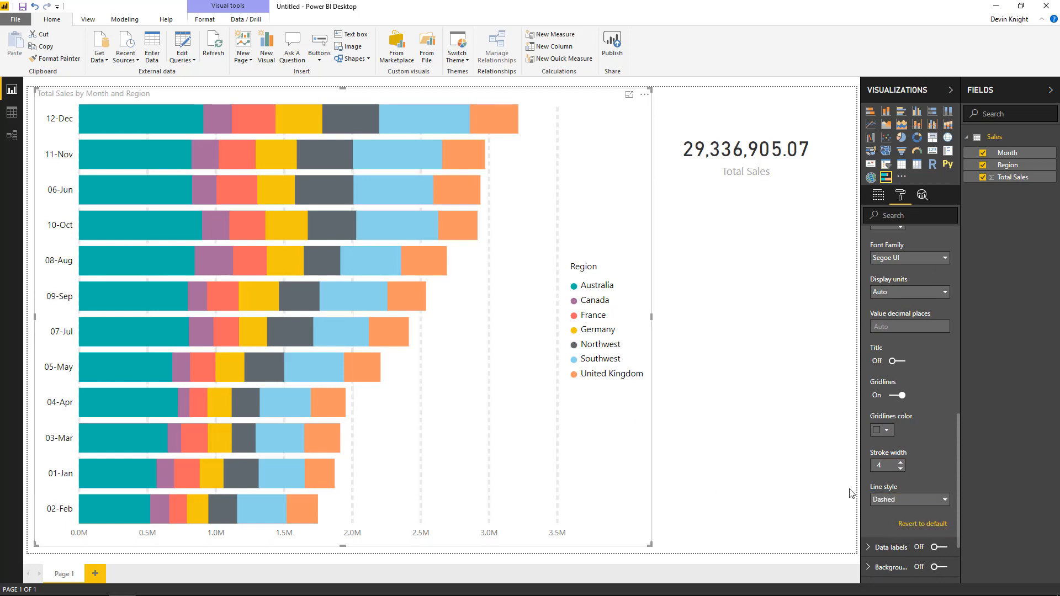
pyautogui.click(879, 429)
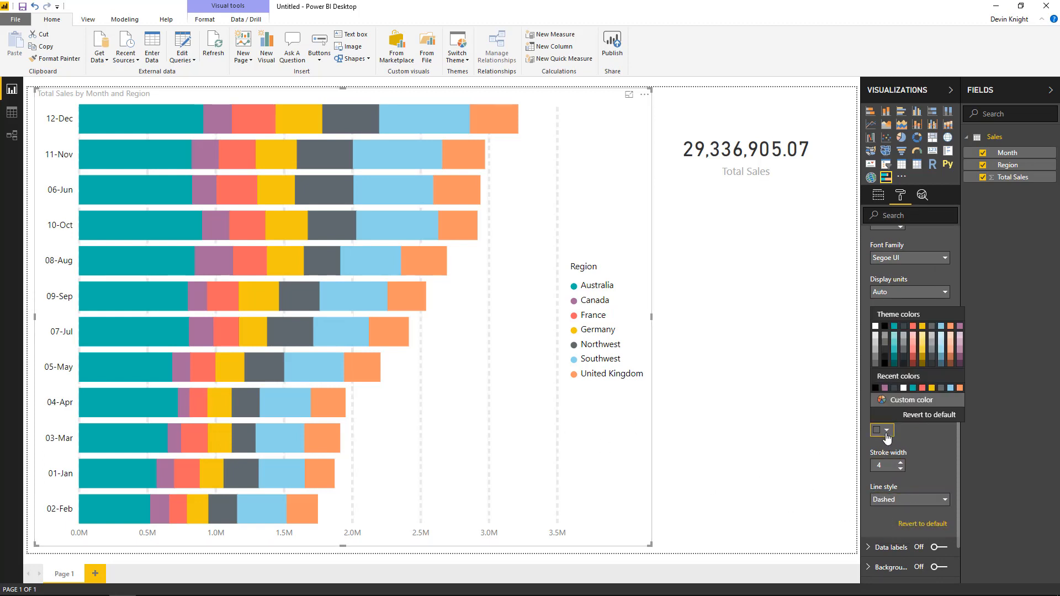
pyautogui.click(878, 430)
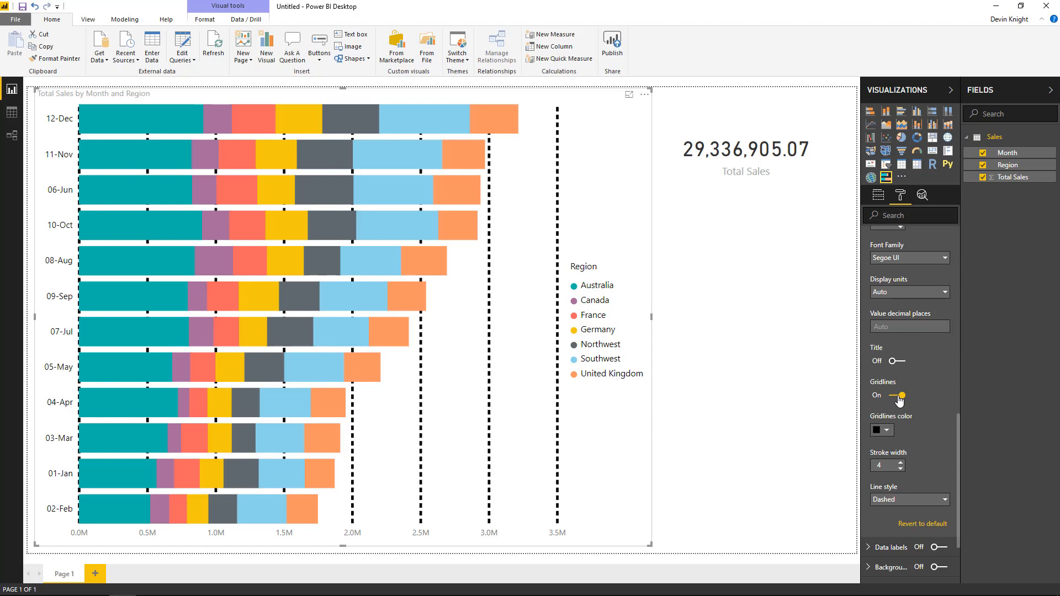
pyautogui.click(894, 395)
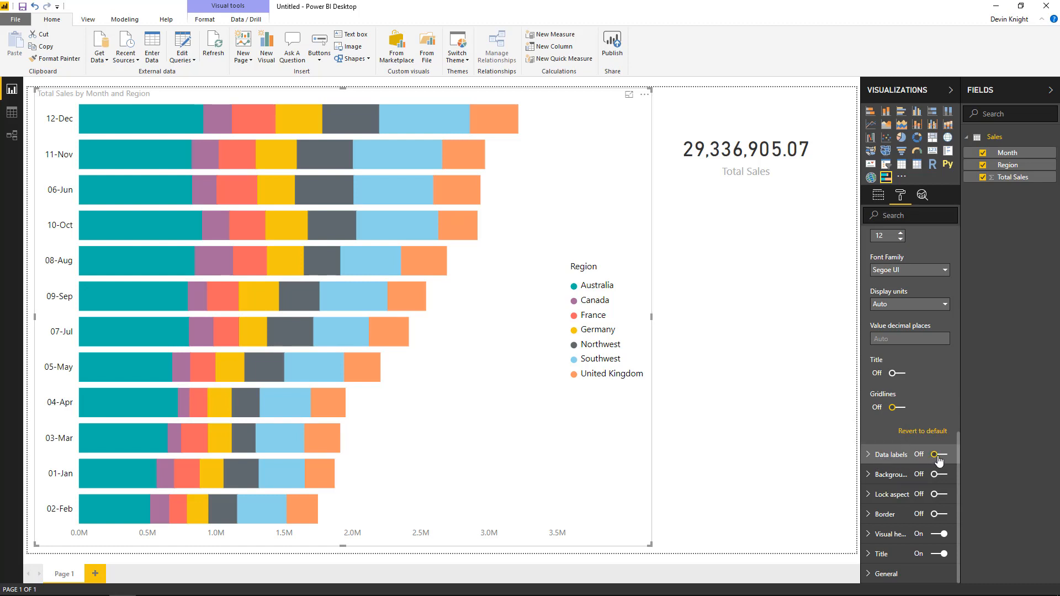
# Step: Turn on black data labels displayed in thousands
pyautogui.click(937, 454)
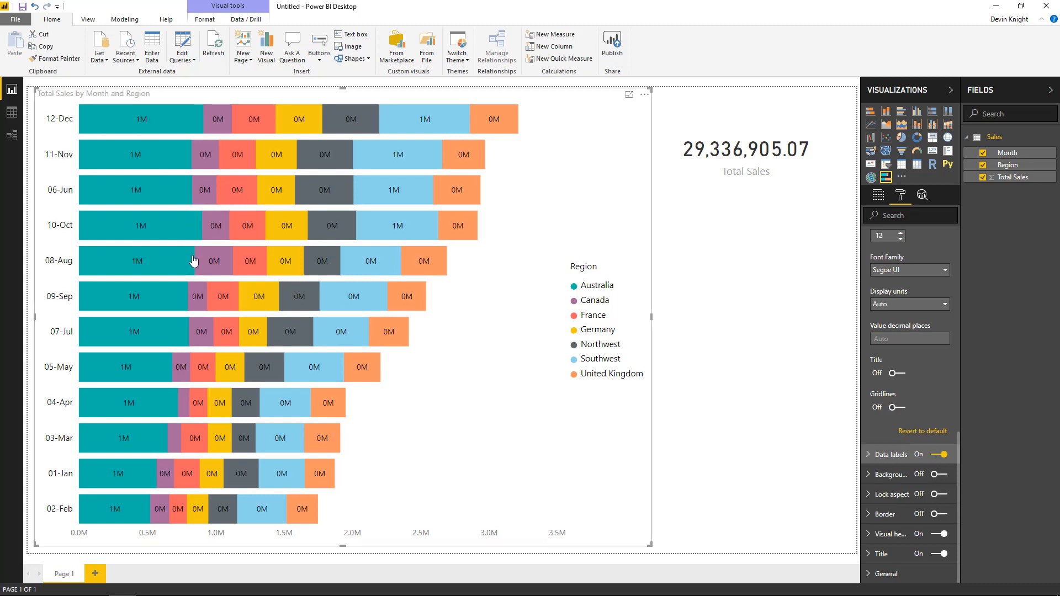
pyautogui.moveTo(336, 206)
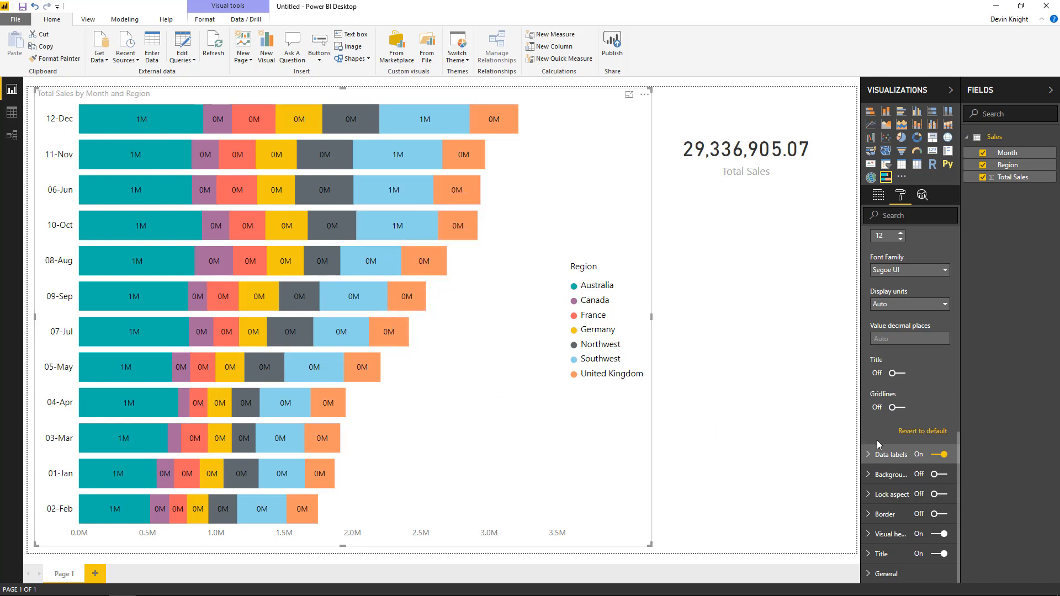
pyautogui.click(867, 454)
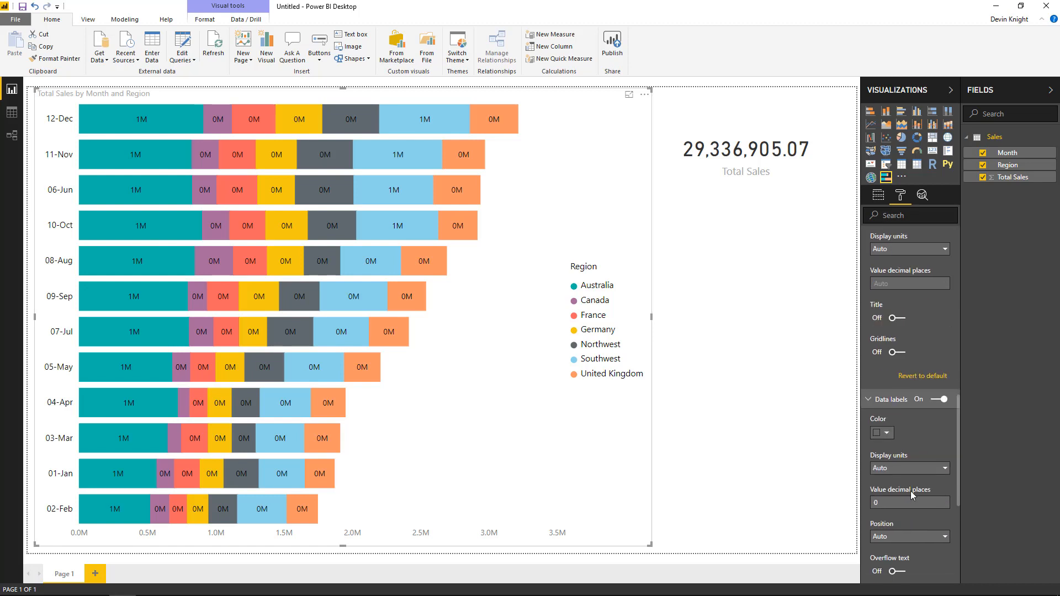
pyautogui.scroll(-3)
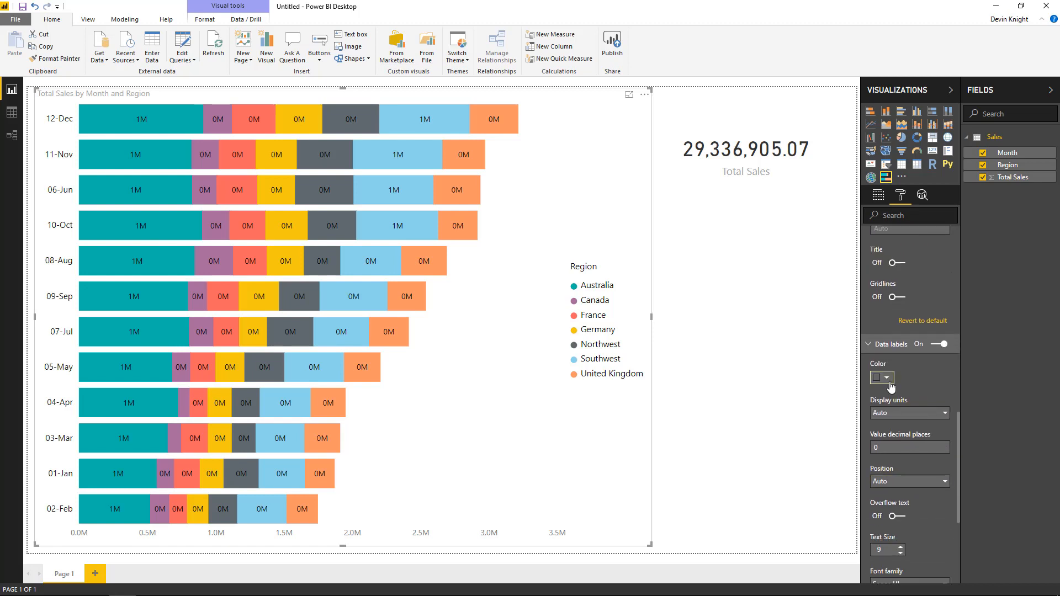
pyautogui.click(881, 378)
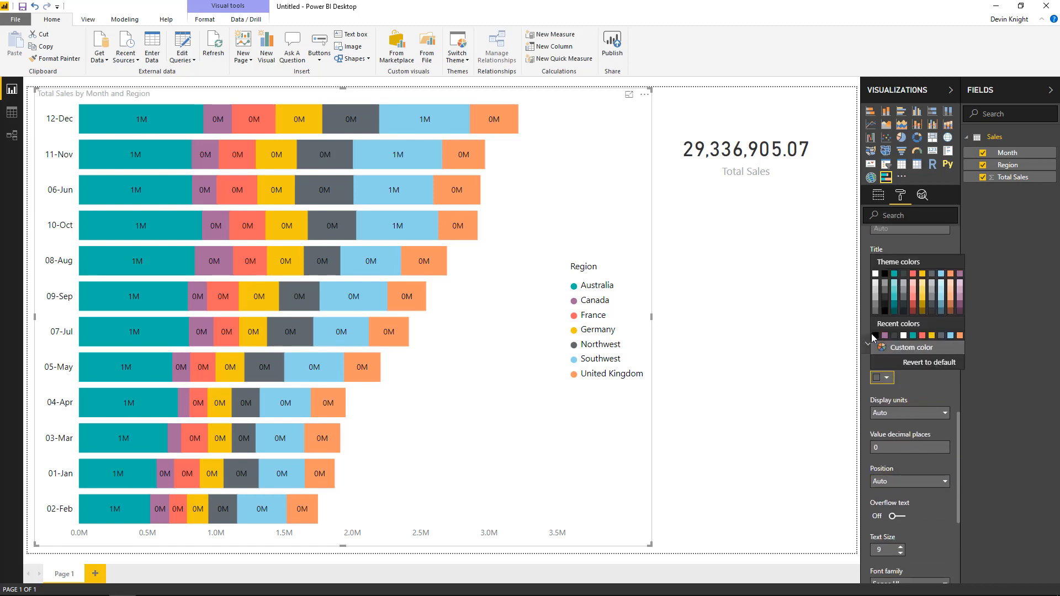
pyautogui.click(944, 413)
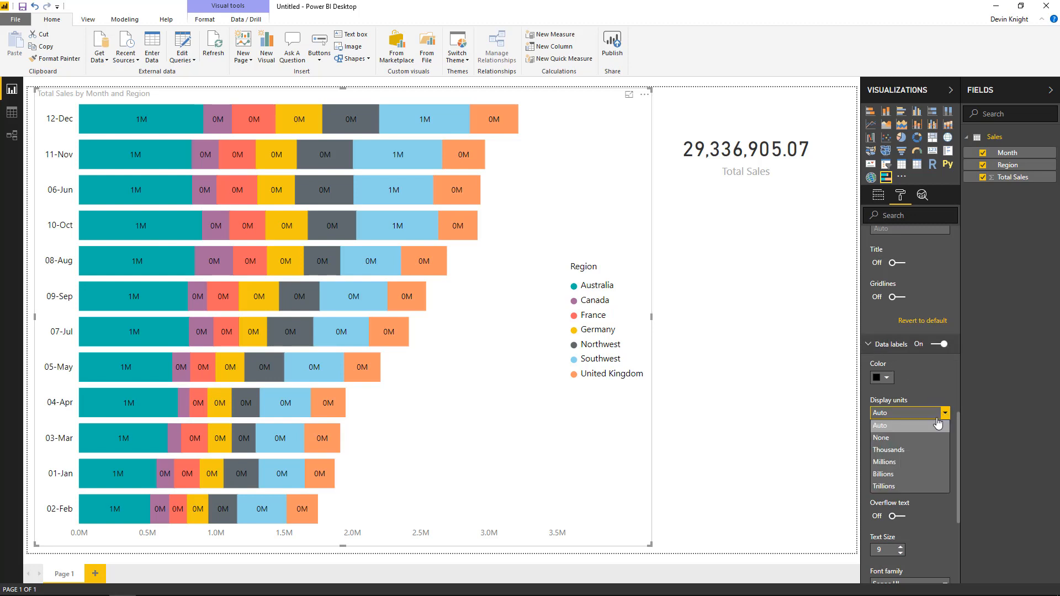
pyautogui.click(881, 437)
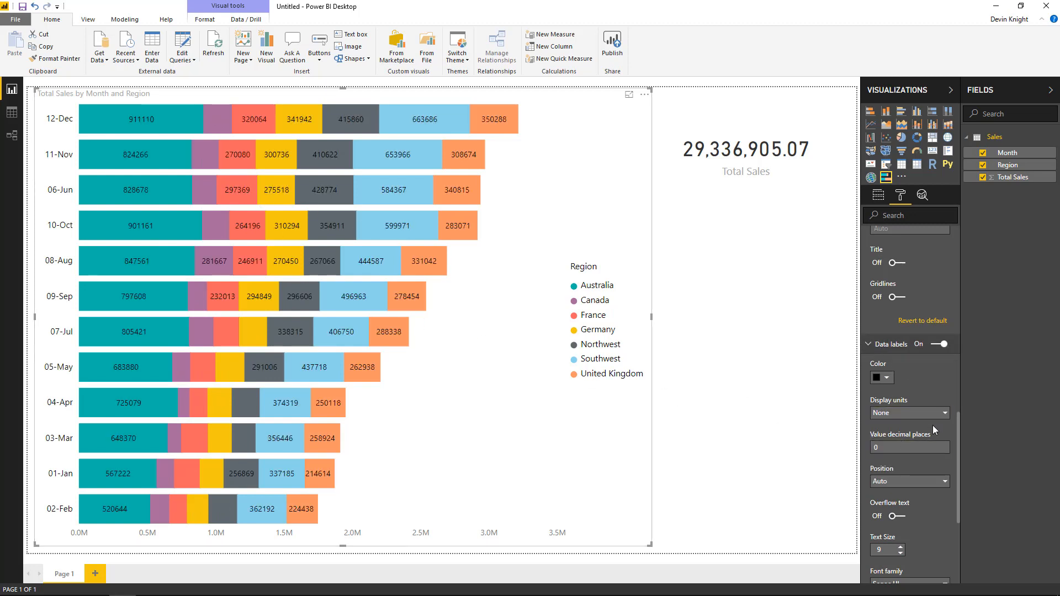
pyautogui.click(909, 411)
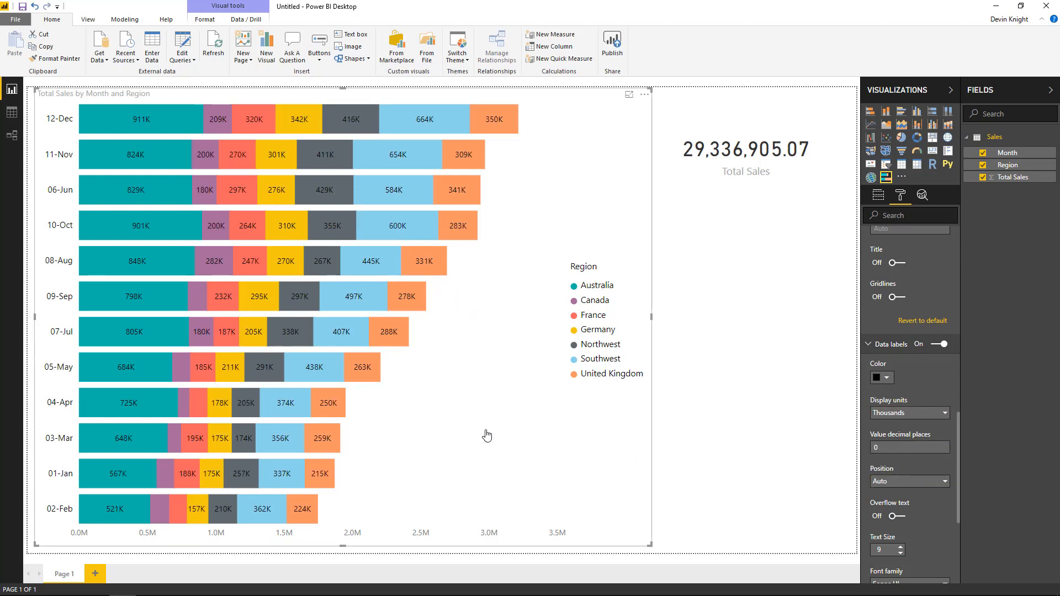
pyautogui.click(909, 448)
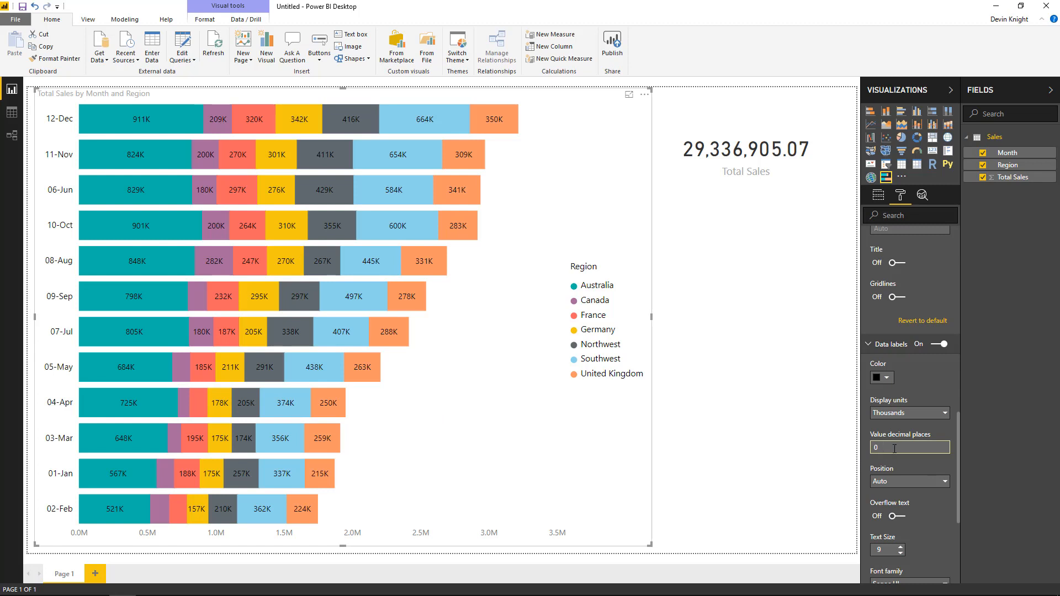
# Step: Position the data labels Inside Center of each bar segment at text size 11
pyautogui.click(909, 481)
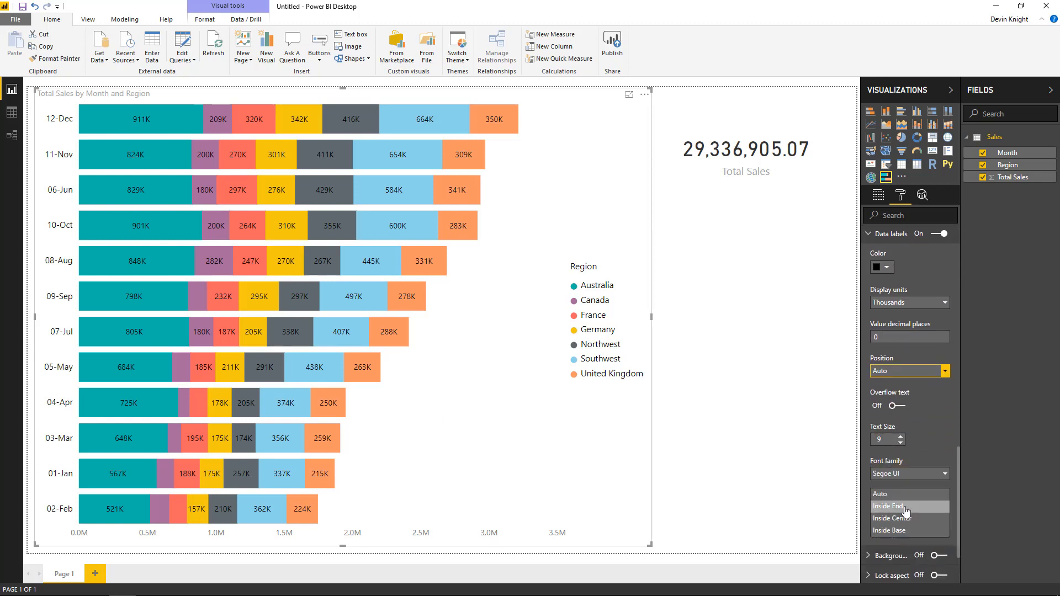
pyautogui.click(887, 505)
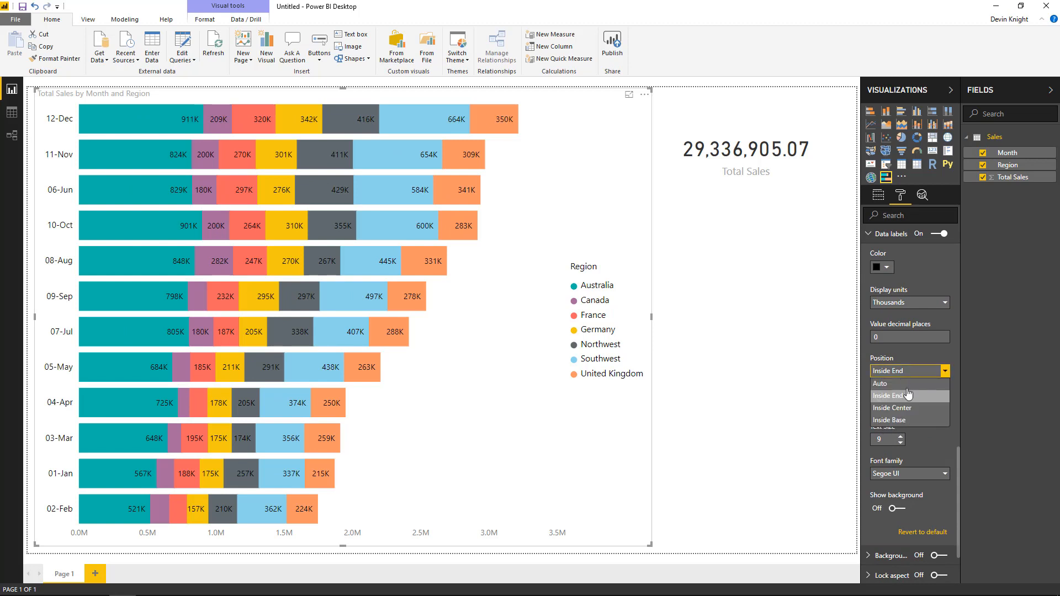
pyautogui.click(891, 407)
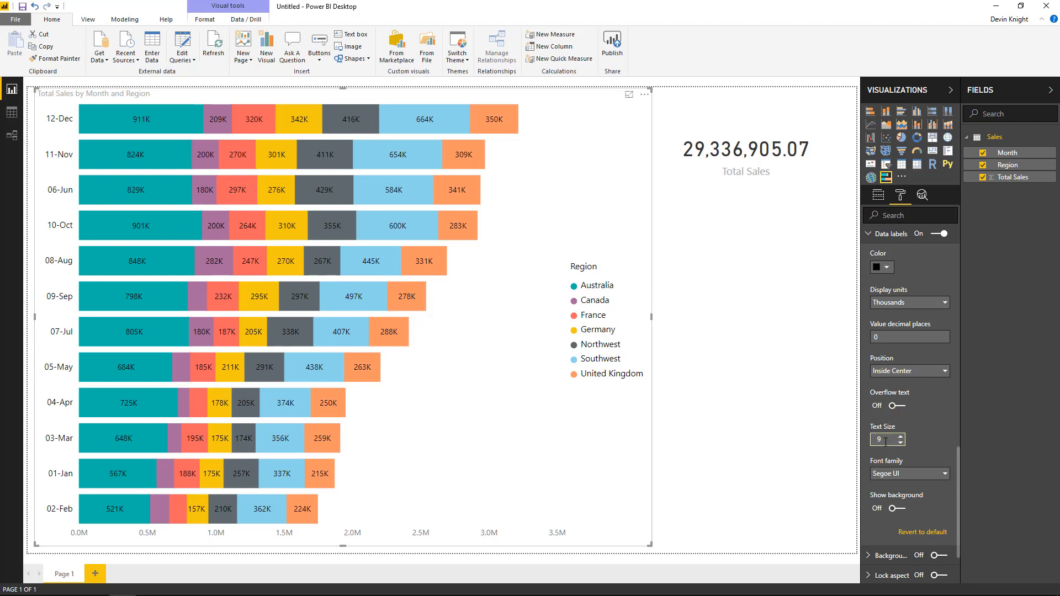
pyautogui.click(901, 436)
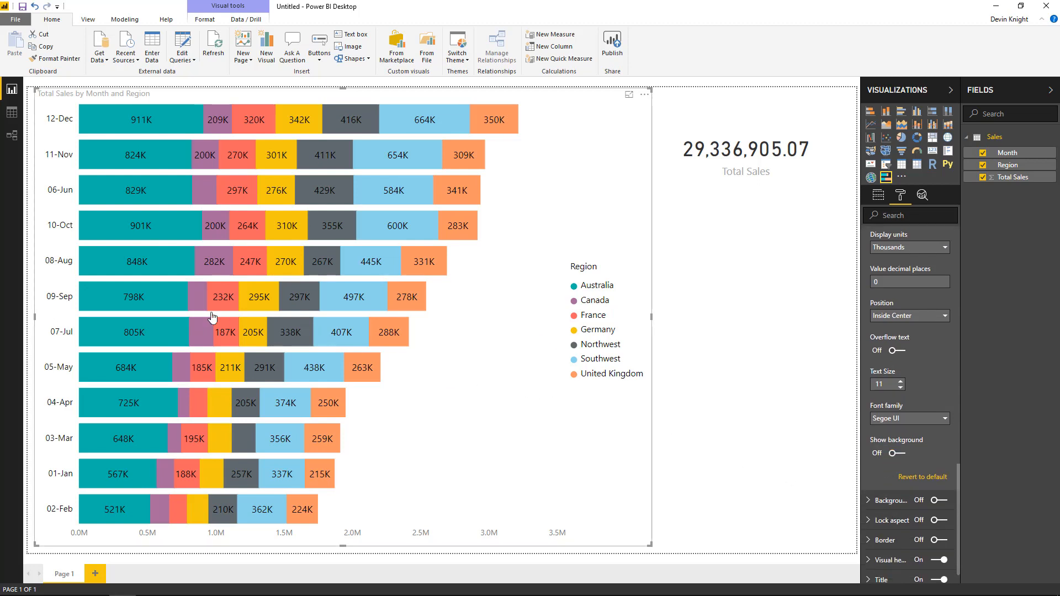
# Step: Give the data labels a white background at 70% transparency and text size 8
pyautogui.click(893, 452)
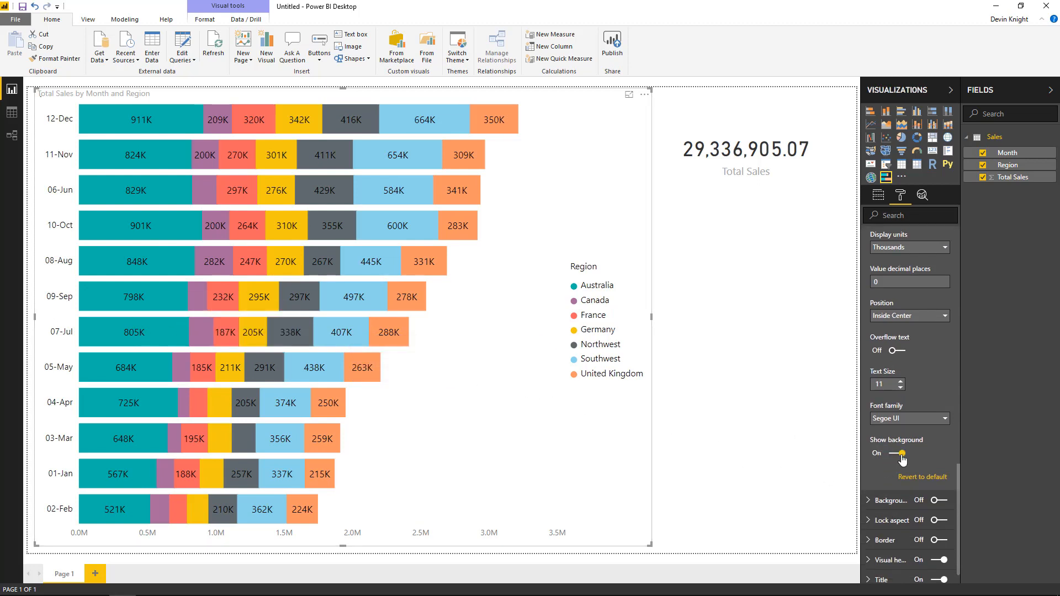
pyautogui.click(898, 452)
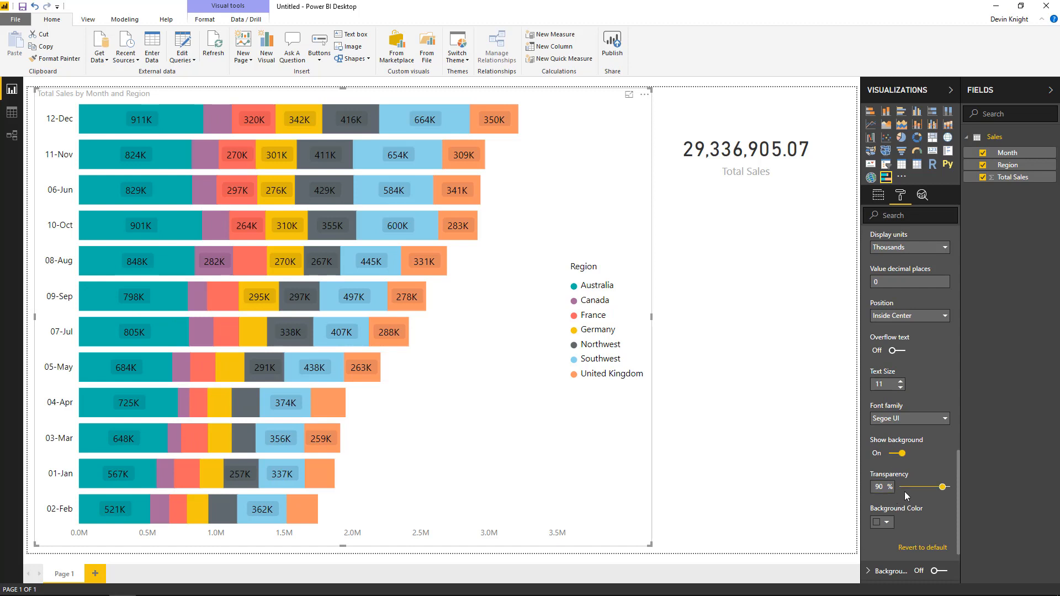
pyautogui.click(878, 522)
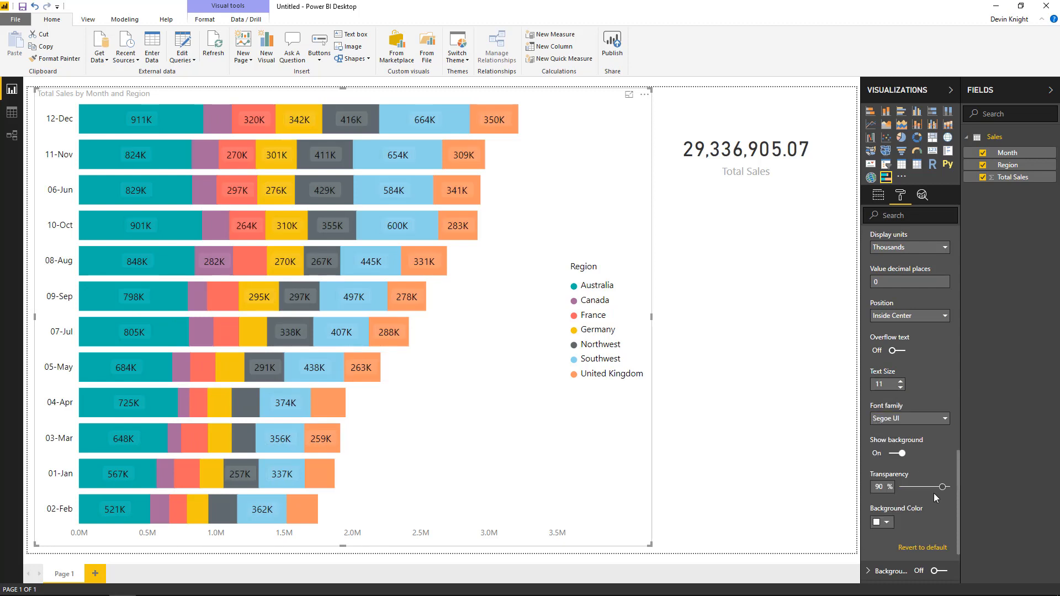
pyautogui.moveTo(943, 487); pyautogui.dragTo(933, 487)
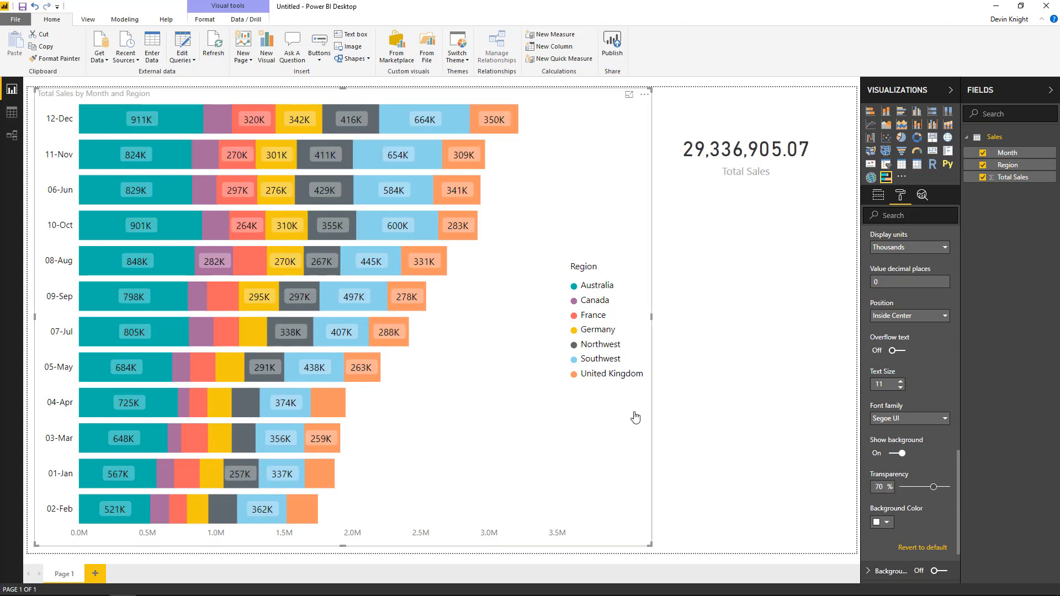
pyautogui.click(900, 389)
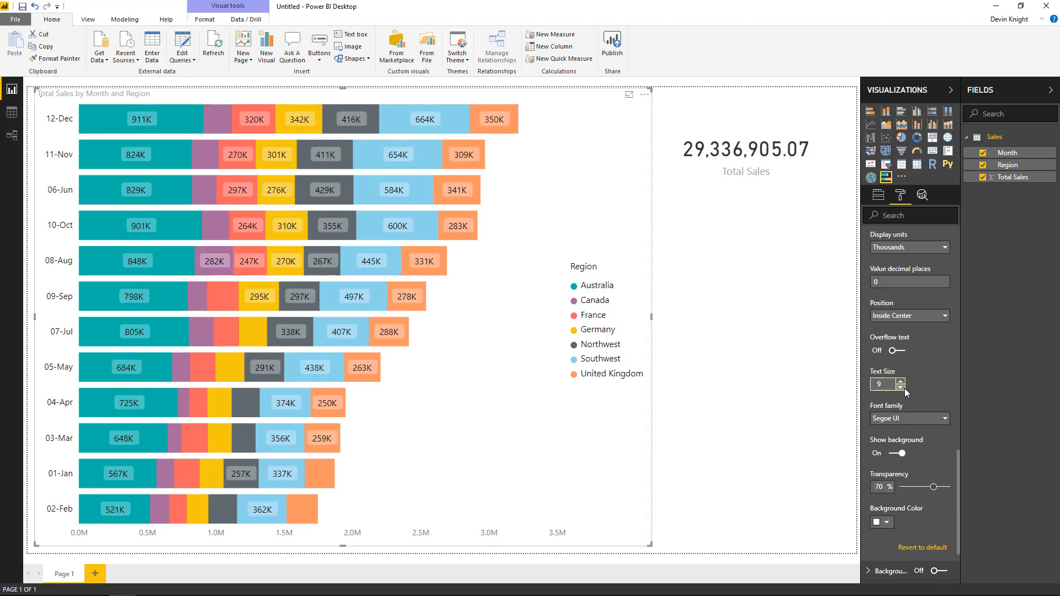
pyautogui.click(899, 388)
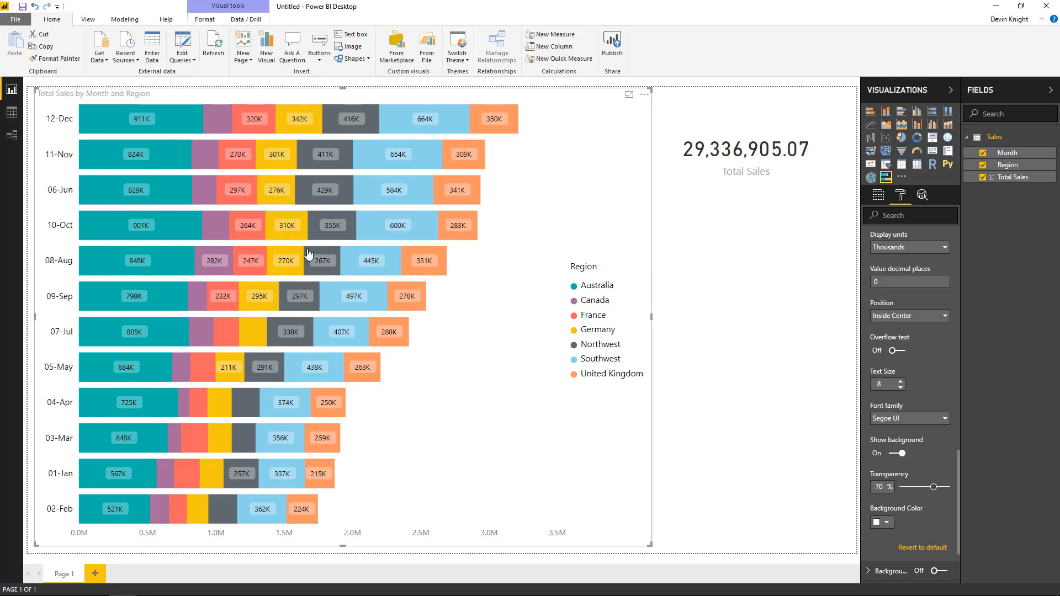
pyautogui.moveTo(655, 321)
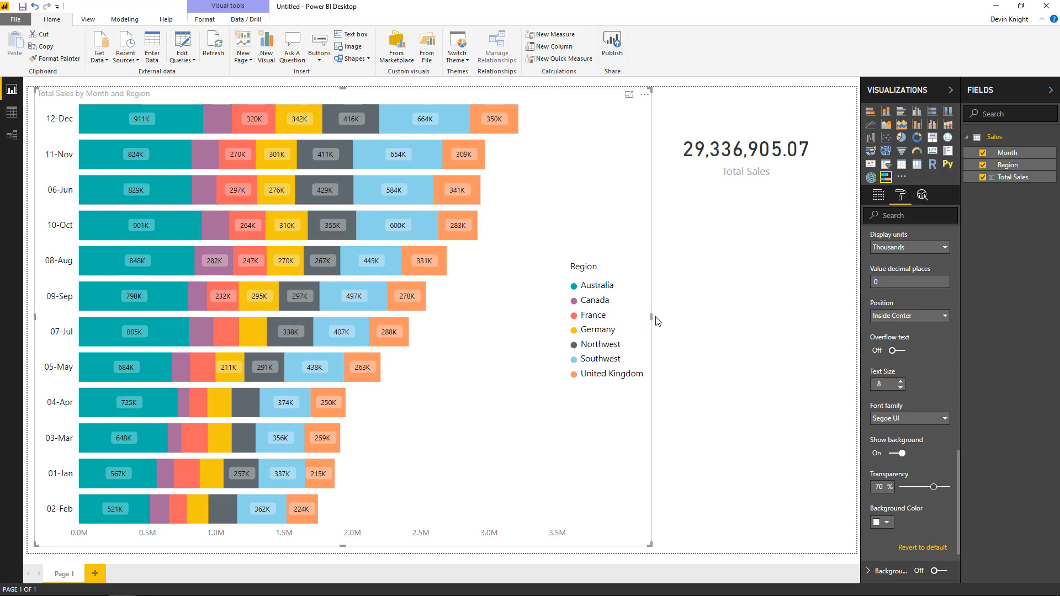
pyautogui.click(628, 95)
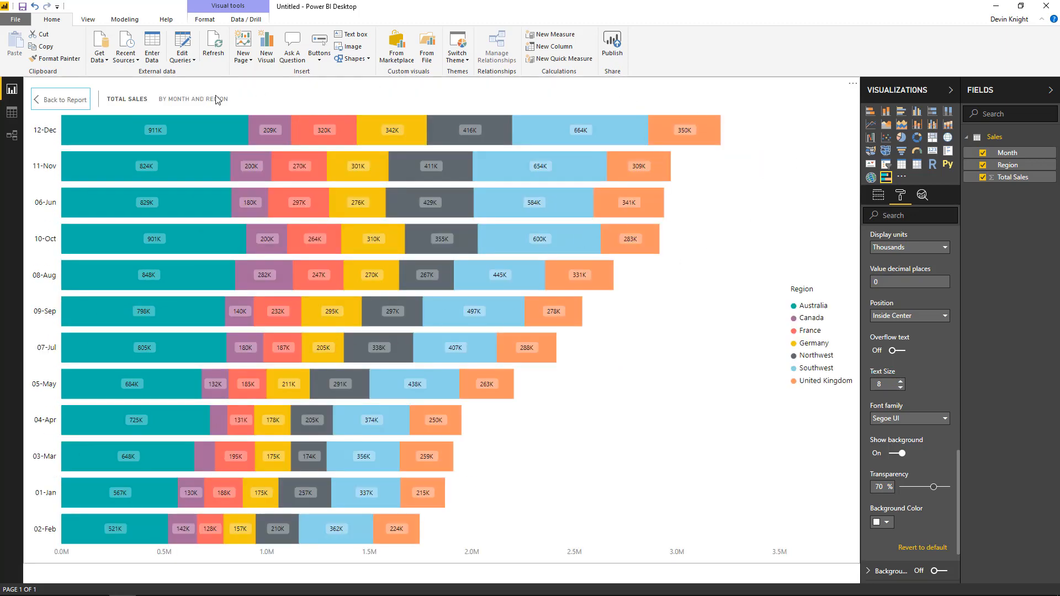
pyautogui.click(59, 98)
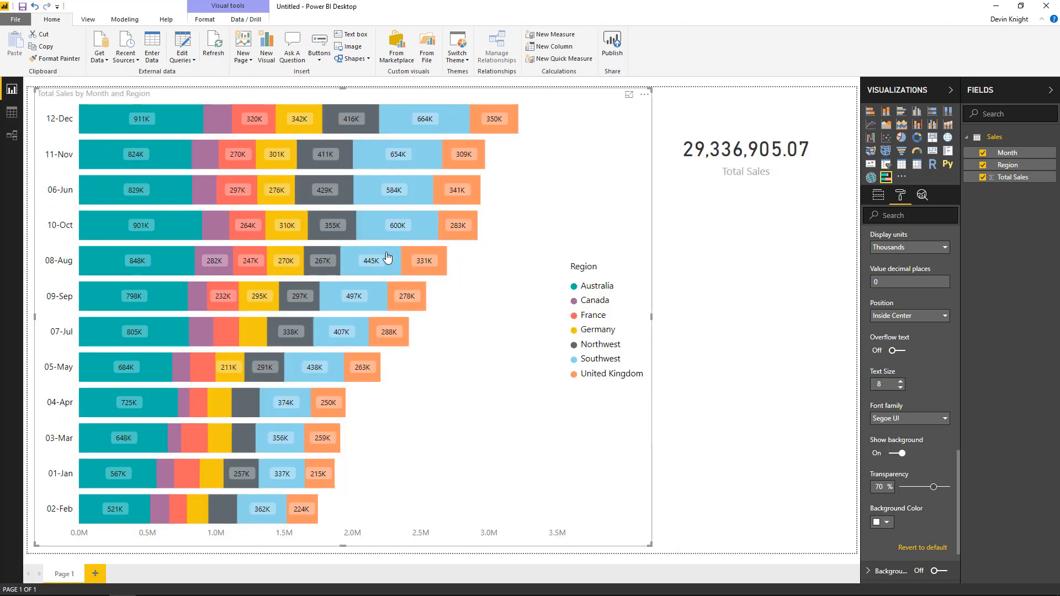
pyautogui.moveTo(939, 326)
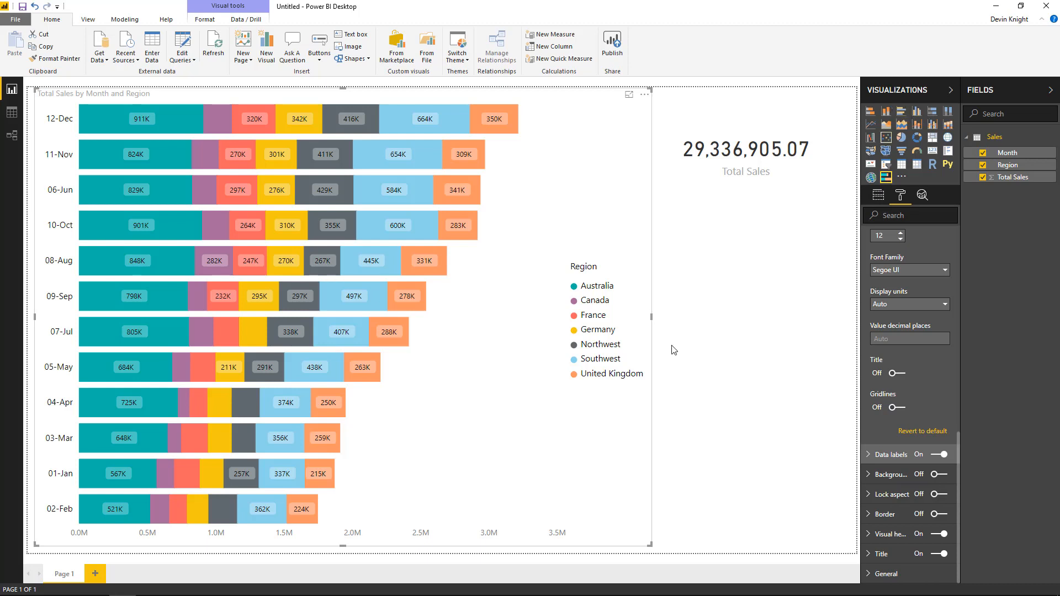
pyautogui.moveTo(512, 454)
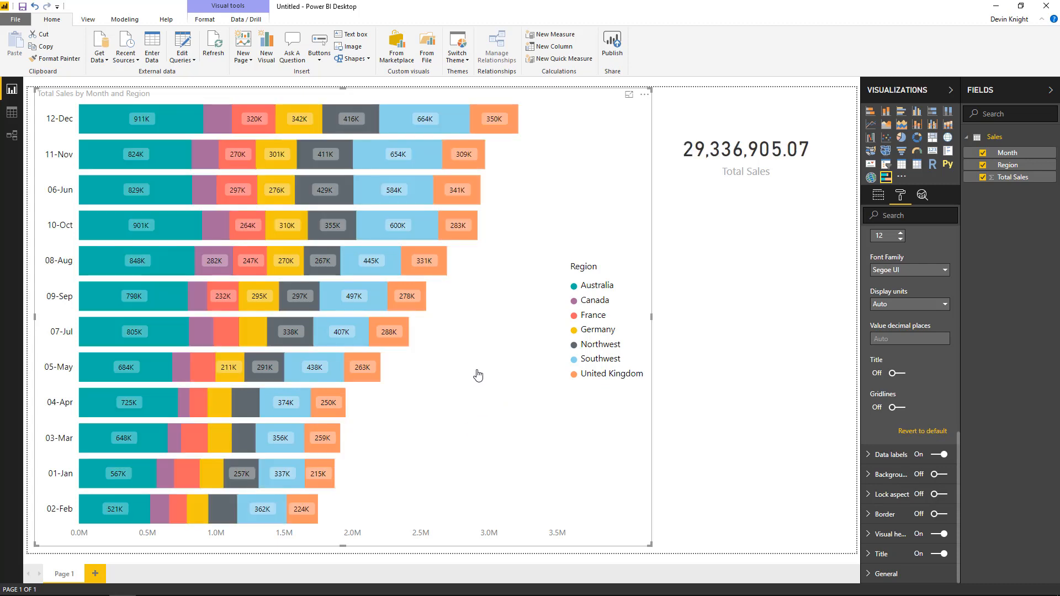
pyautogui.moveTo(441, 365)
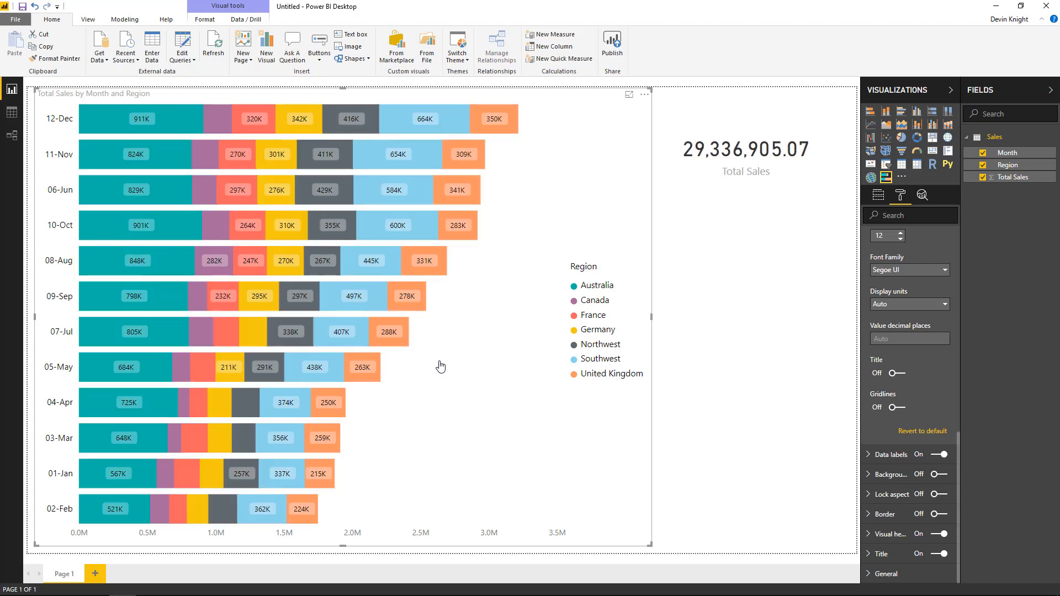
pyautogui.moveTo(461, 372)
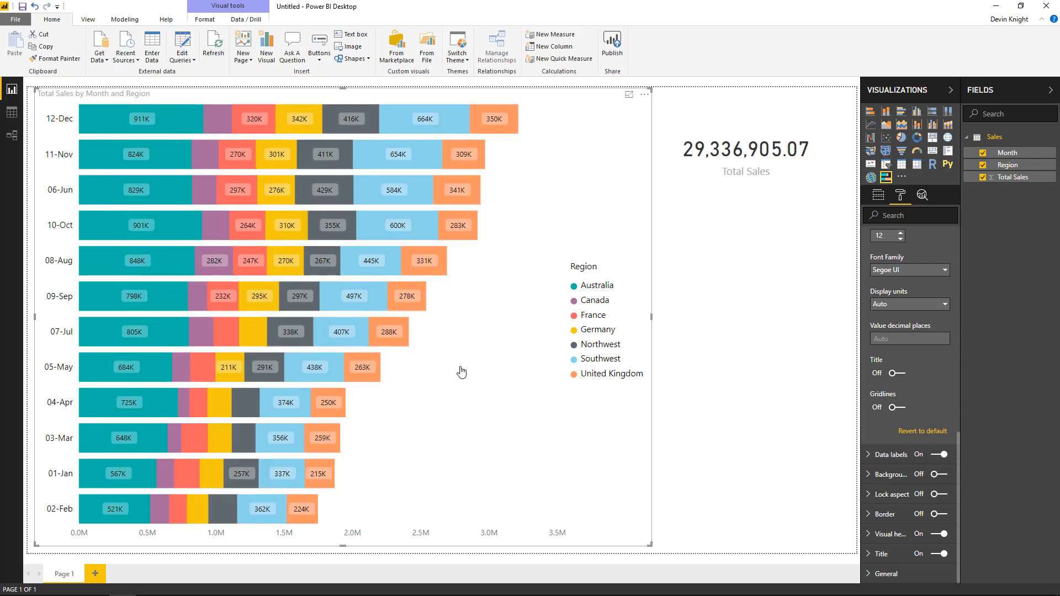